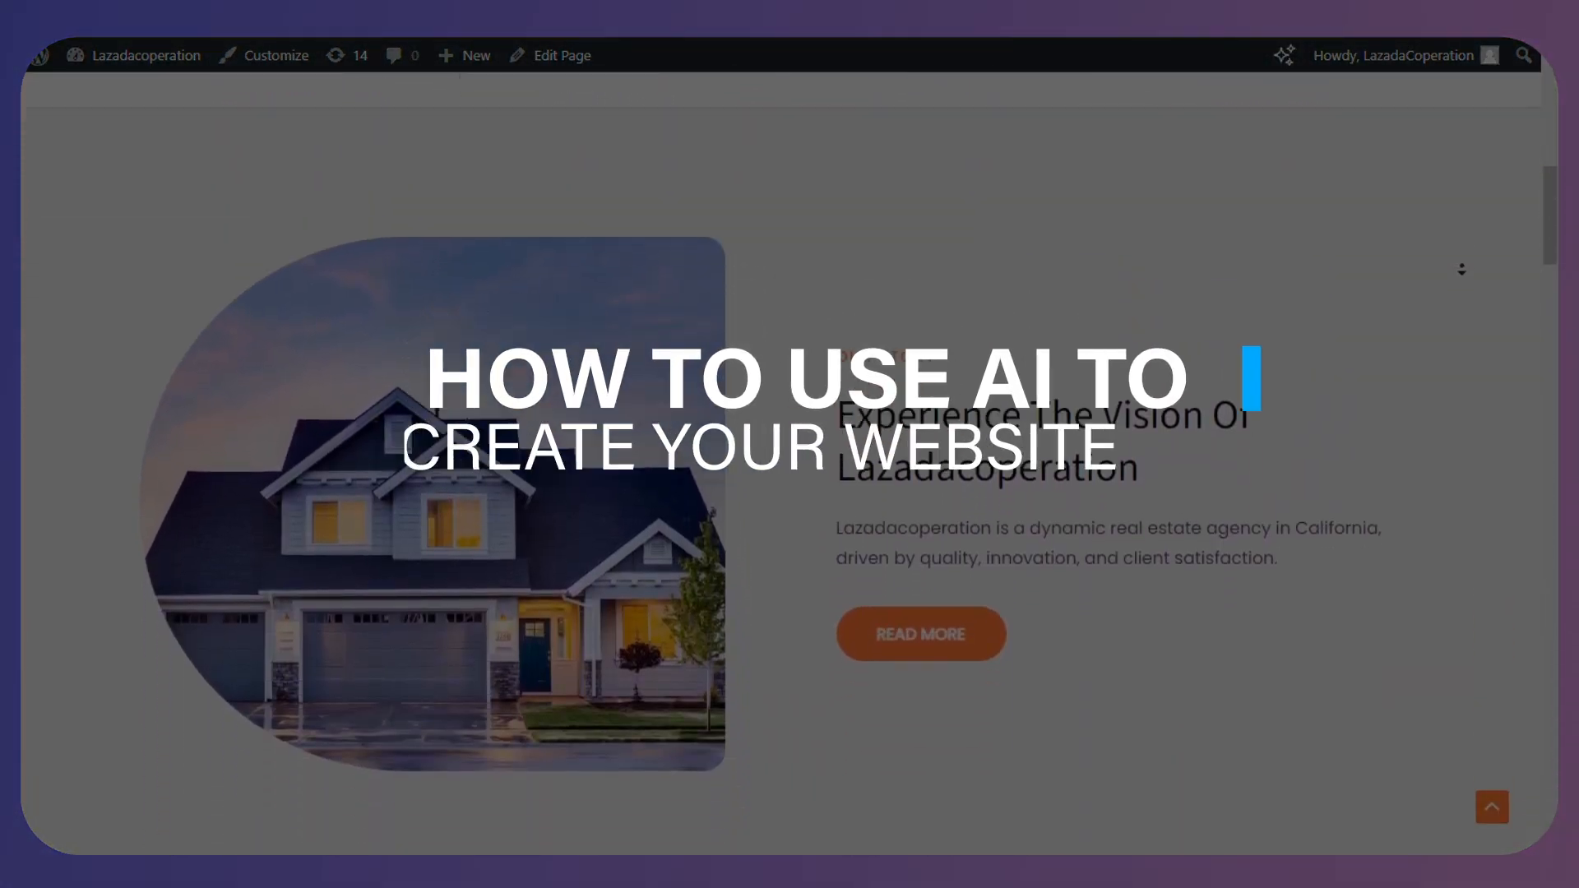
# - Scroll down through the finished real estate website
pyautogui.scroll(-3)
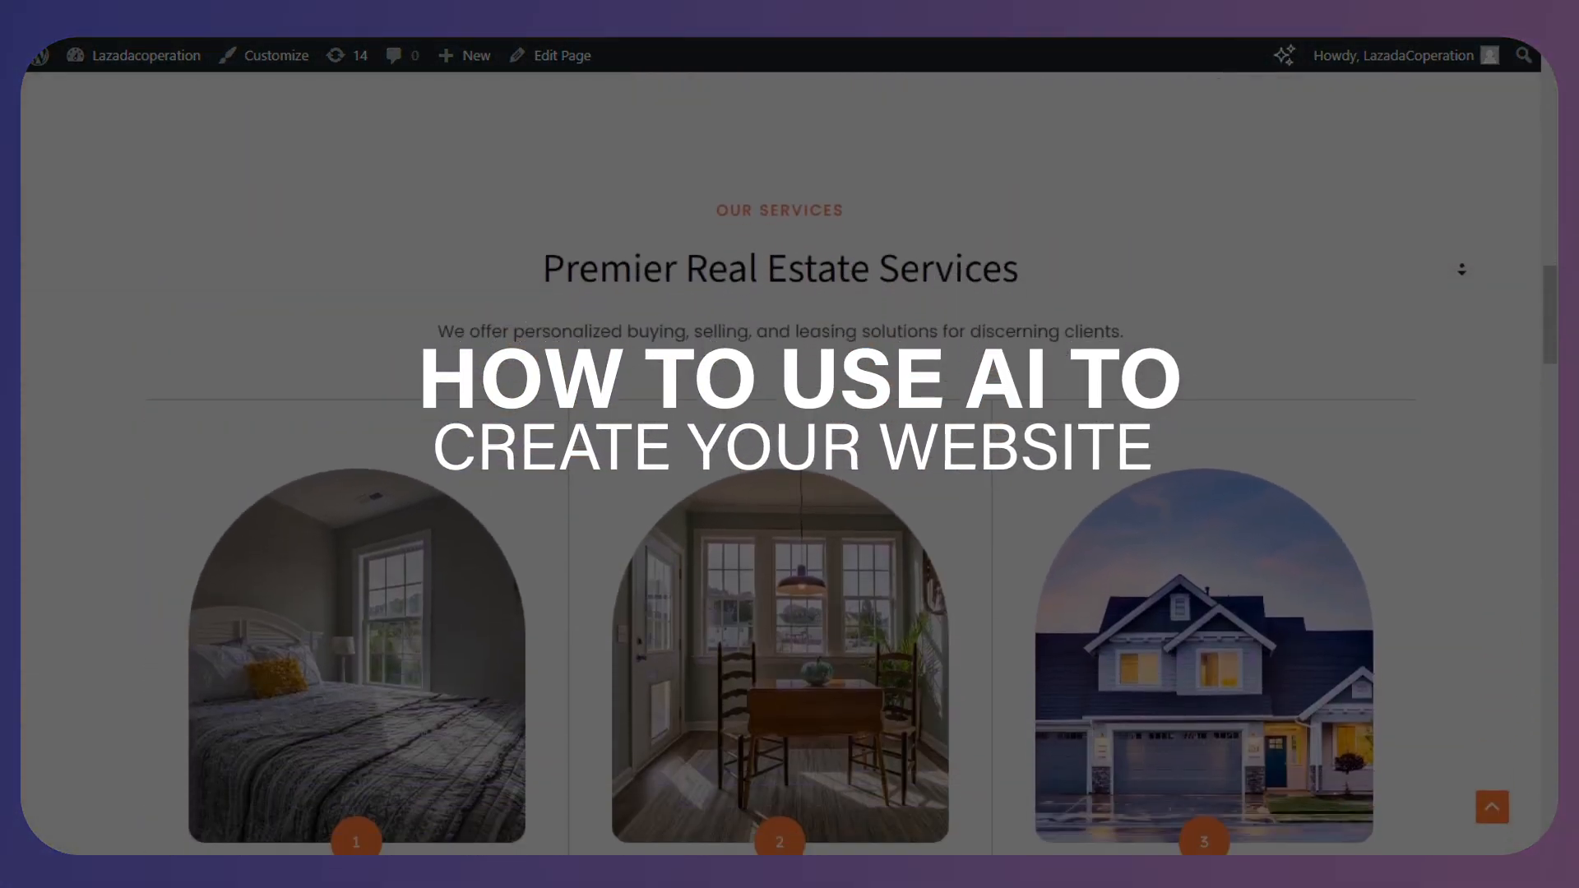
pyautogui.scroll(-3)
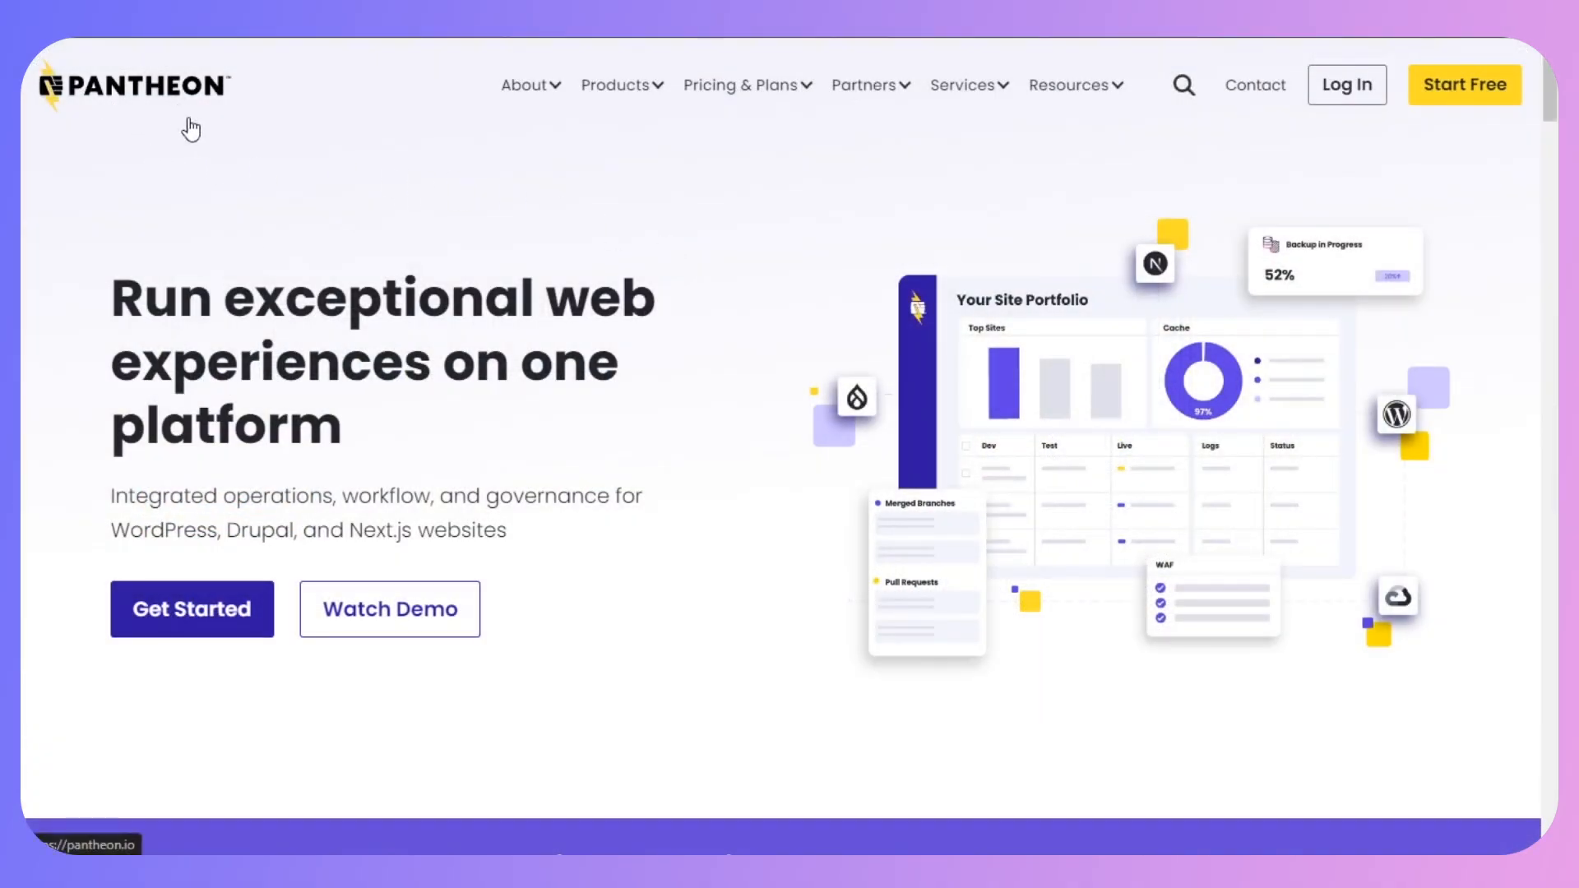
pyautogui.moveTo(667, 406)
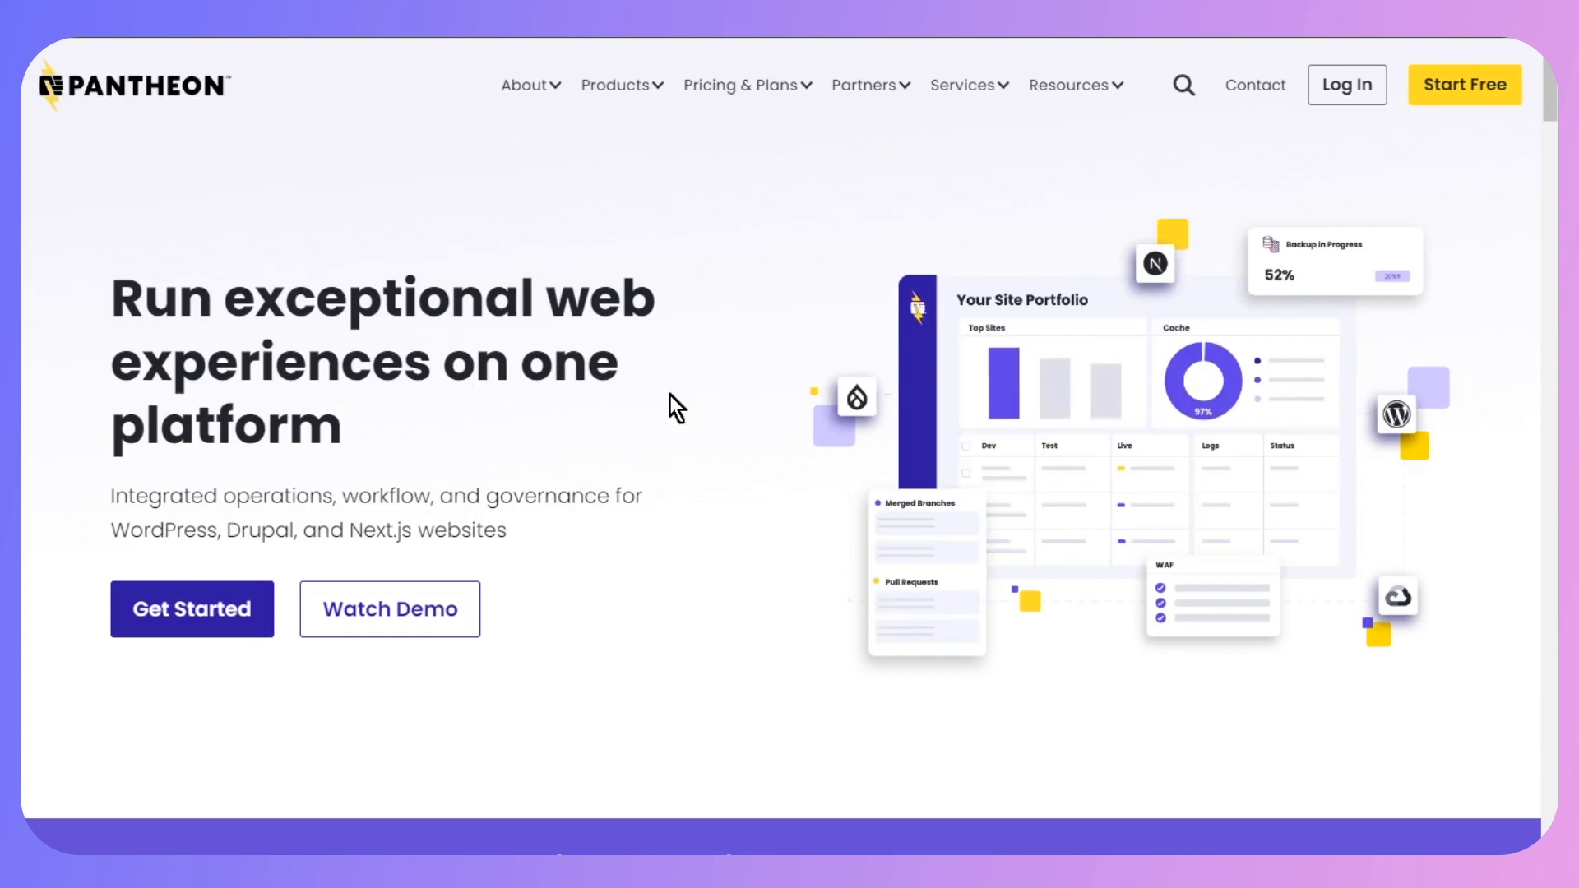
pyautogui.moveTo(1476, 111)
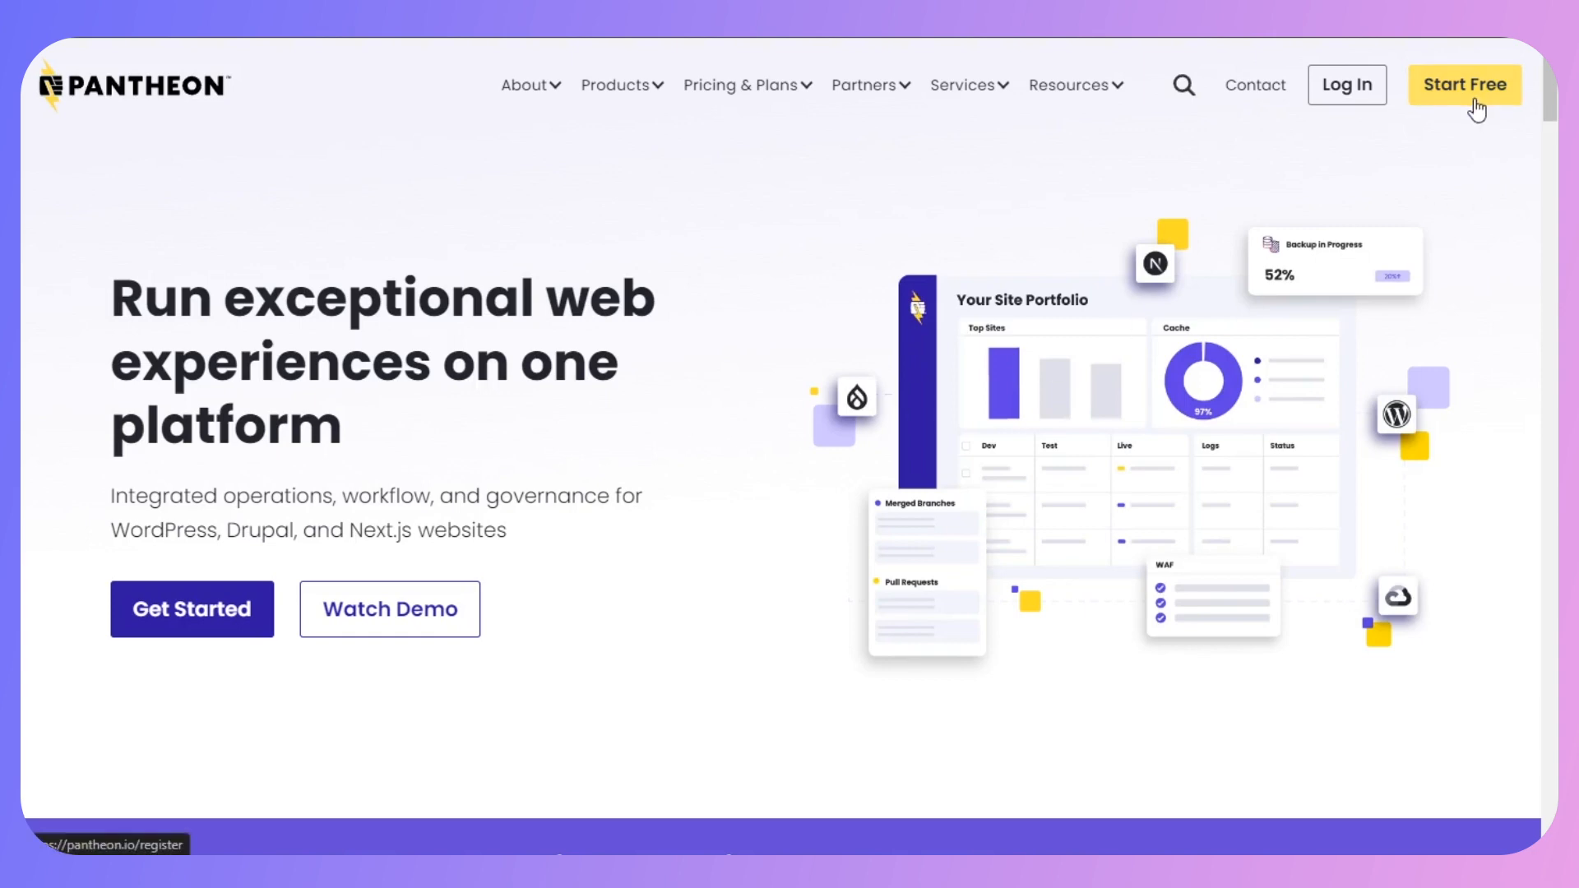
# - Open the free account sign-up page and register with a Google login
pyautogui.click(1467, 85)
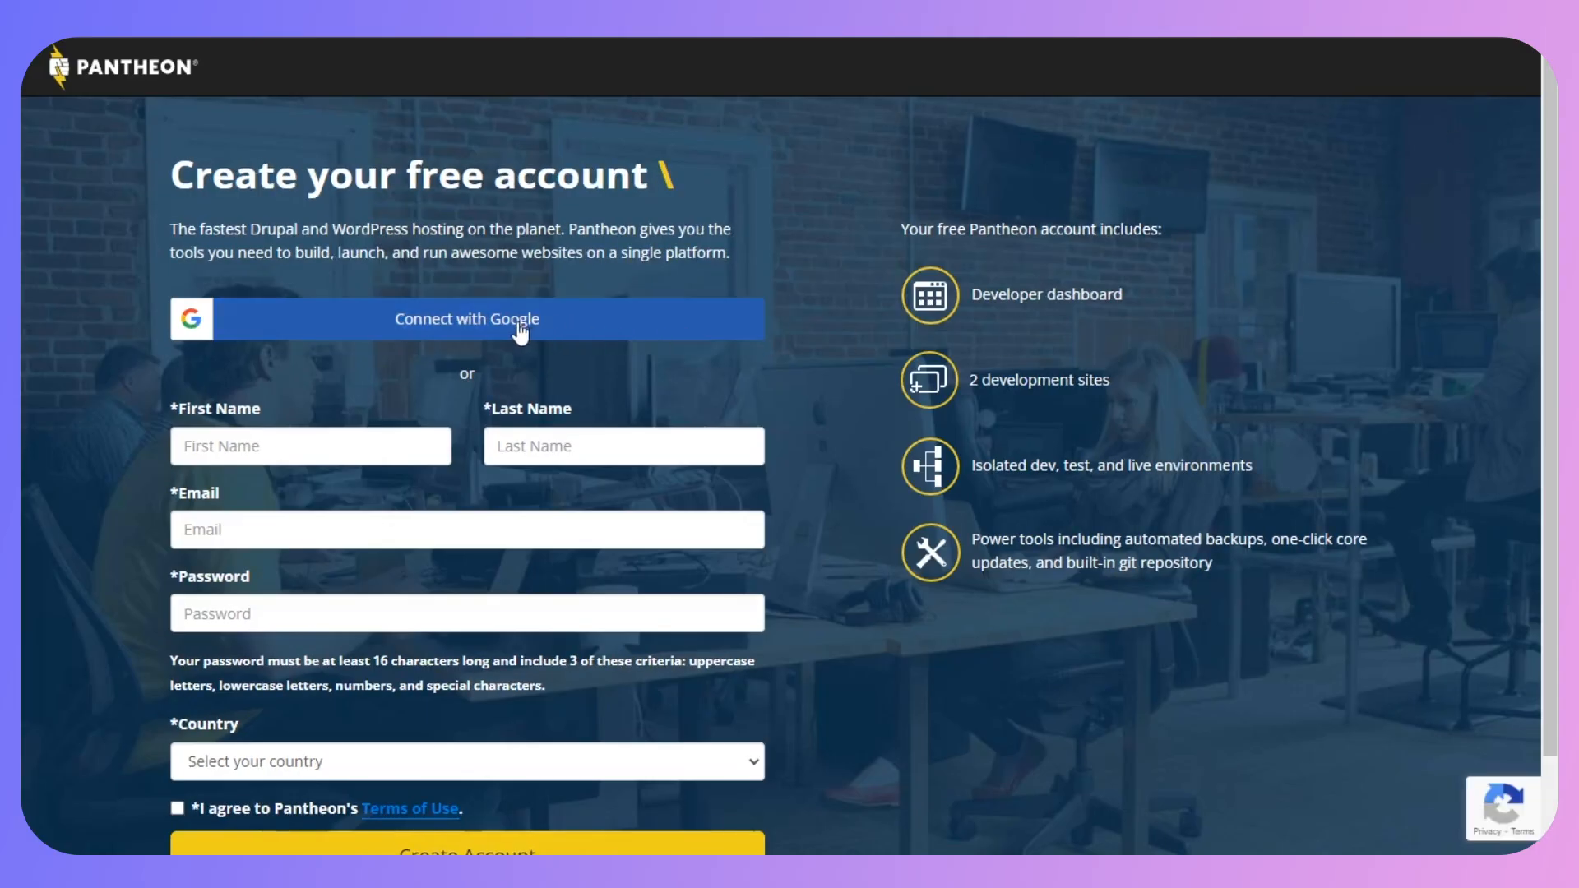
pyautogui.moveTo(414, 461)
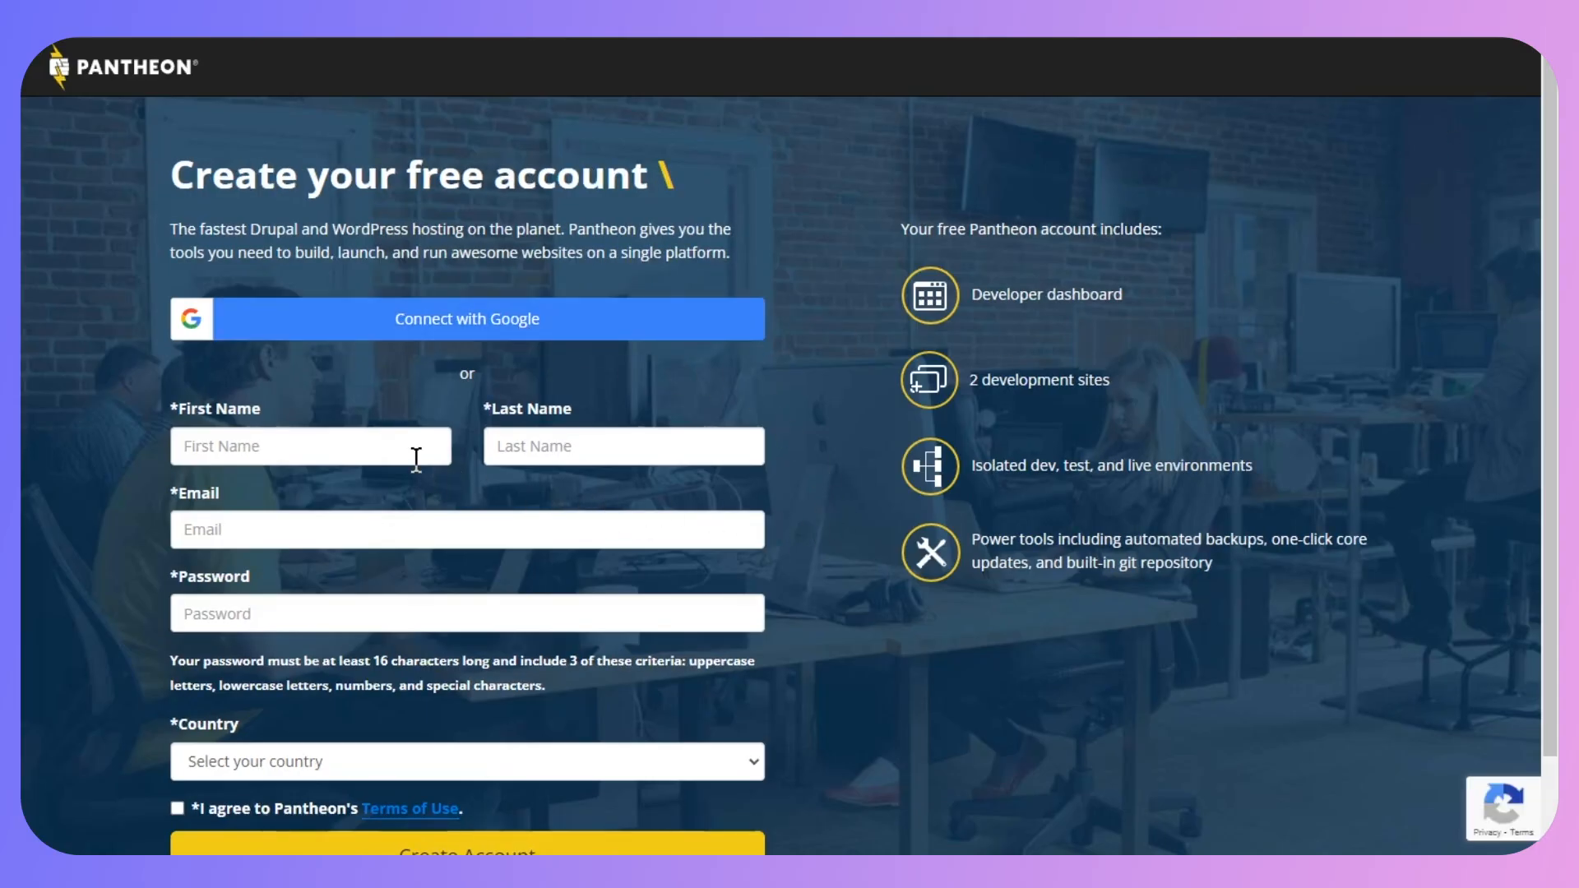
pyautogui.scroll(-3)
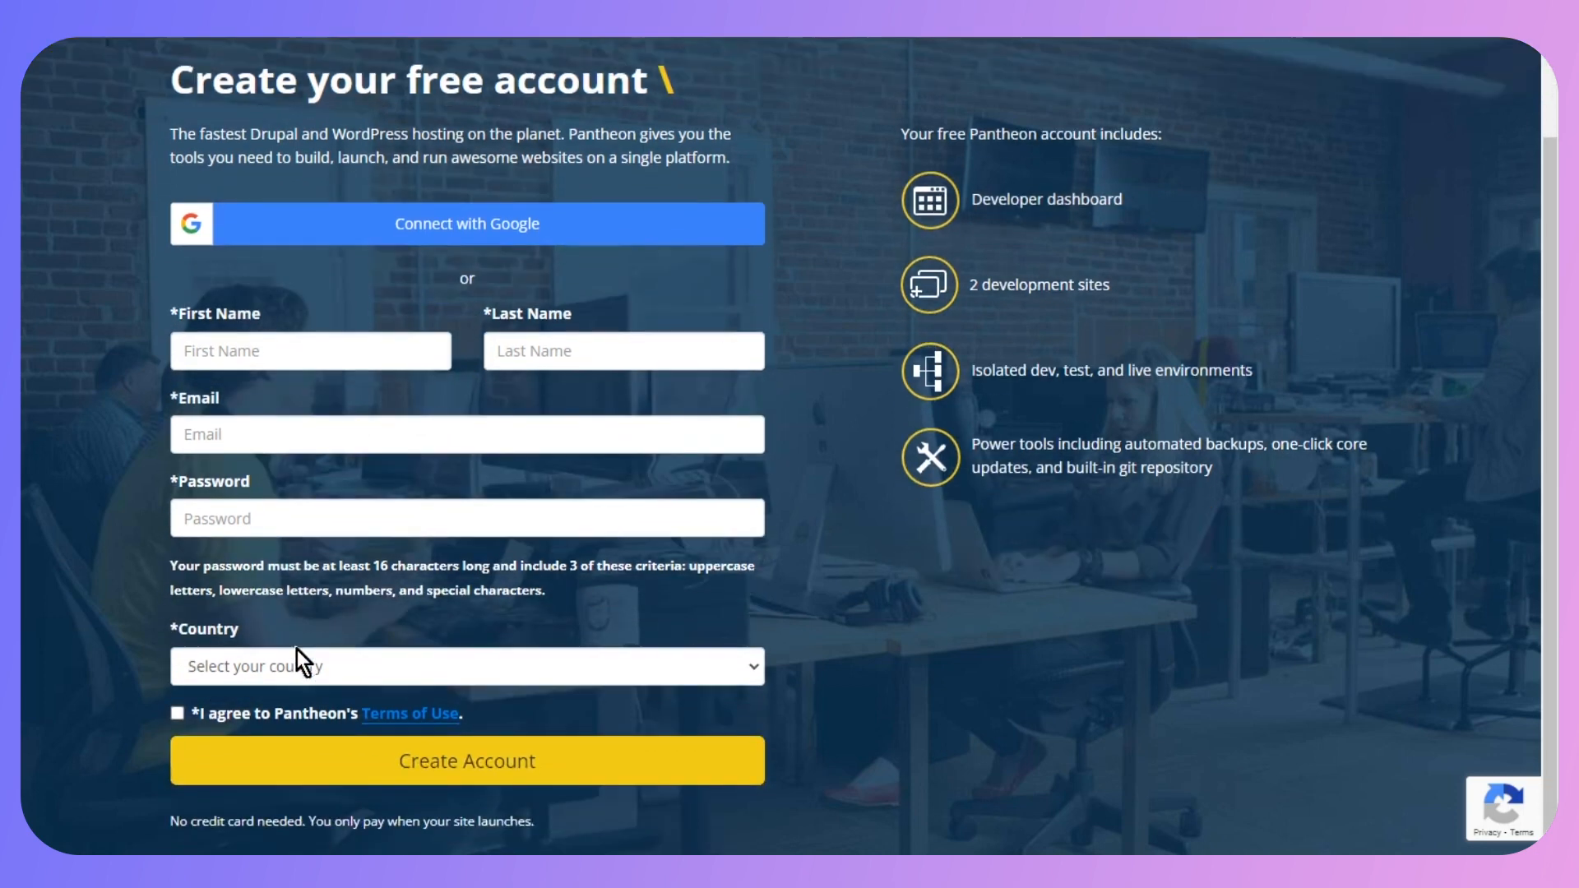
pyautogui.moveTo(435, 722)
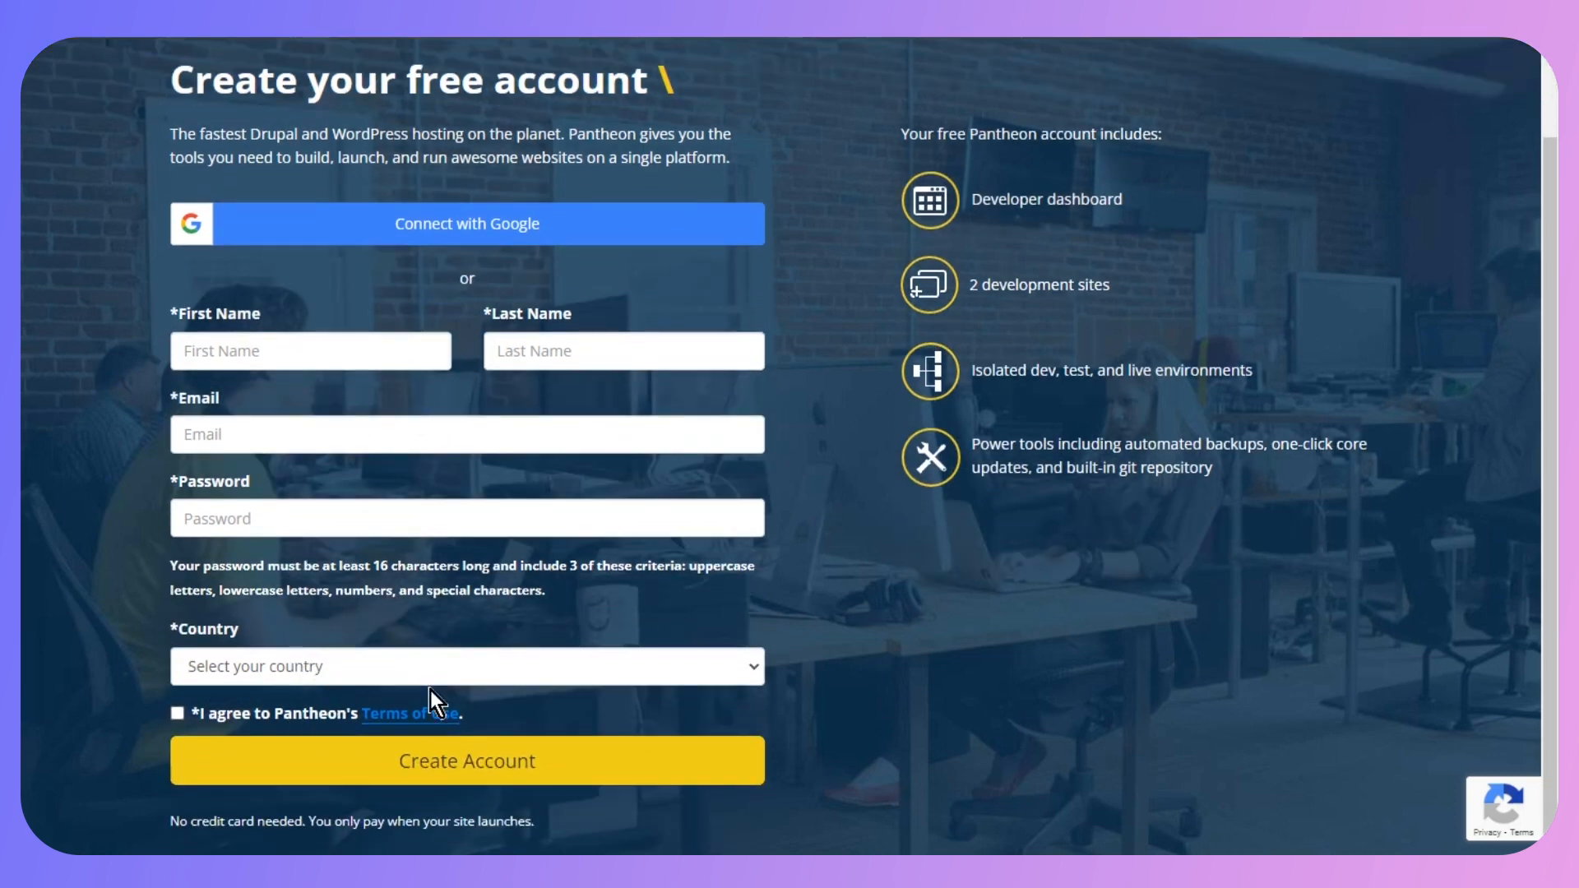
pyautogui.moveTo(756, 745)
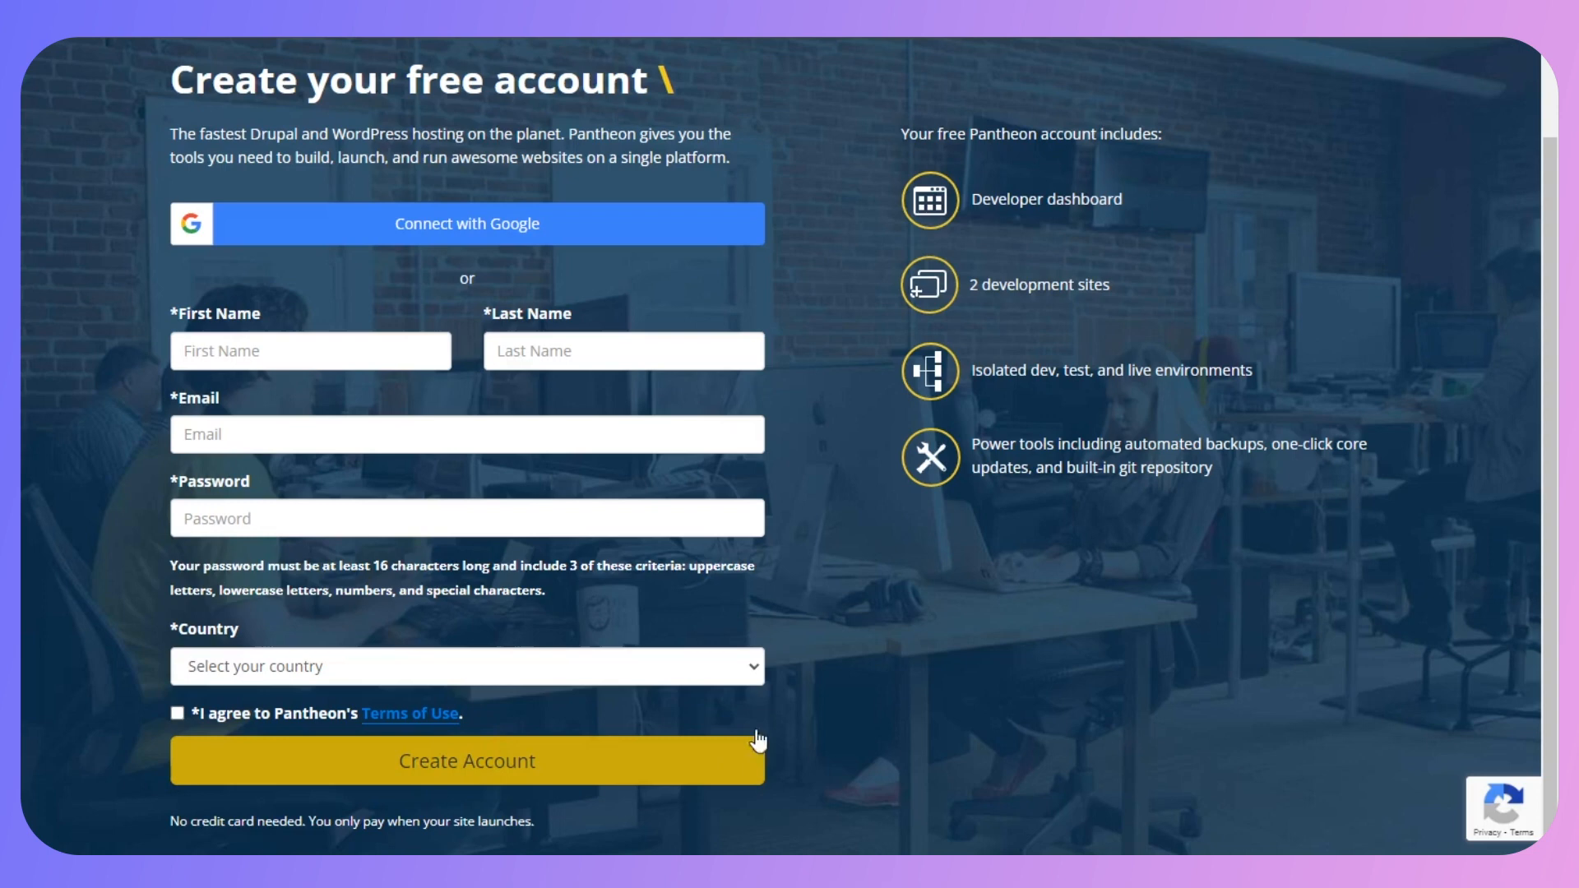
pyautogui.moveTo(413, 236)
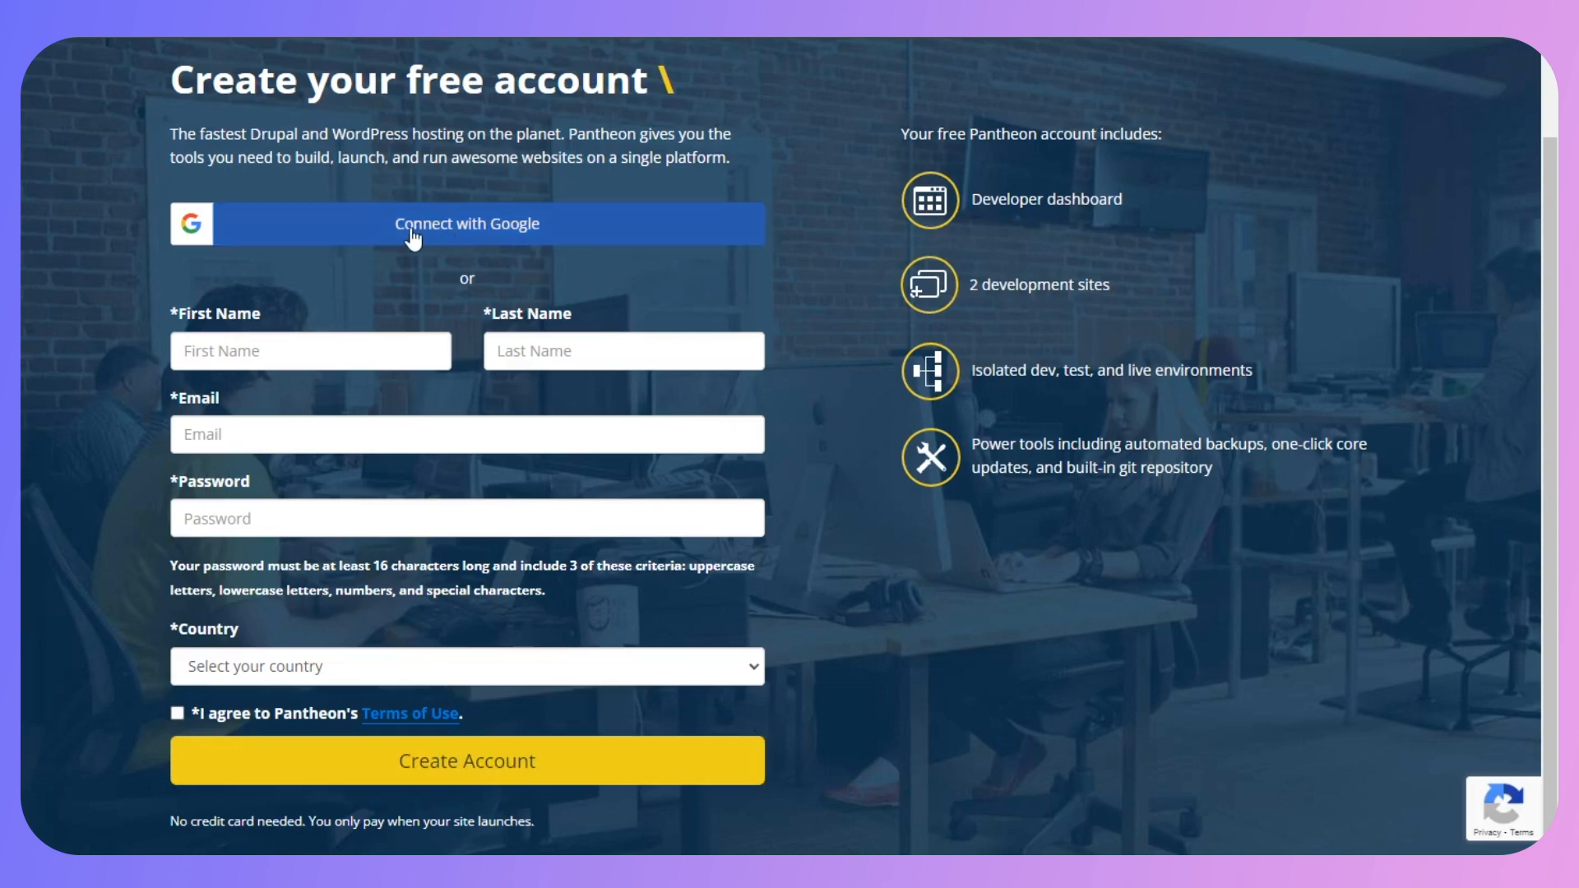
pyautogui.click(468, 223)
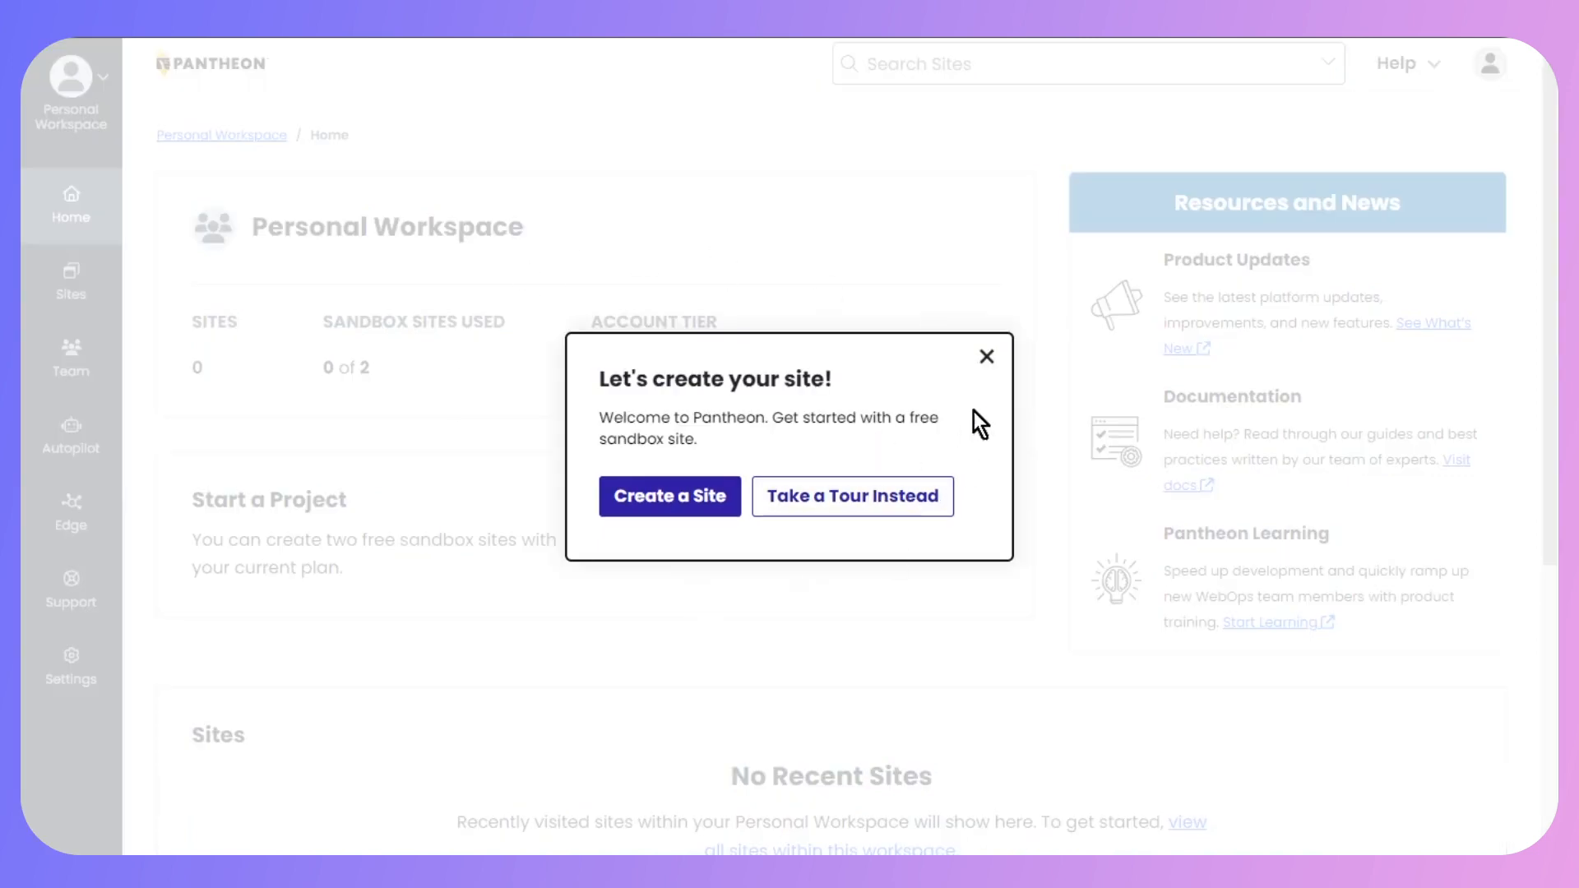
pyautogui.moveTo(990, 391)
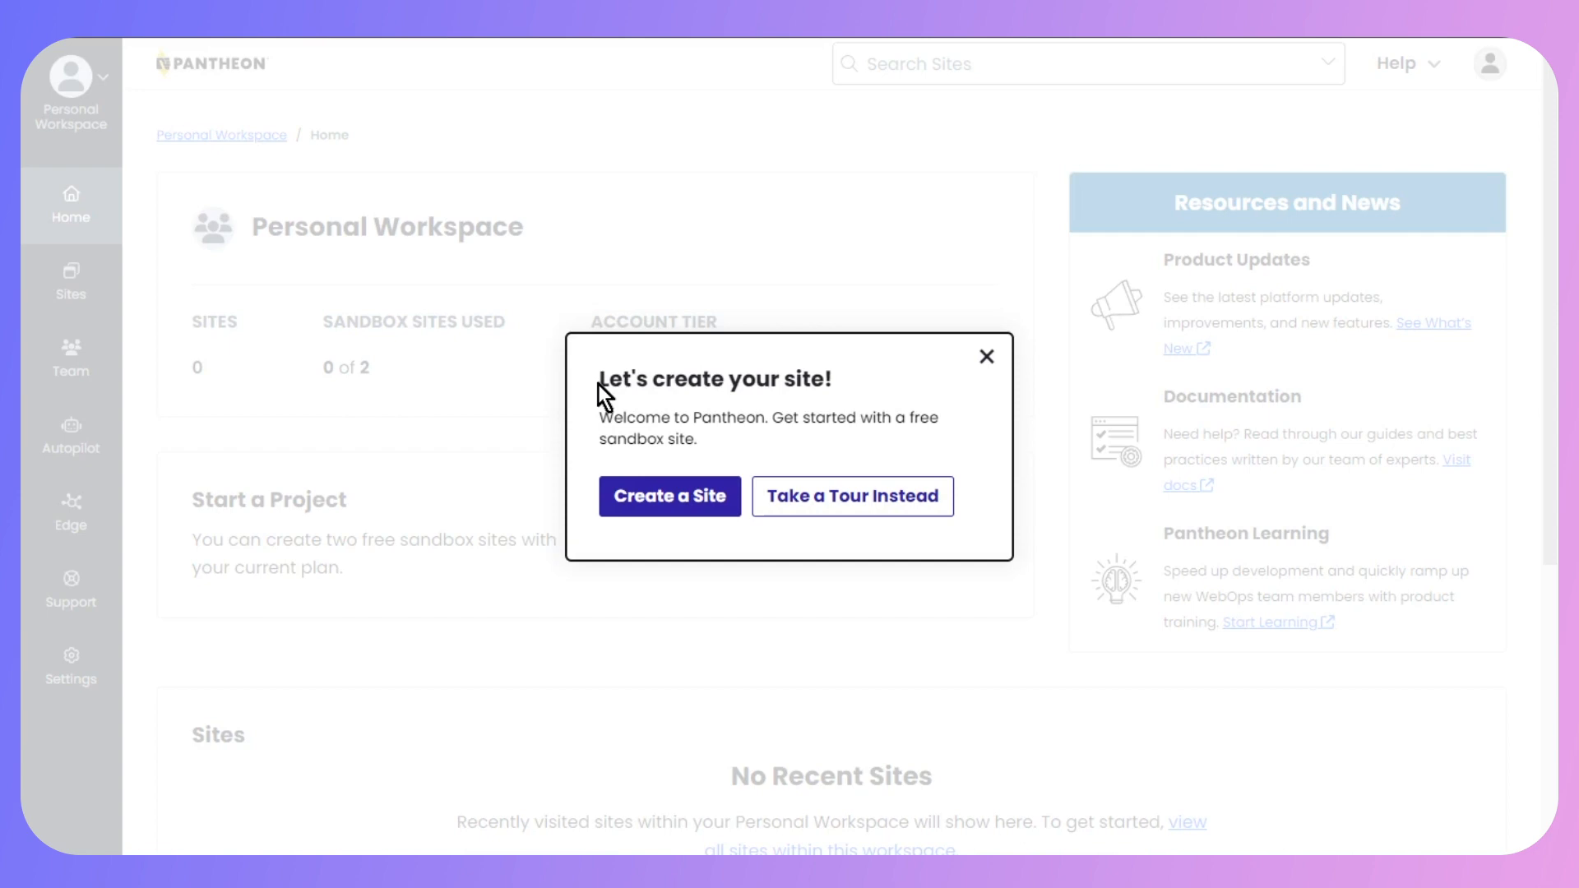
pyautogui.moveTo(842, 408)
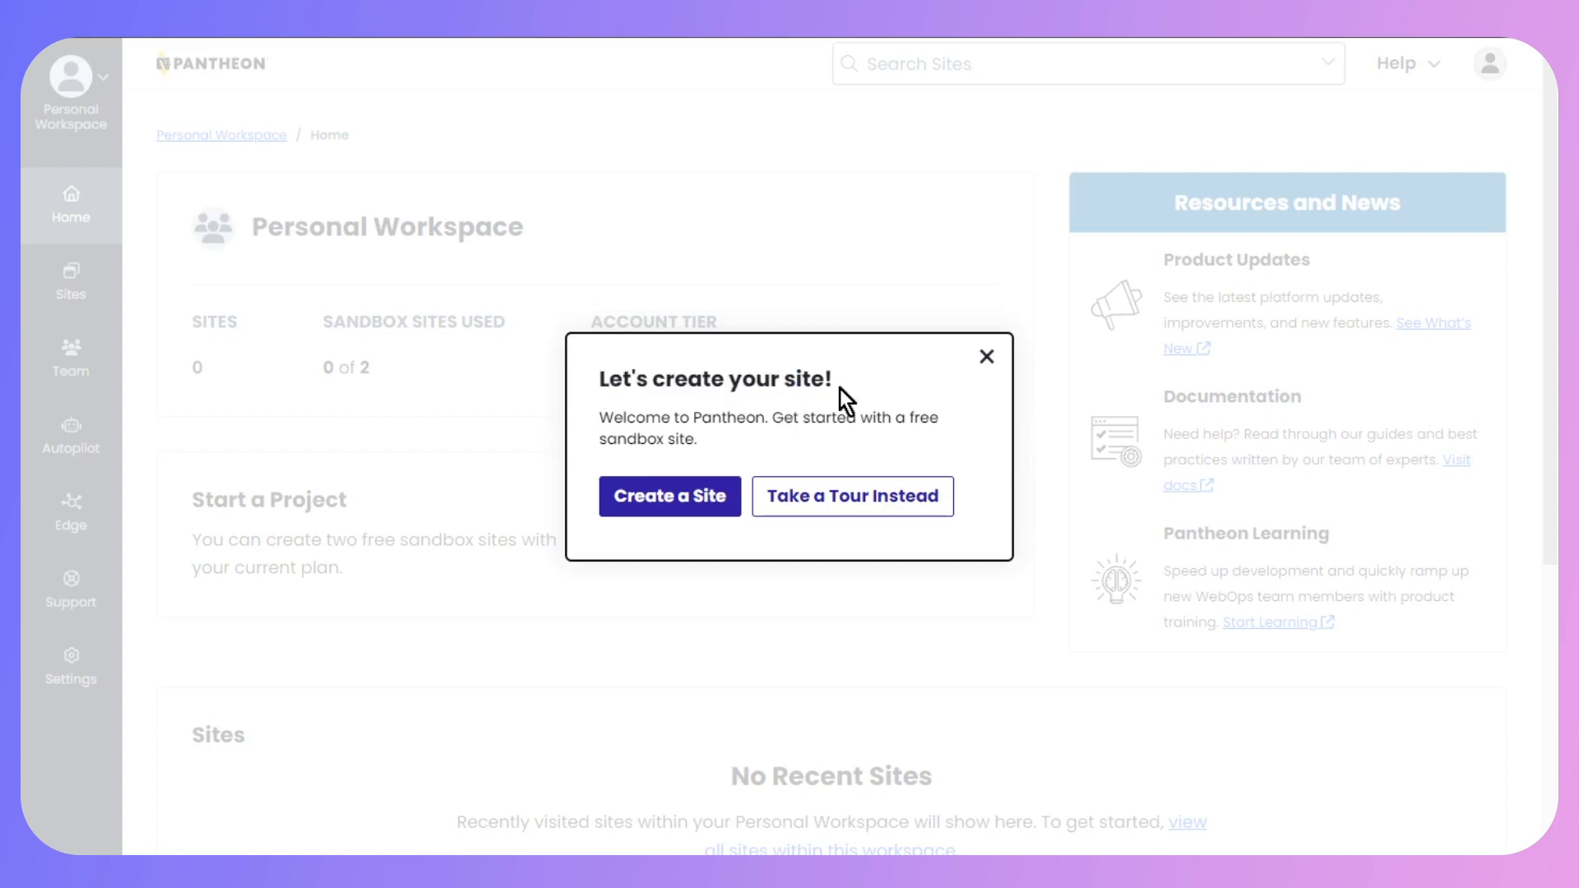
# - Close the 'Let's create your site!' popup and choose Create New Site
pyautogui.click(987, 356)
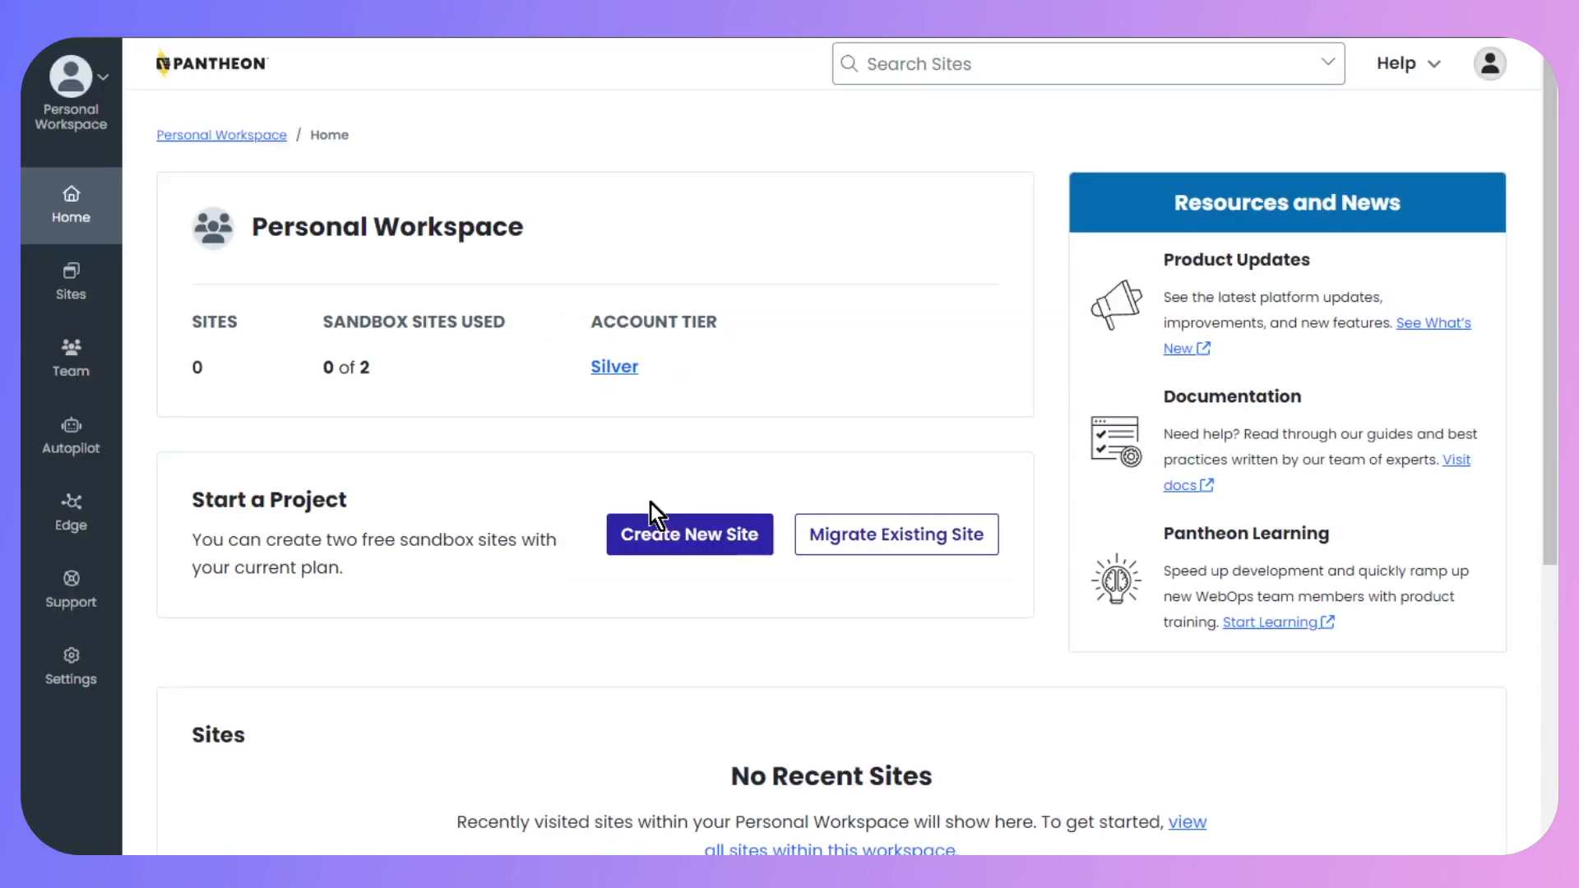
pyautogui.click(690, 535)
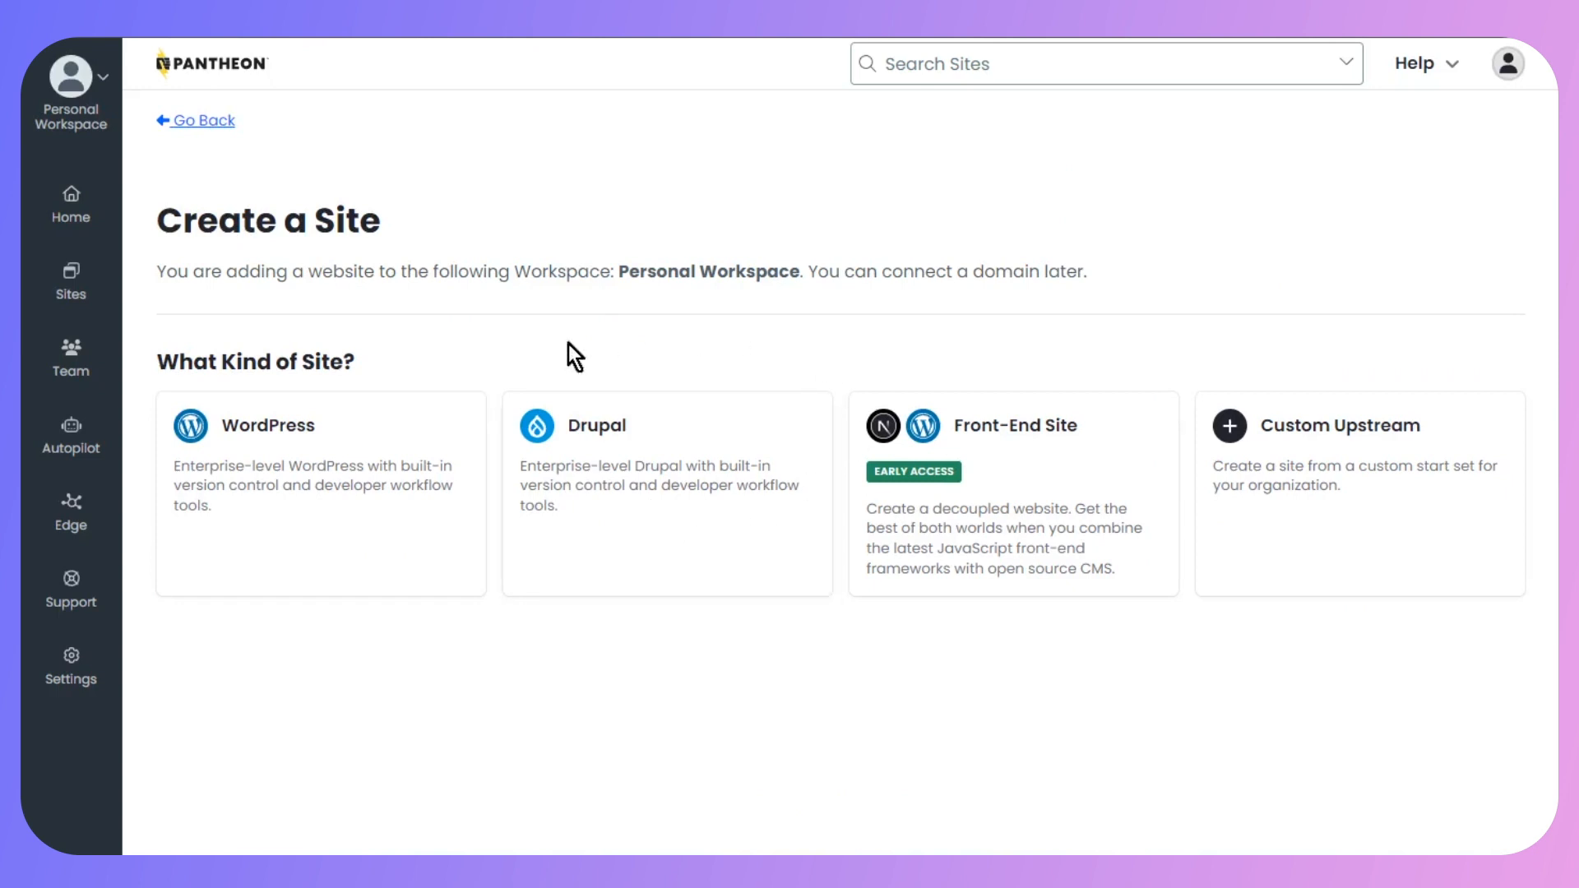
pyautogui.moveTo(231, 363)
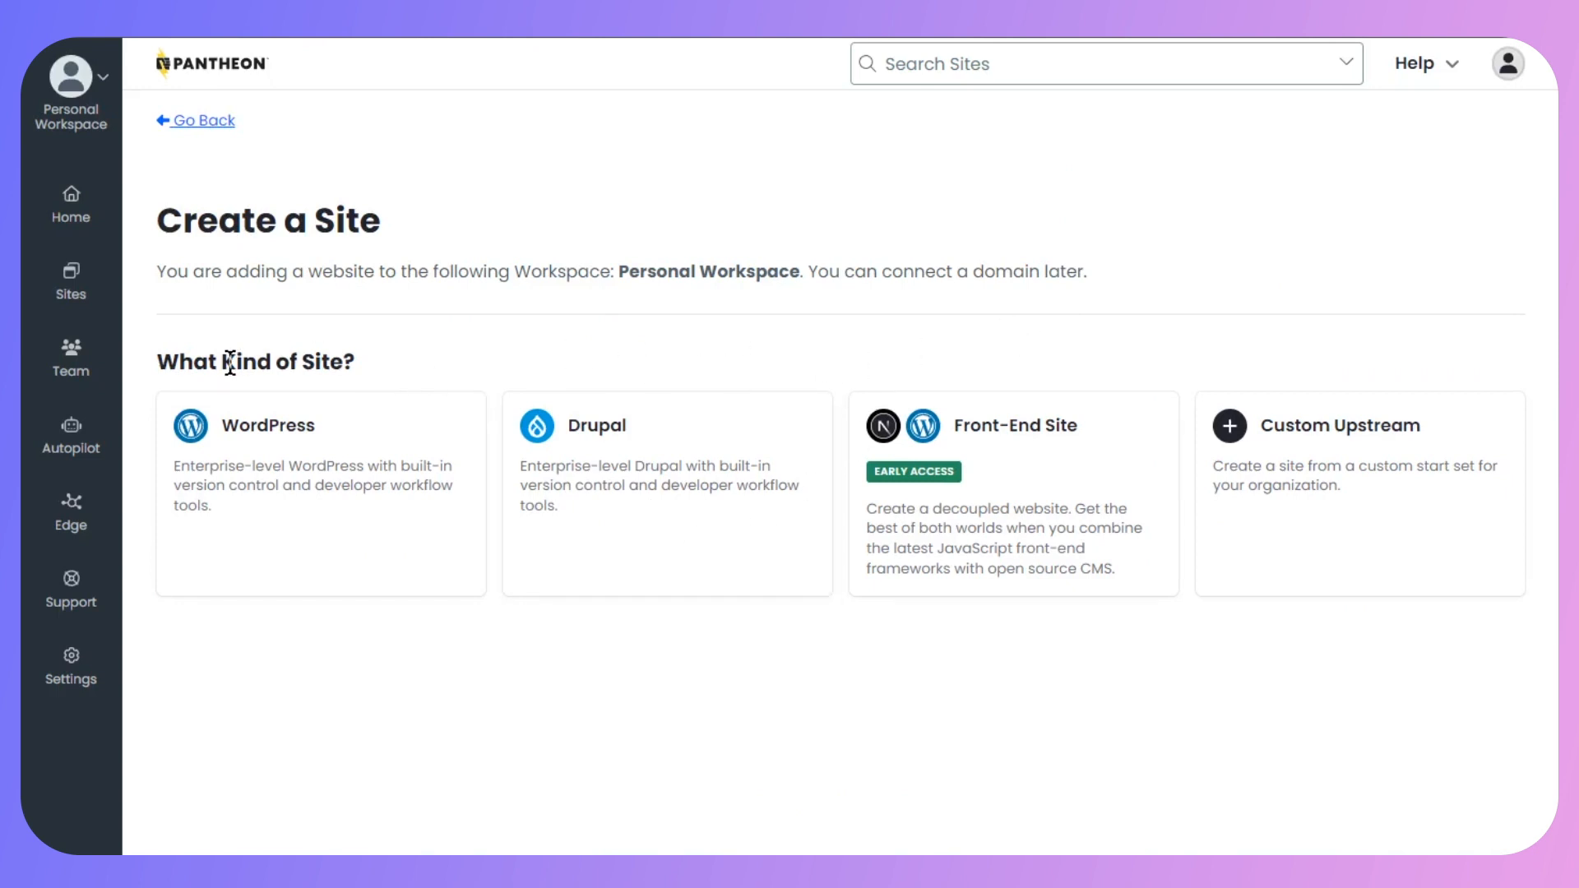
pyautogui.moveTo(446, 392)
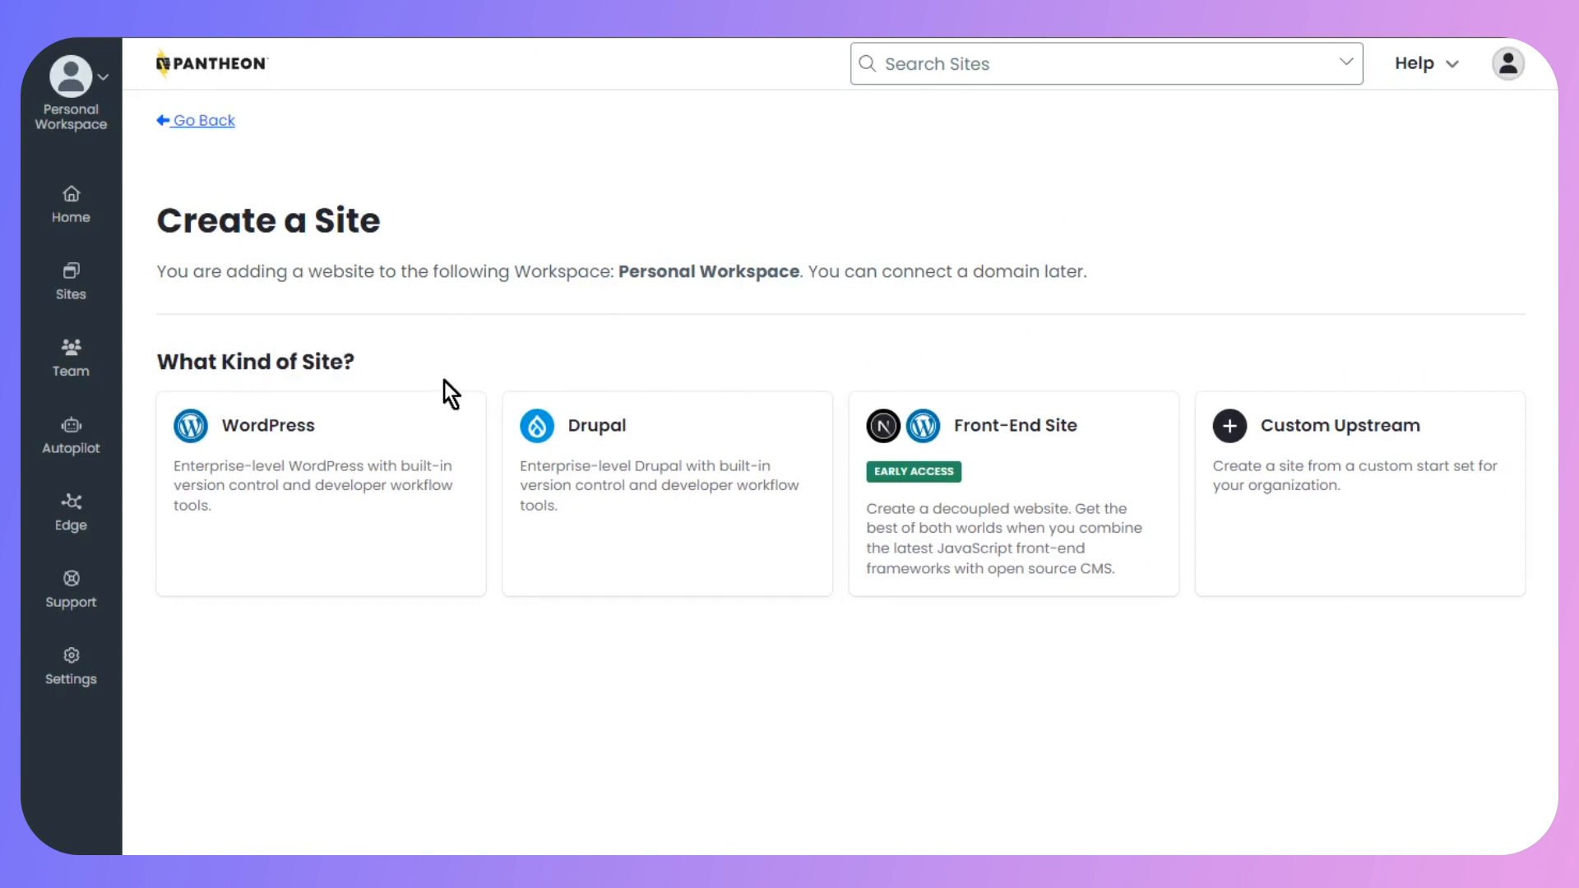
pyautogui.moveTo(294, 534)
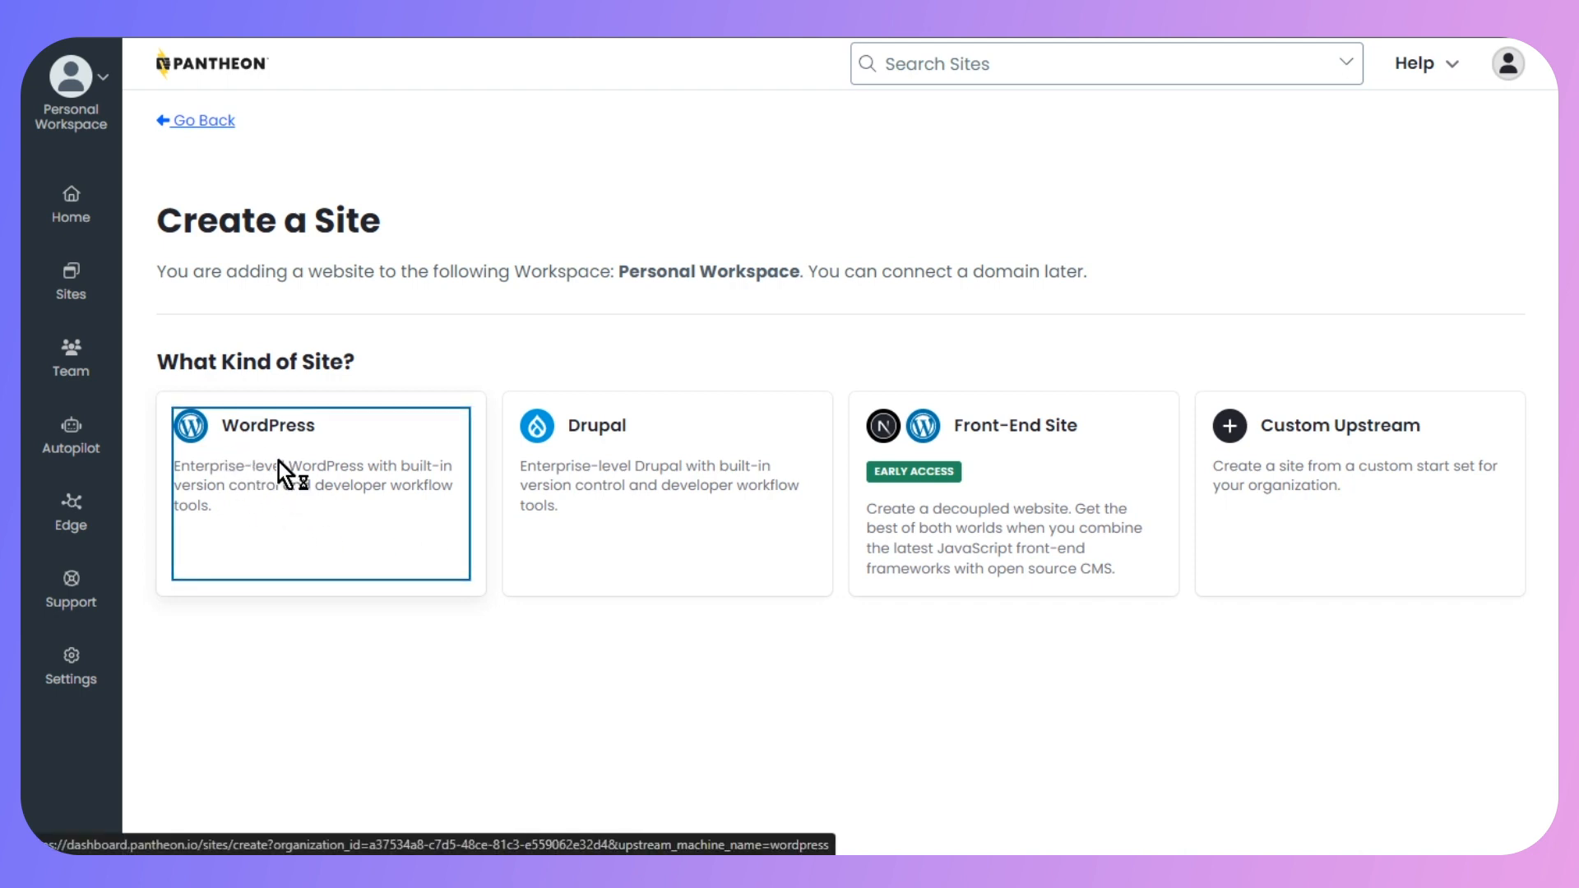
# - Create a WordPress site in the United States region, renaming it lazadacoperation after lazada was taken
pyautogui.click(295, 485)
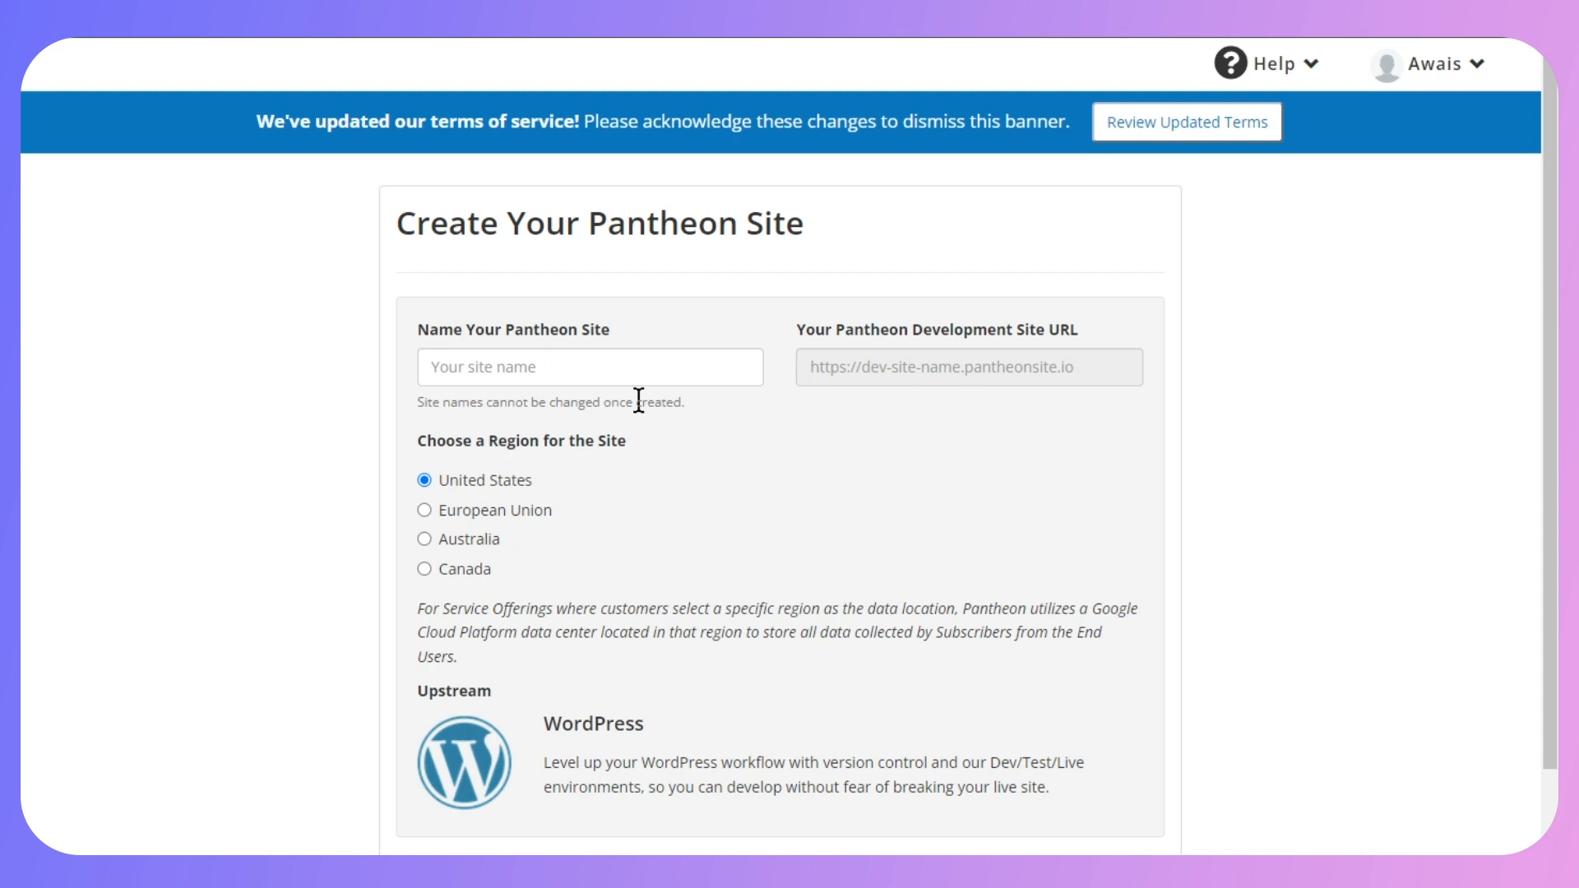
pyautogui.click(590, 367)
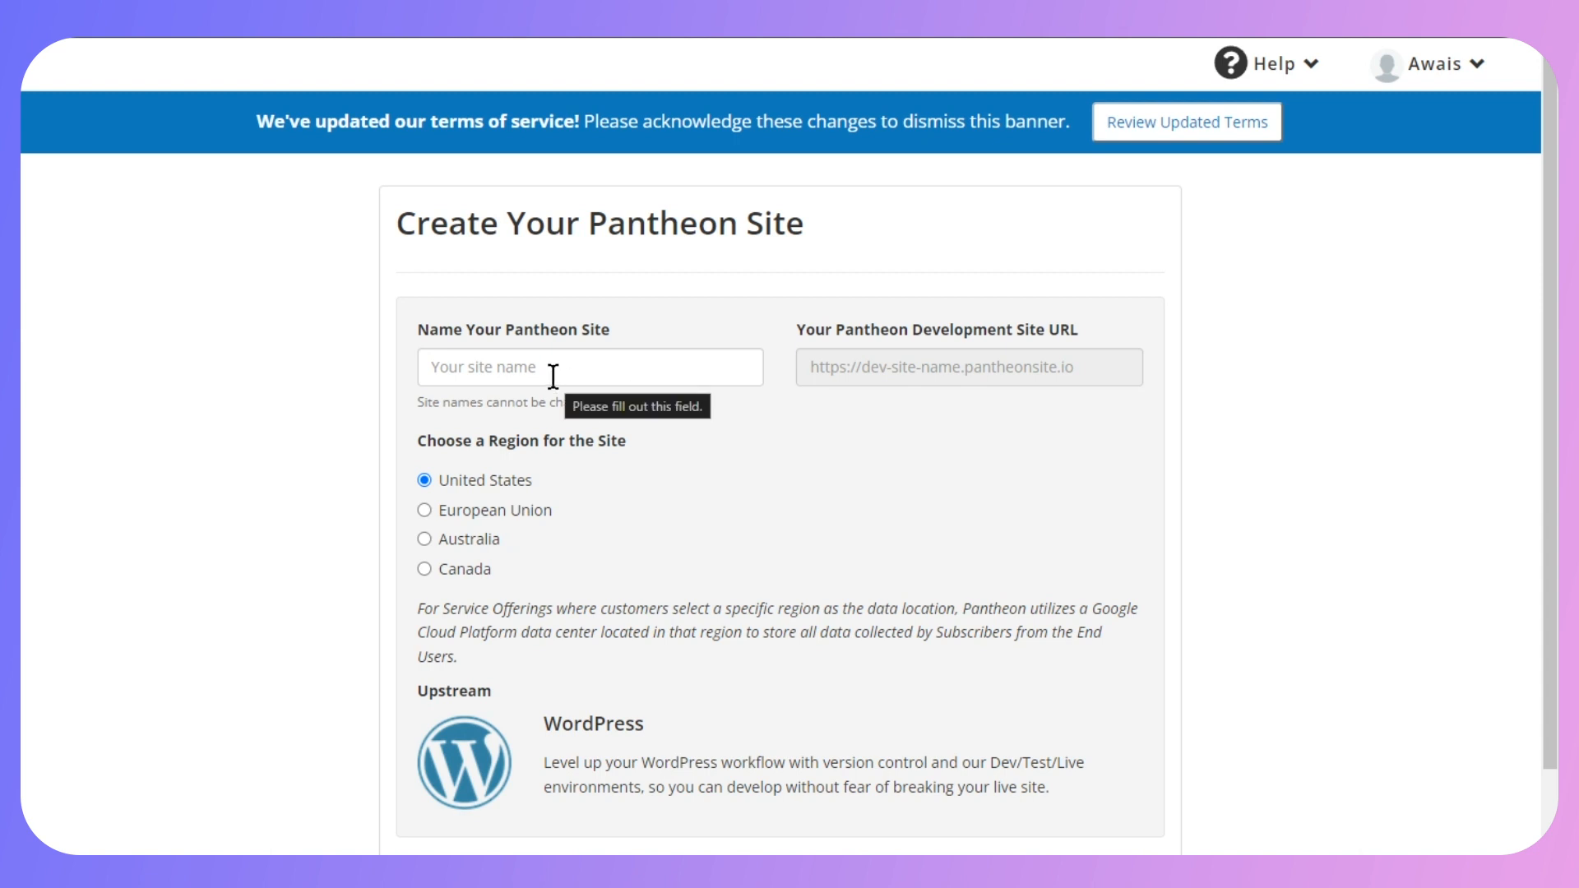
pyautogui.write('lazada')
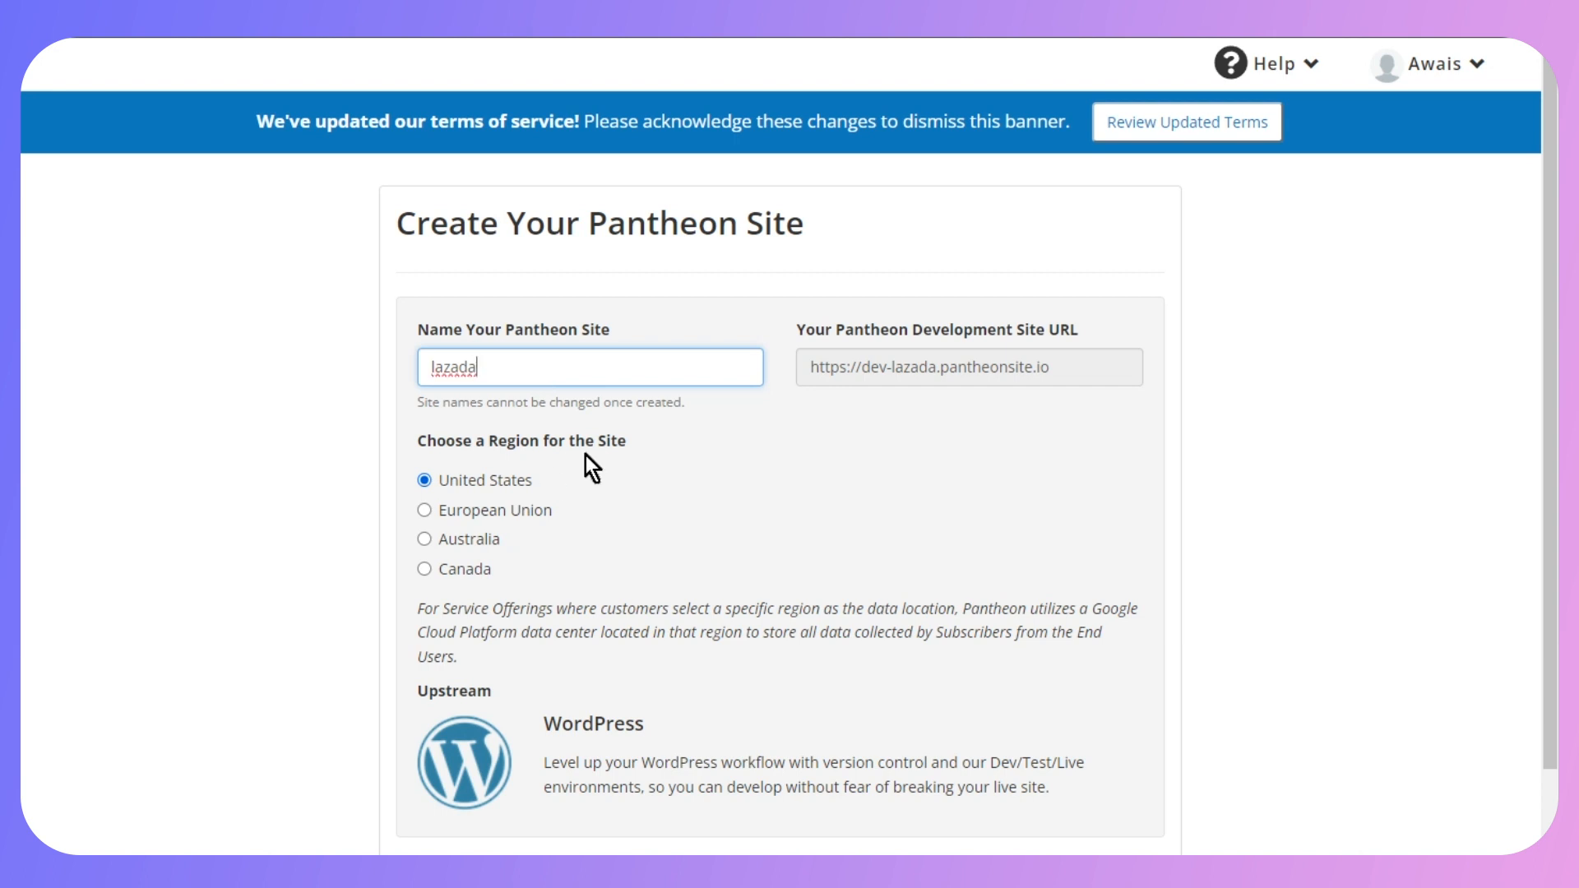
pyautogui.moveTo(423, 480)
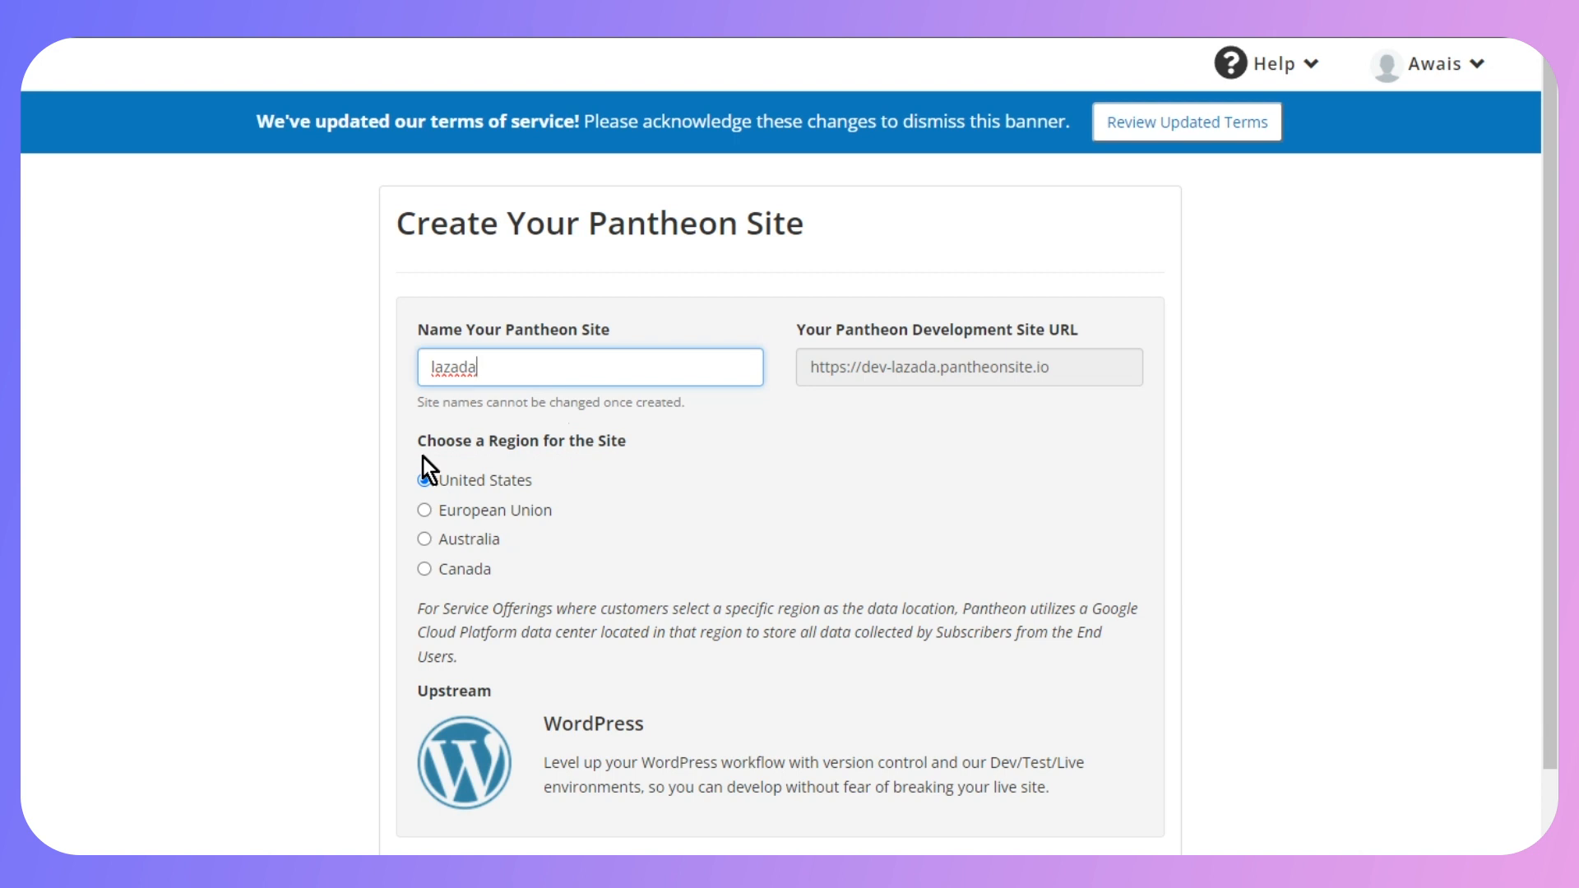
pyautogui.click(423, 480)
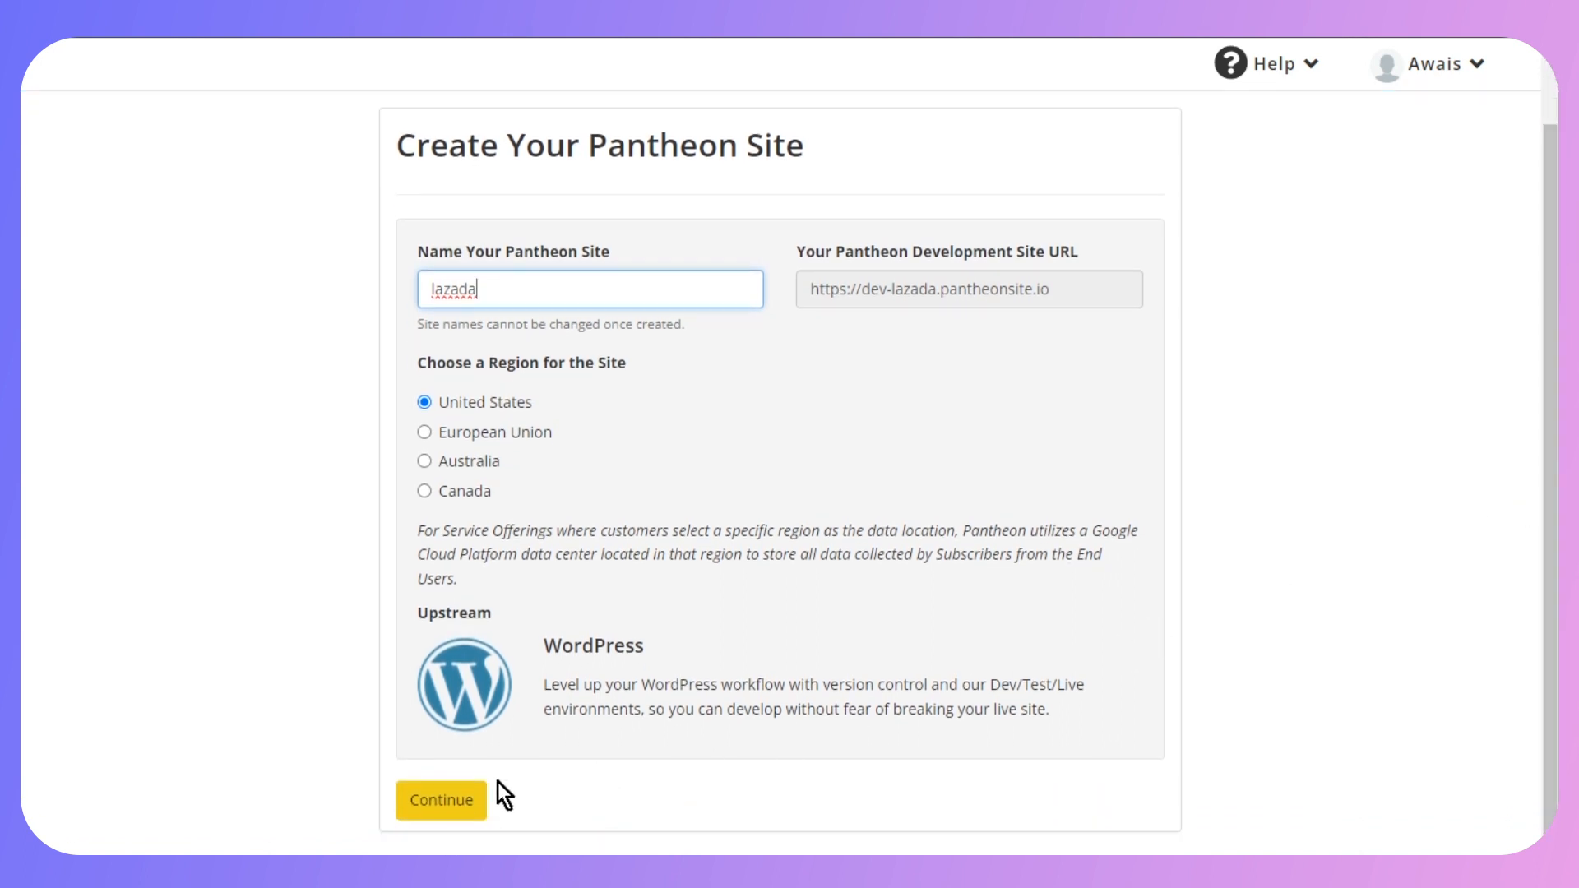
pyautogui.click(440, 799)
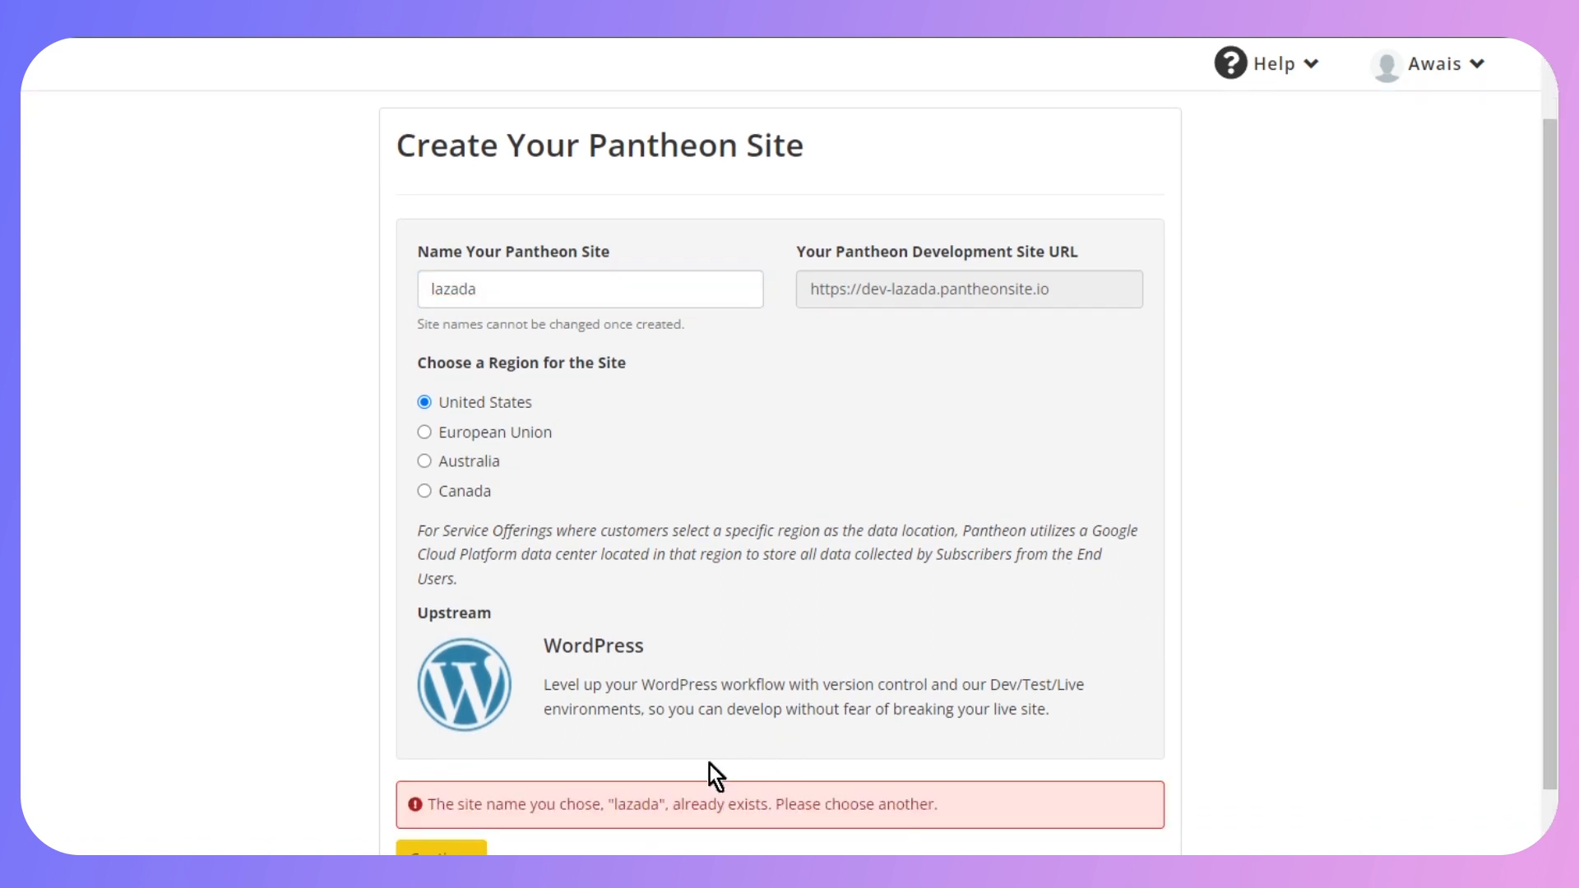
pyautogui.moveTo(572, 804); pyautogui.dragTo(708, 803)
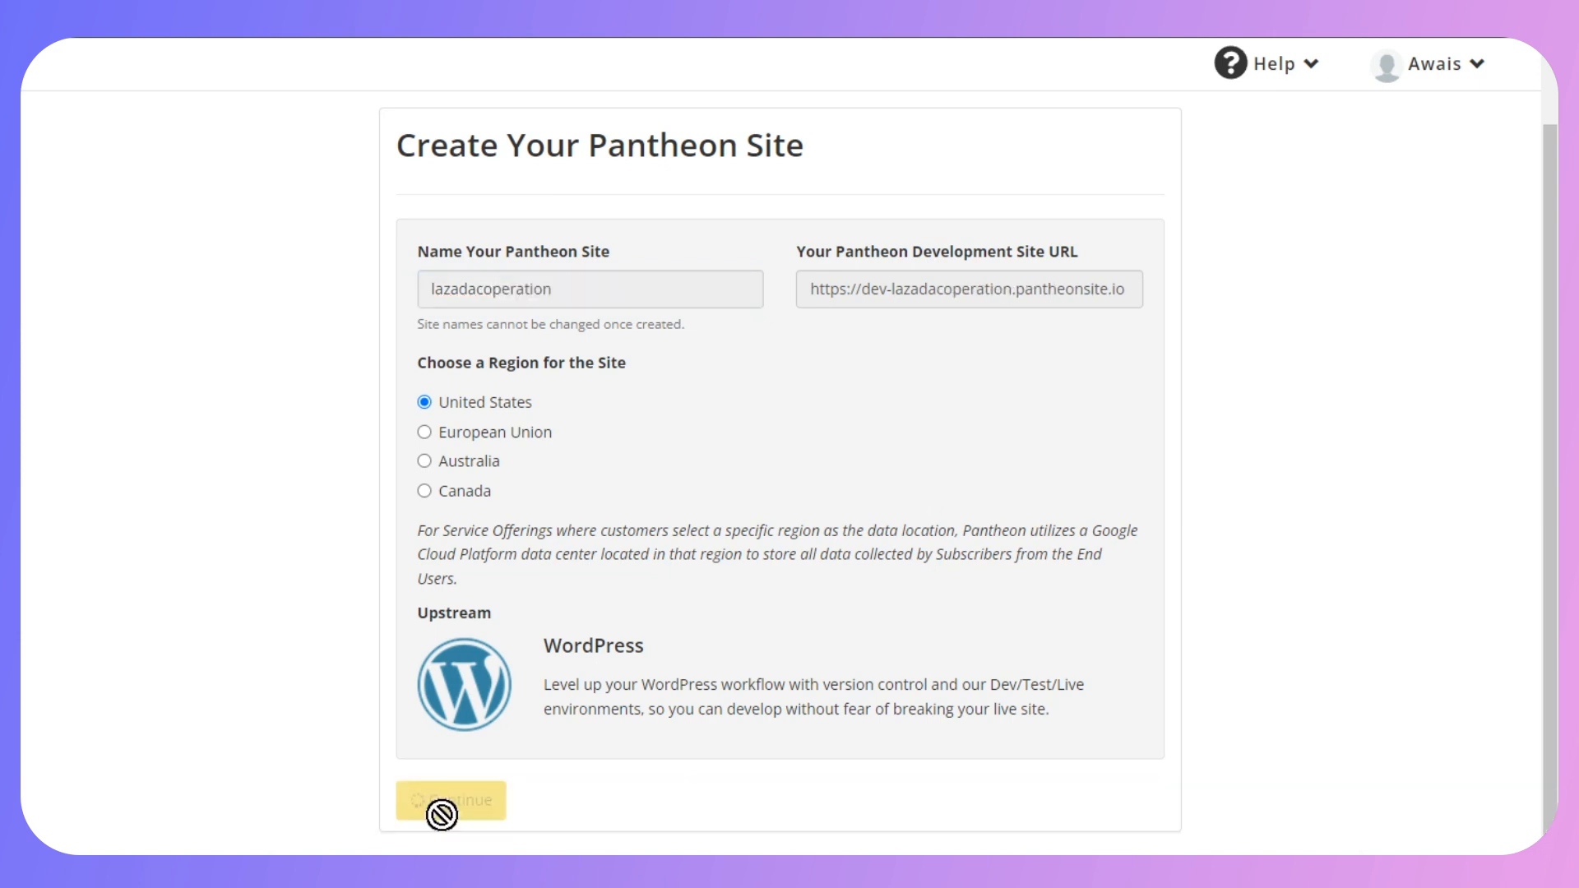
pyautogui.click(441, 810)
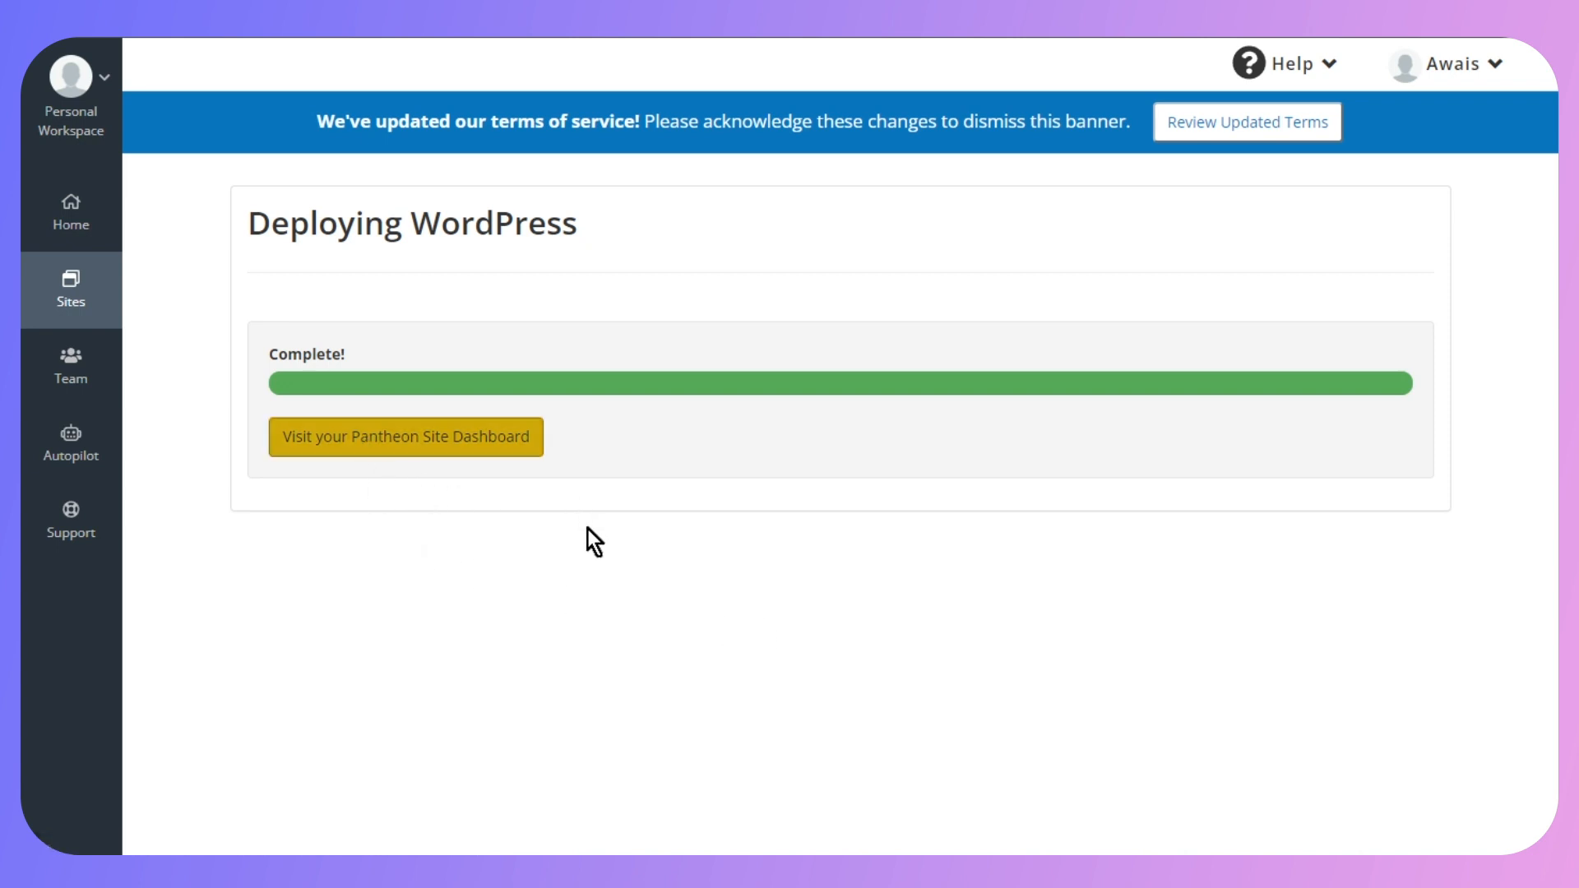
# - Open the lazadacoperation site dashboard and launch Site Admin from the Dev environment
pyautogui.click(404, 437)
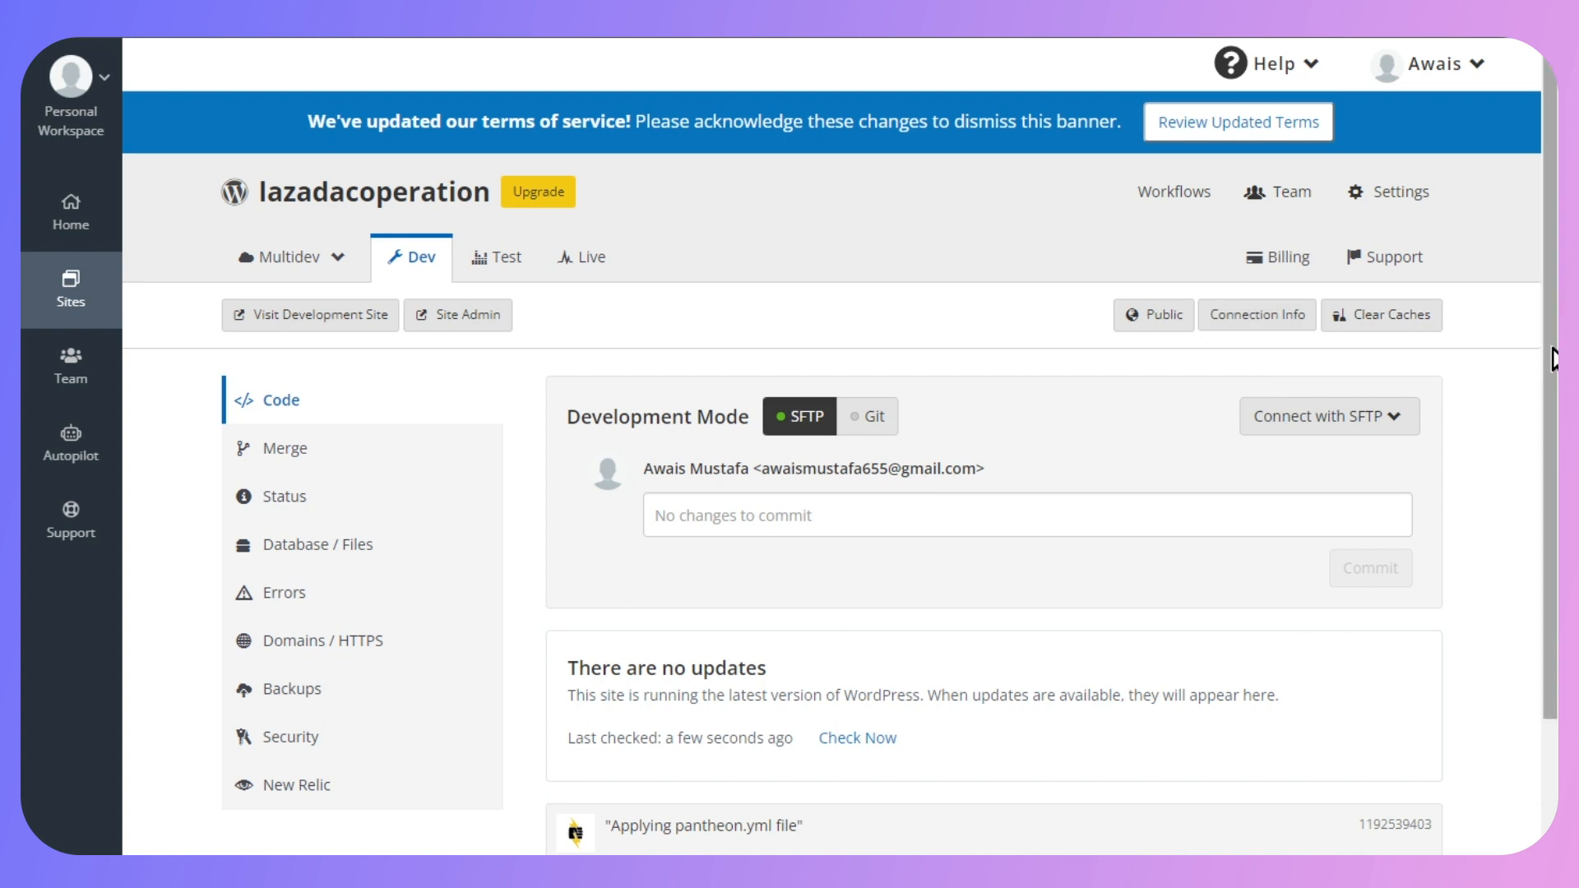
pyautogui.moveTo(1545, 334)
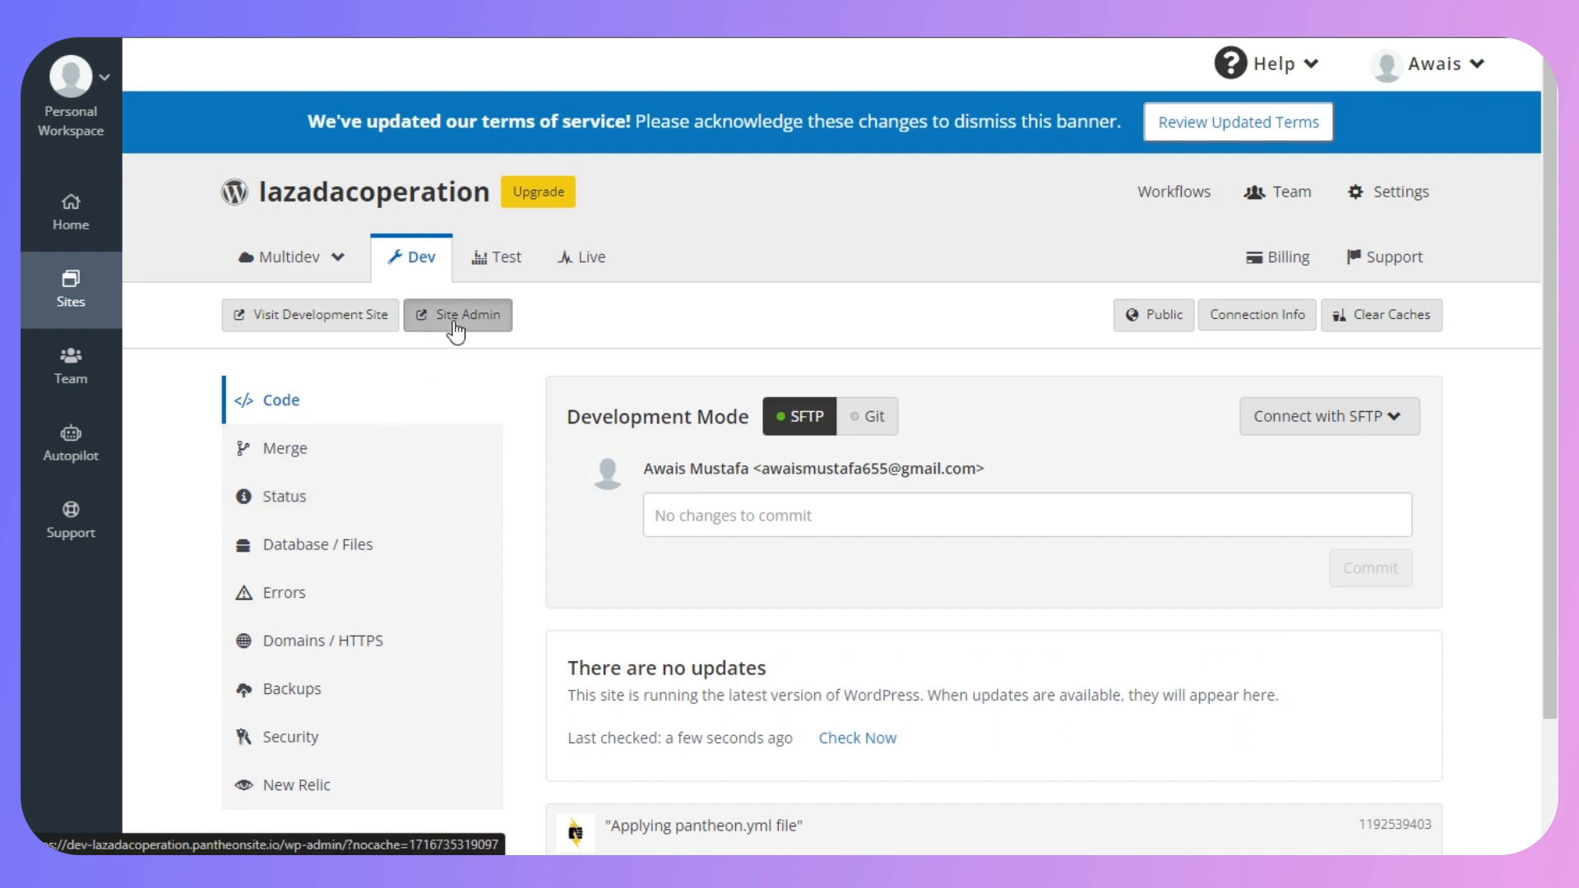
pyautogui.click(457, 315)
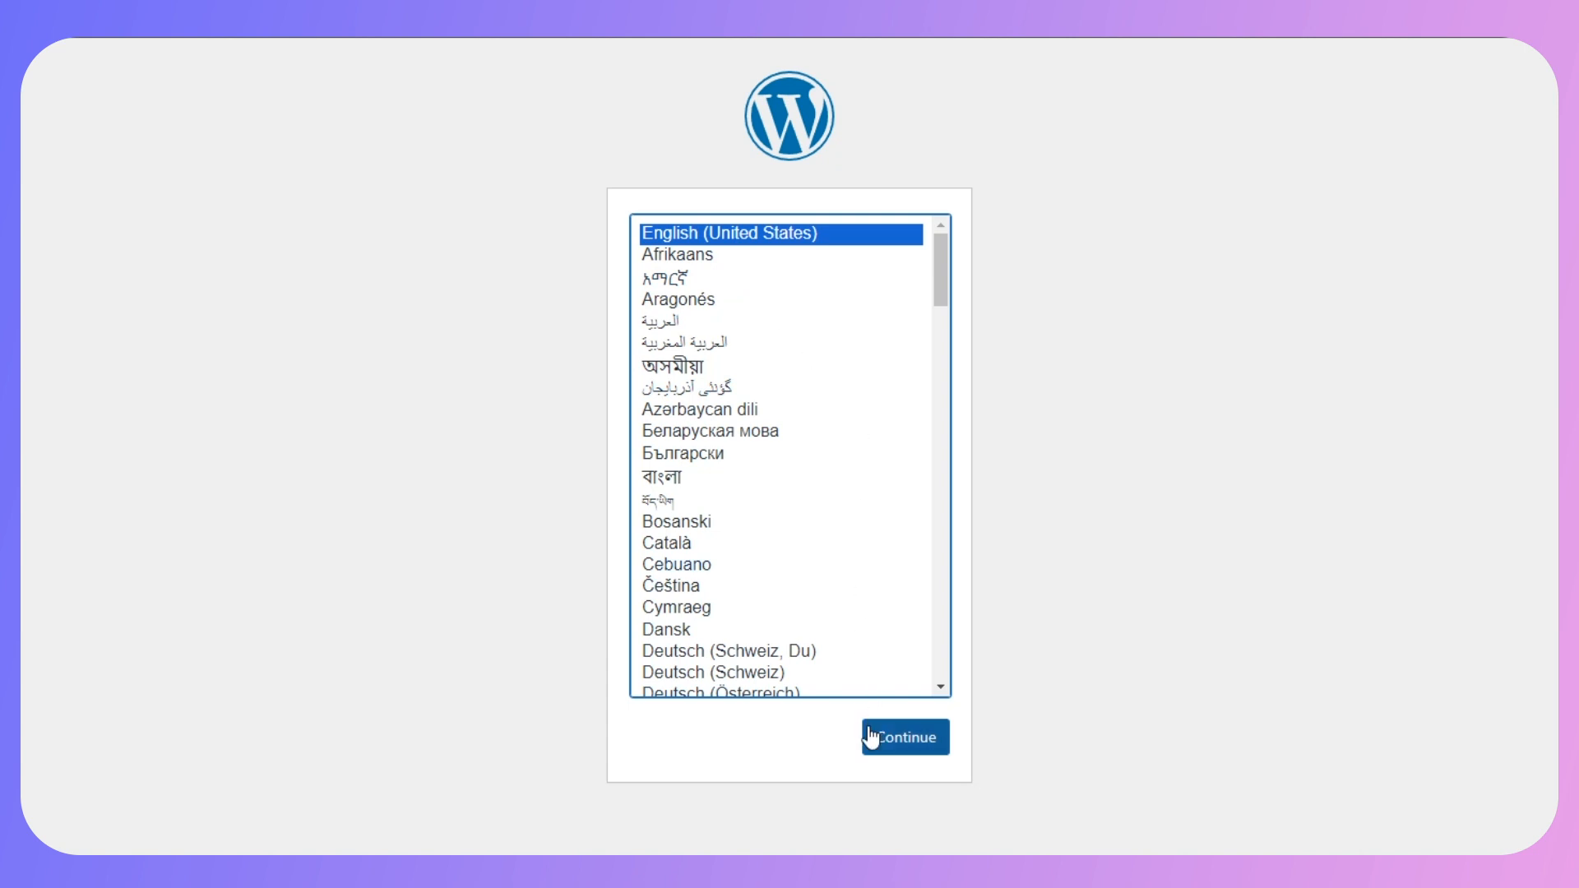
# - Choose English (United States), fill in the site info, and install WordPress
pyautogui.click(905, 737)
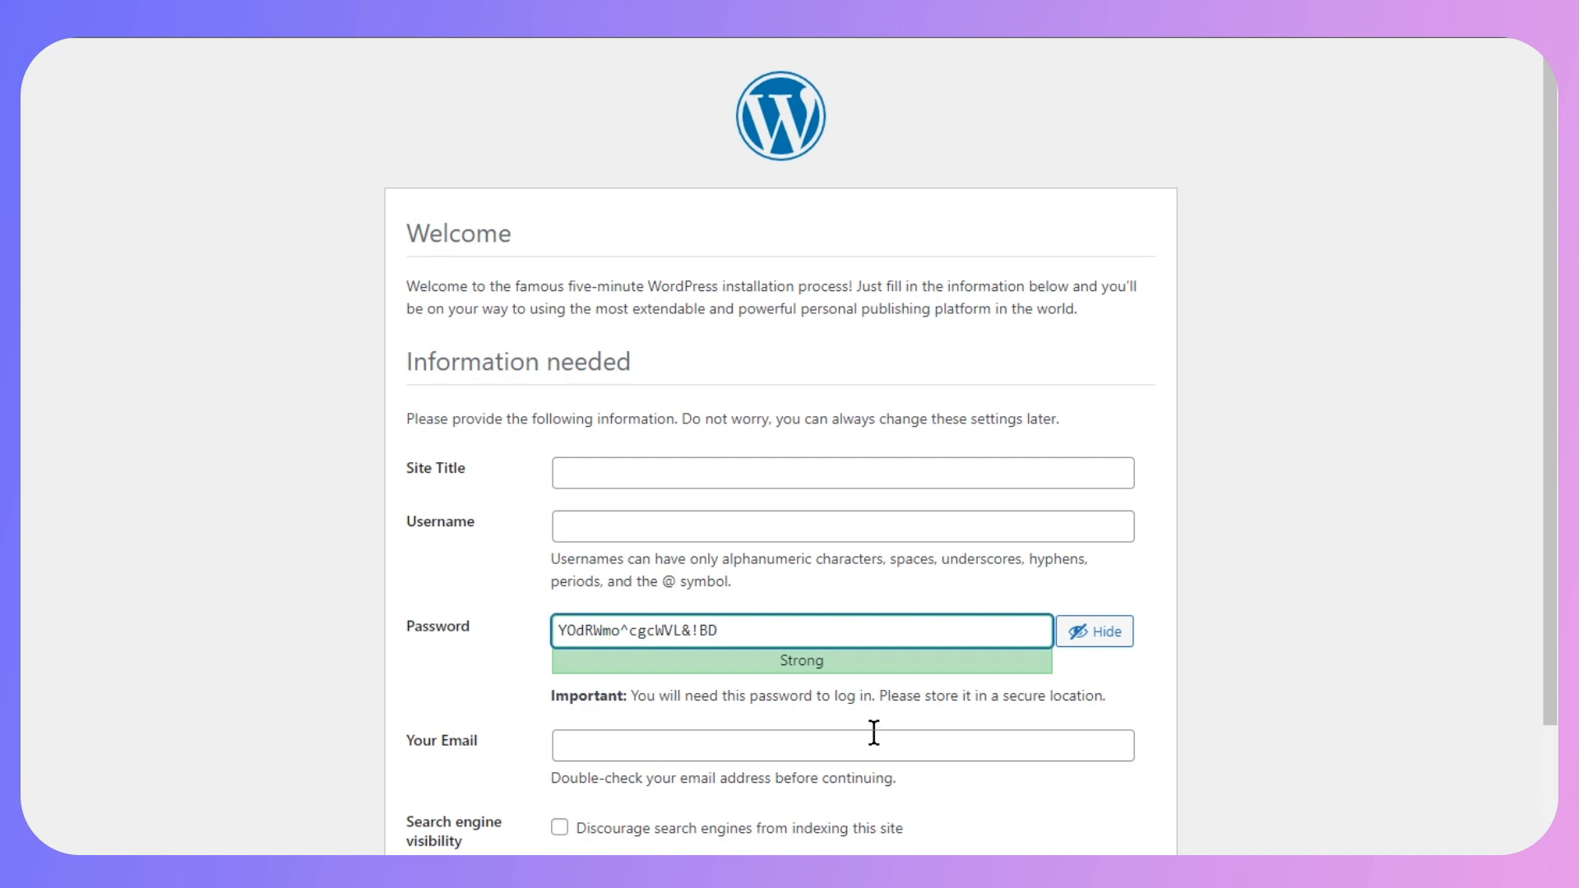
pyautogui.moveTo(736, 529)
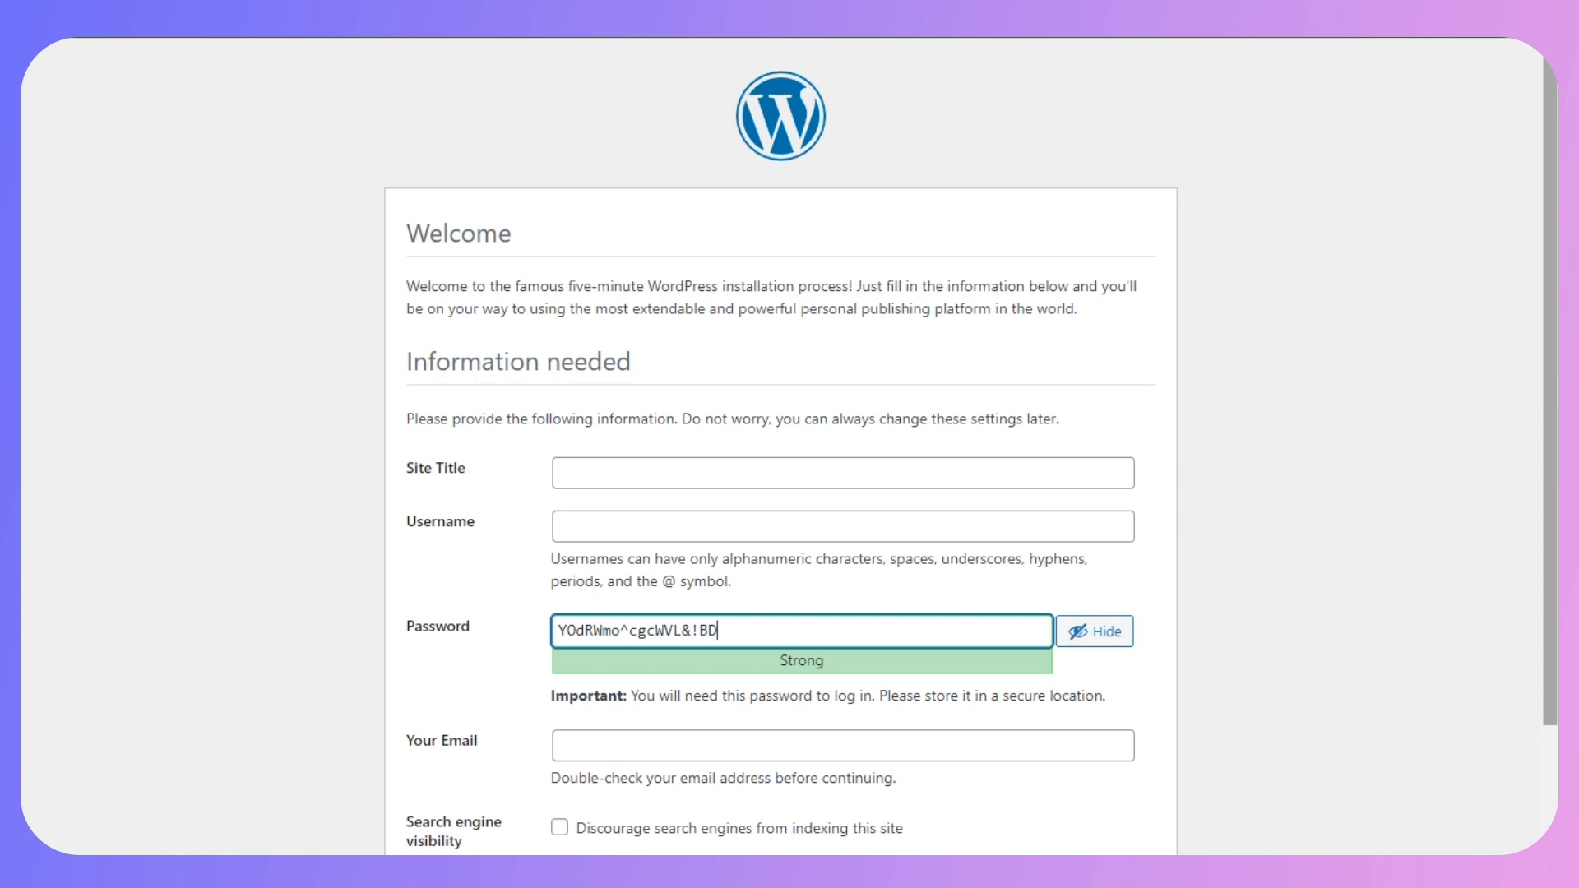
pyautogui.scroll(-3)
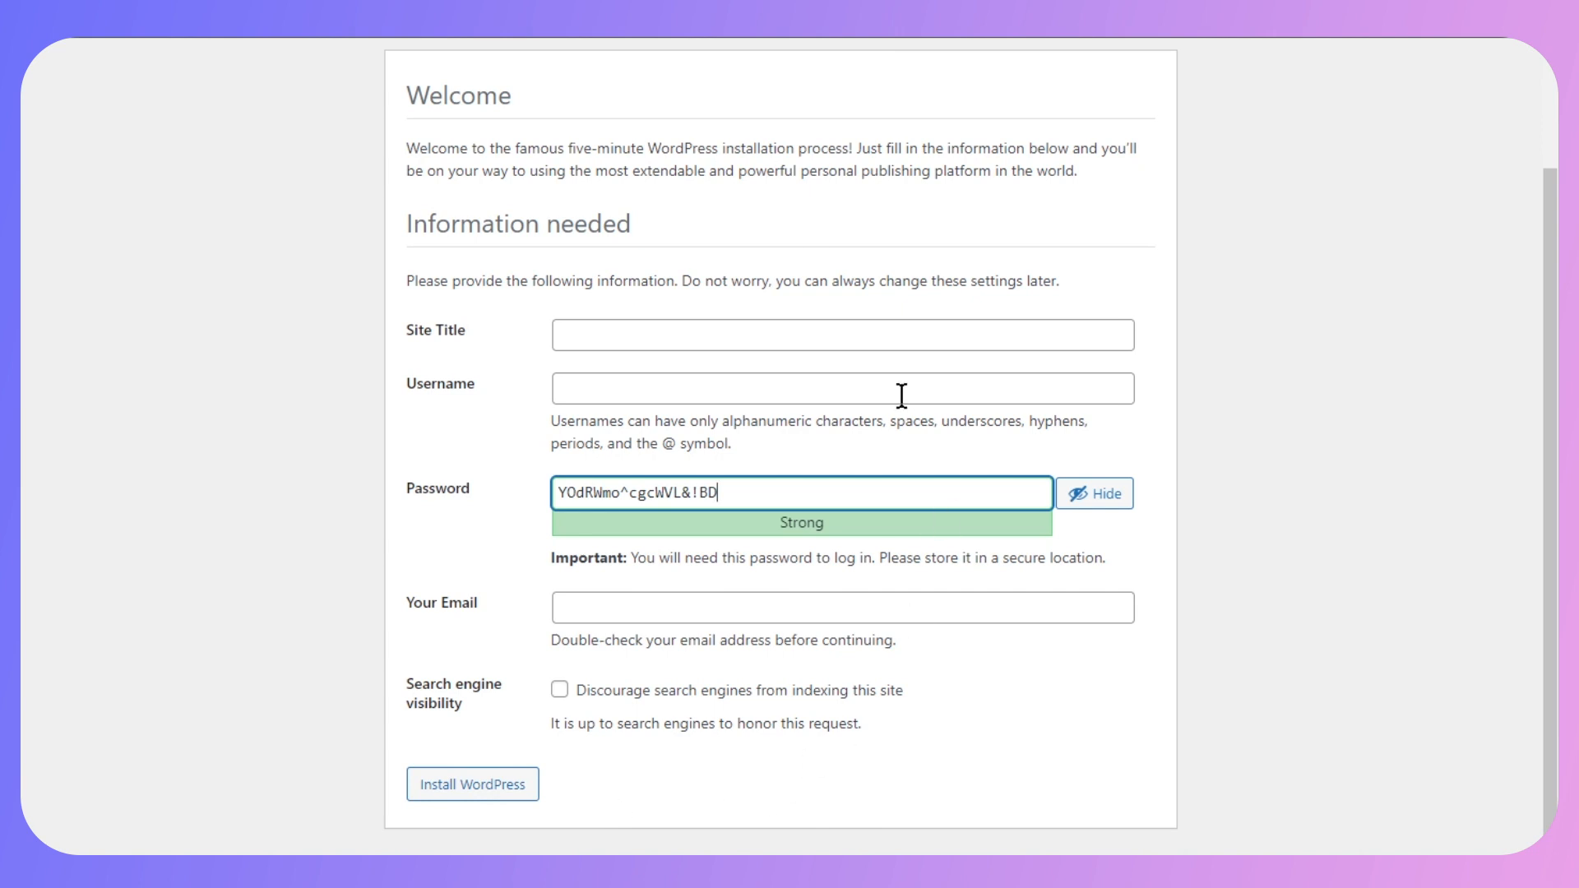
pyautogui.click(472, 784)
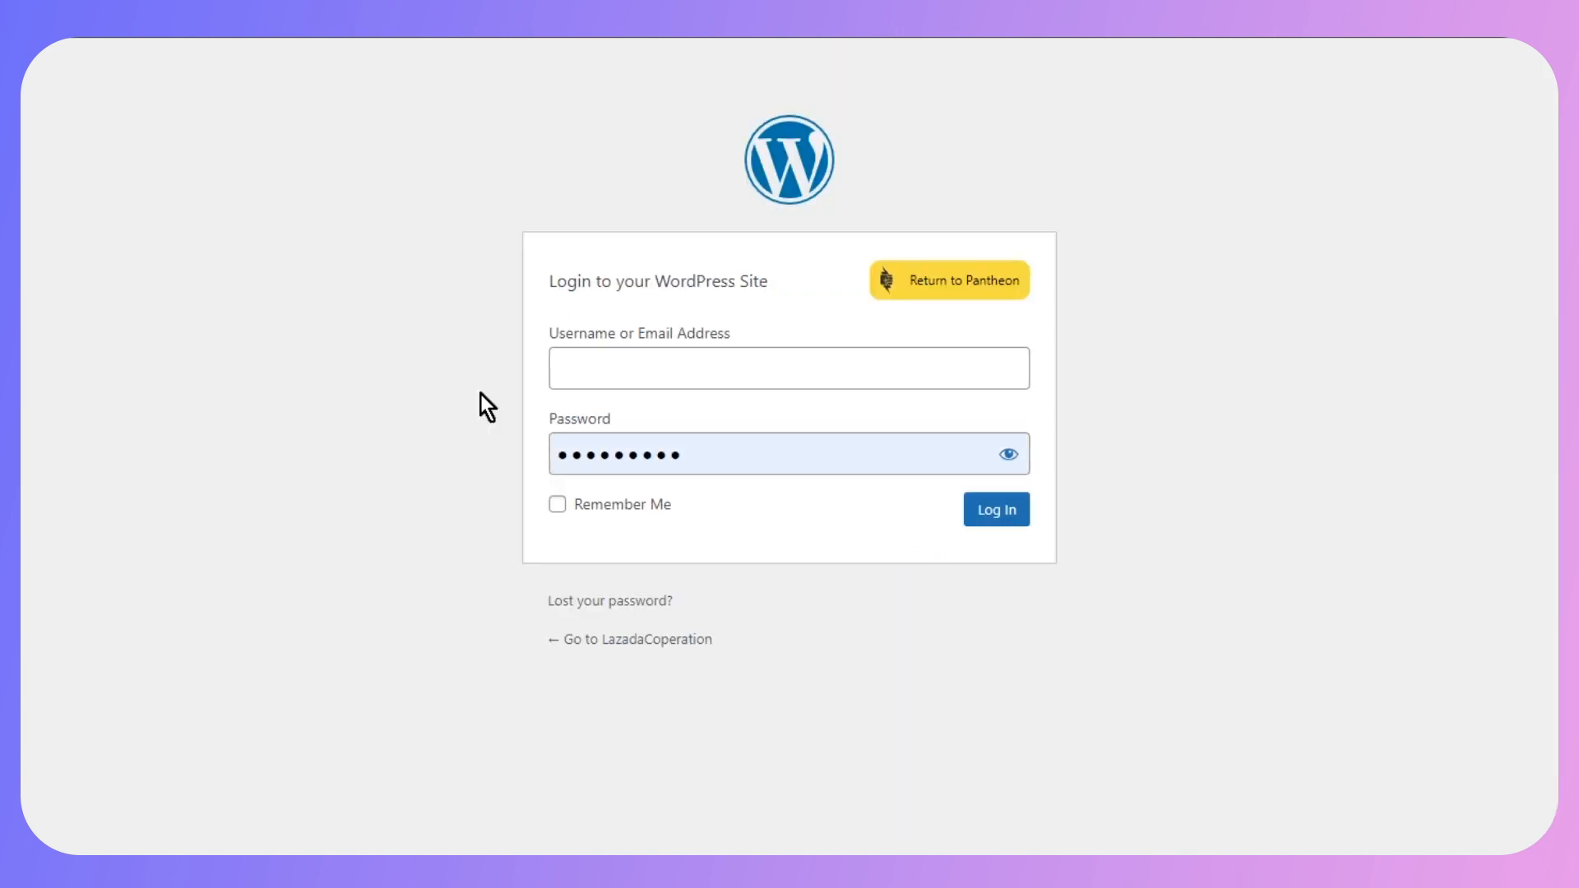
pyautogui.moveTo(931, 414)
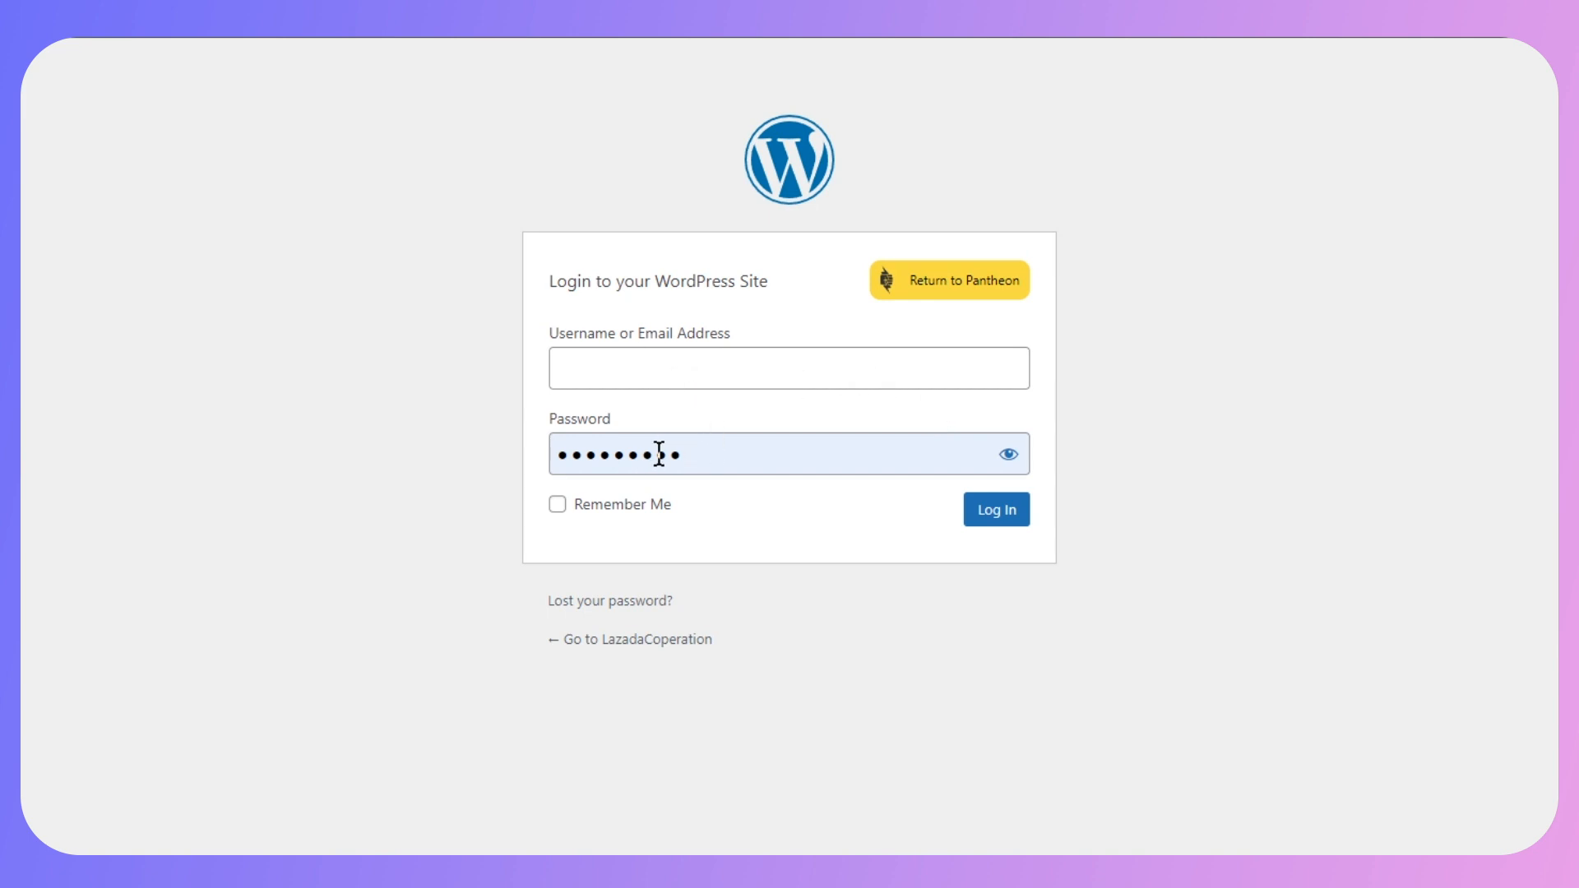
# - Log in to LazadaCoperation, preview the live homepage, and return to the Dashboard
pyautogui.click(996, 509)
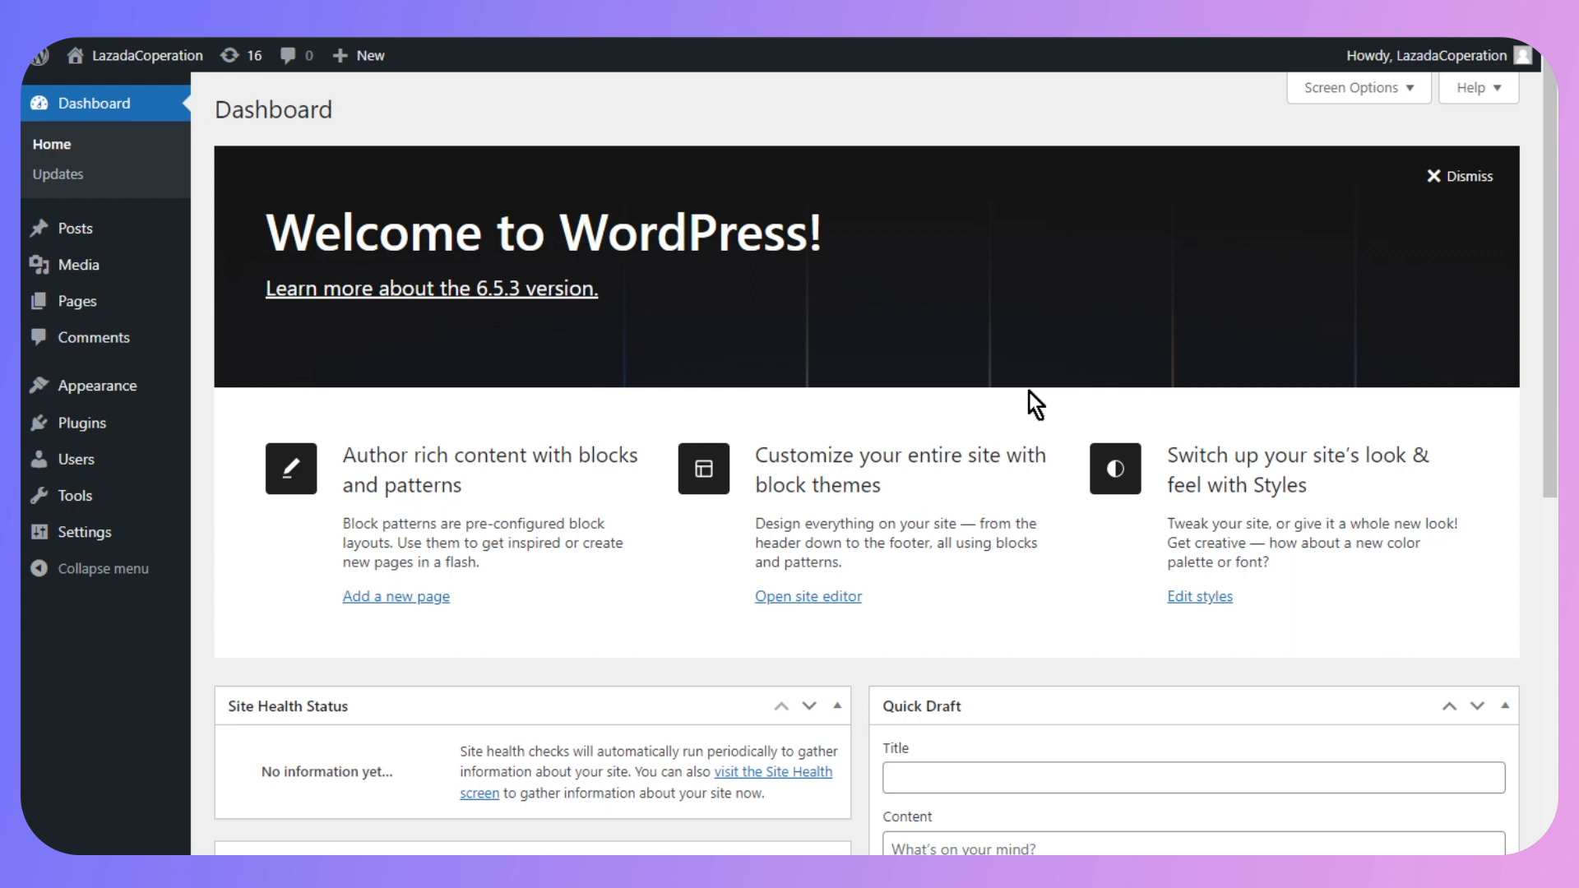
pyautogui.moveTo(407, 635)
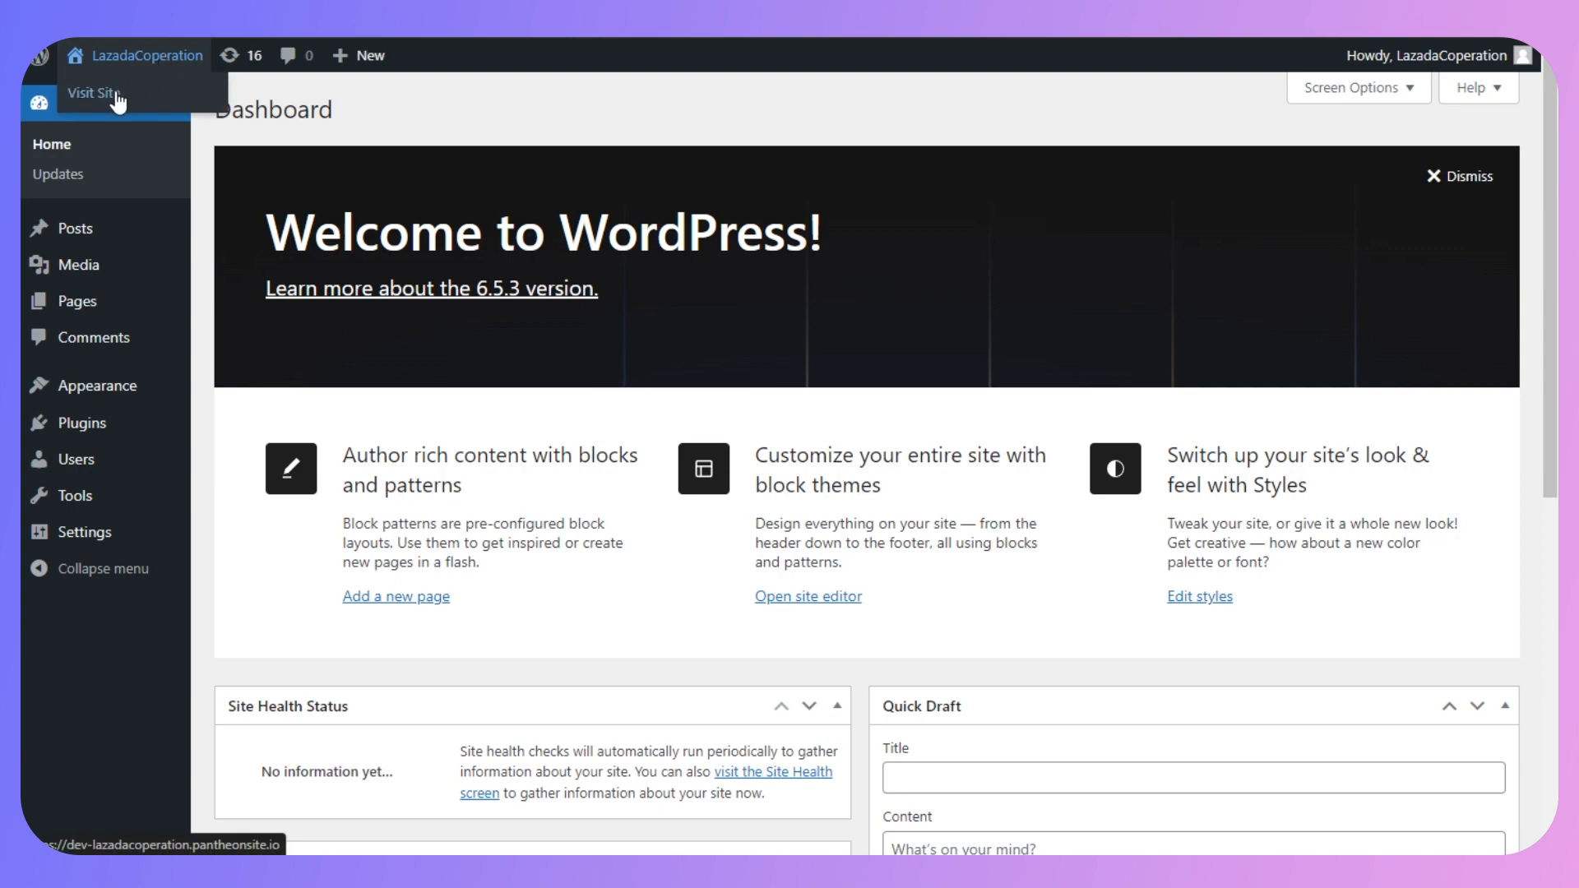
pyautogui.click(96, 91)
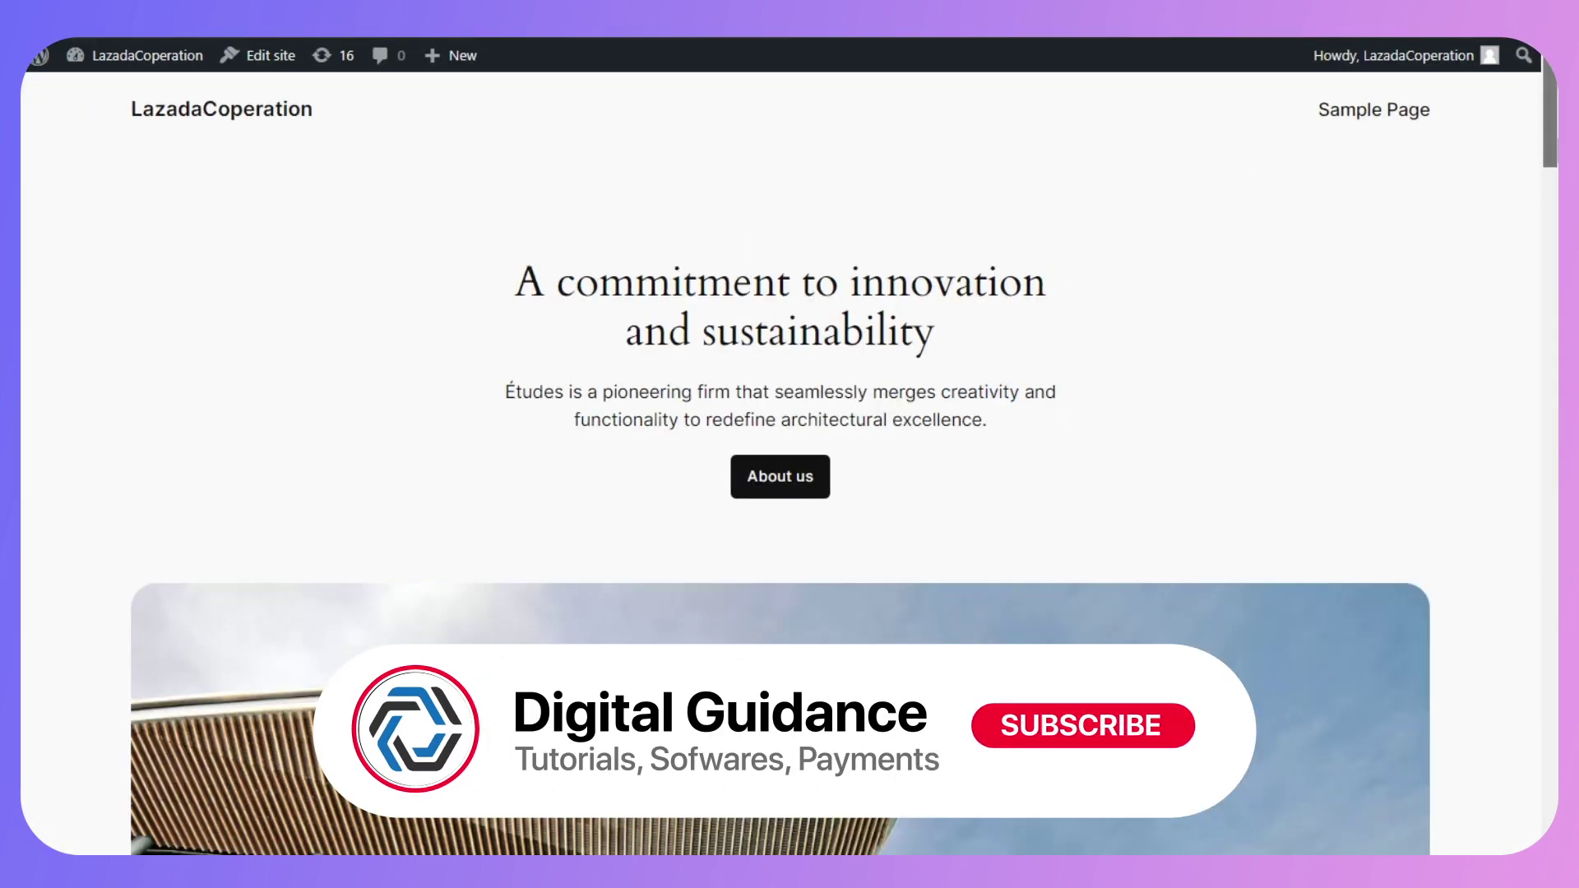
pyautogui.click(1082, 726)
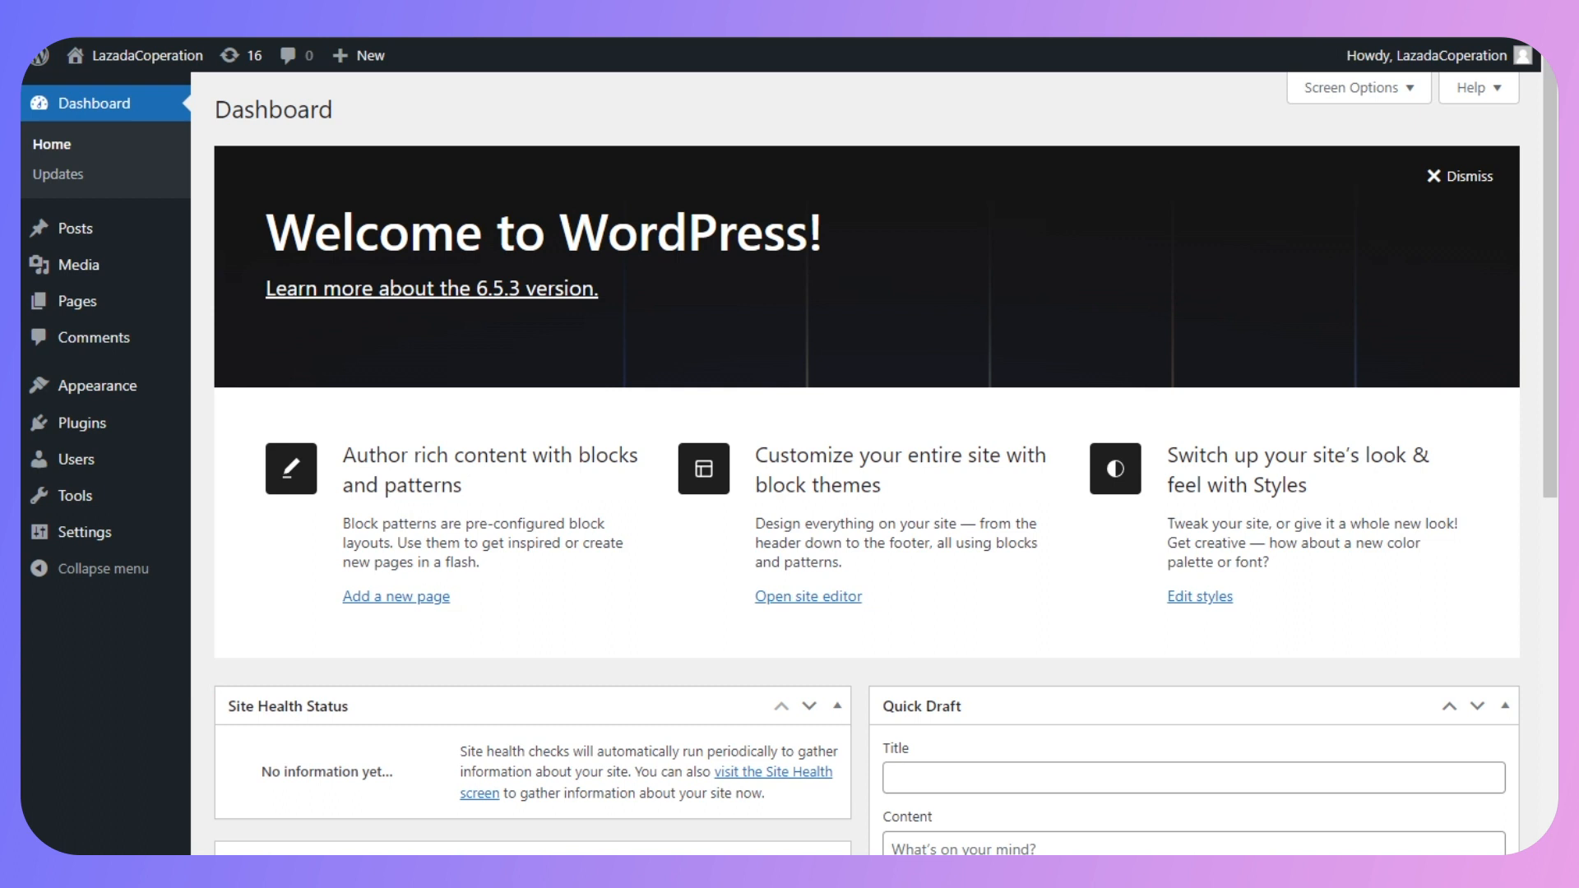
pyautogui.moveTo(78, 423)
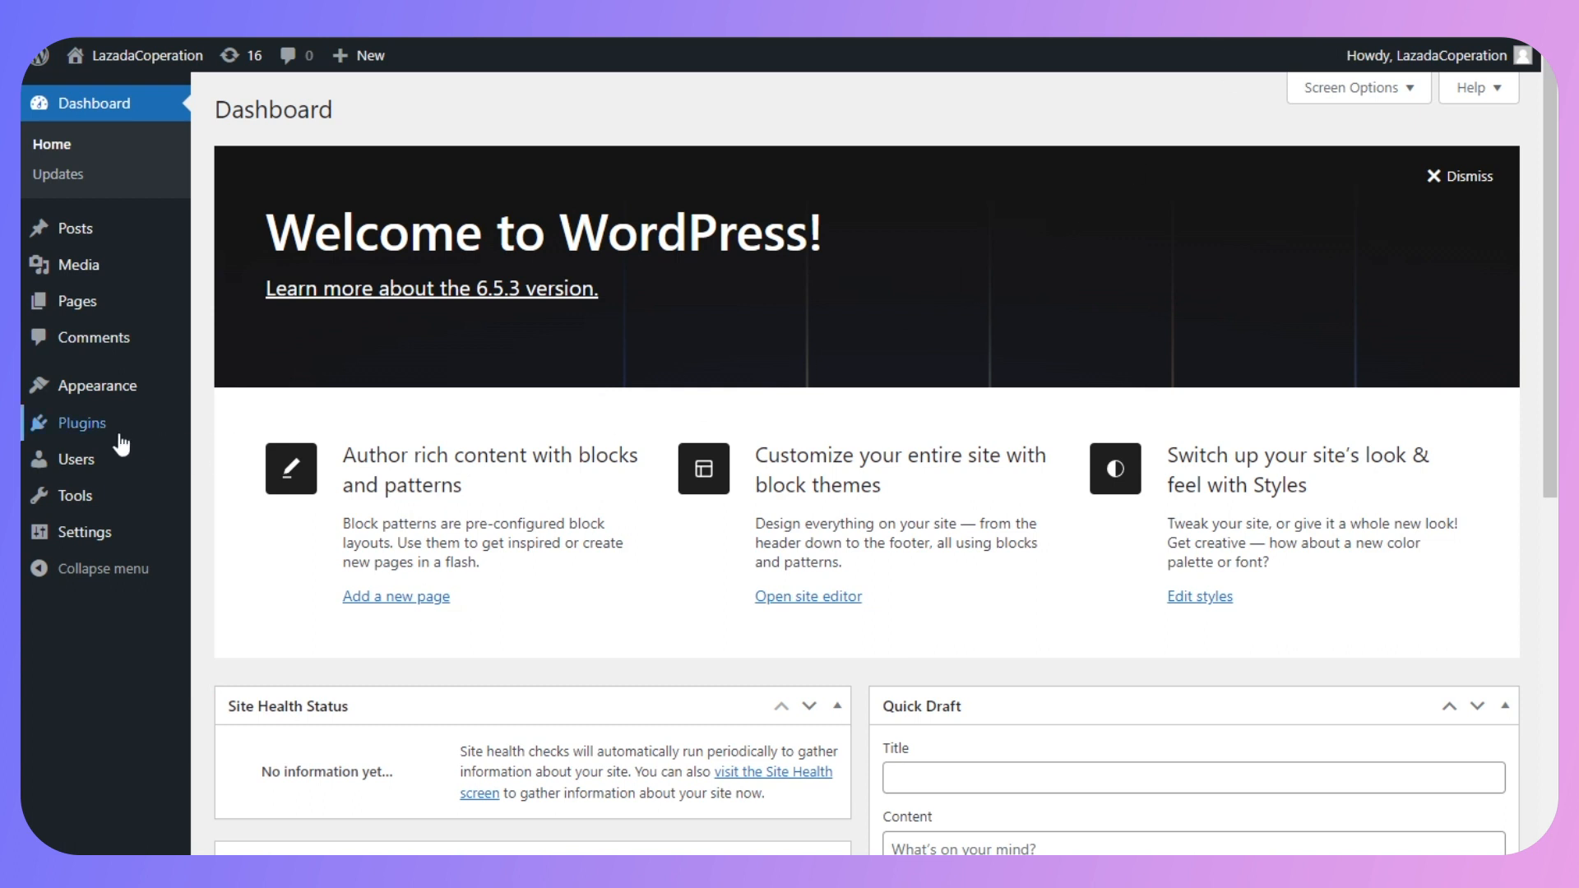
pyautogui.moveTo(78, 422)
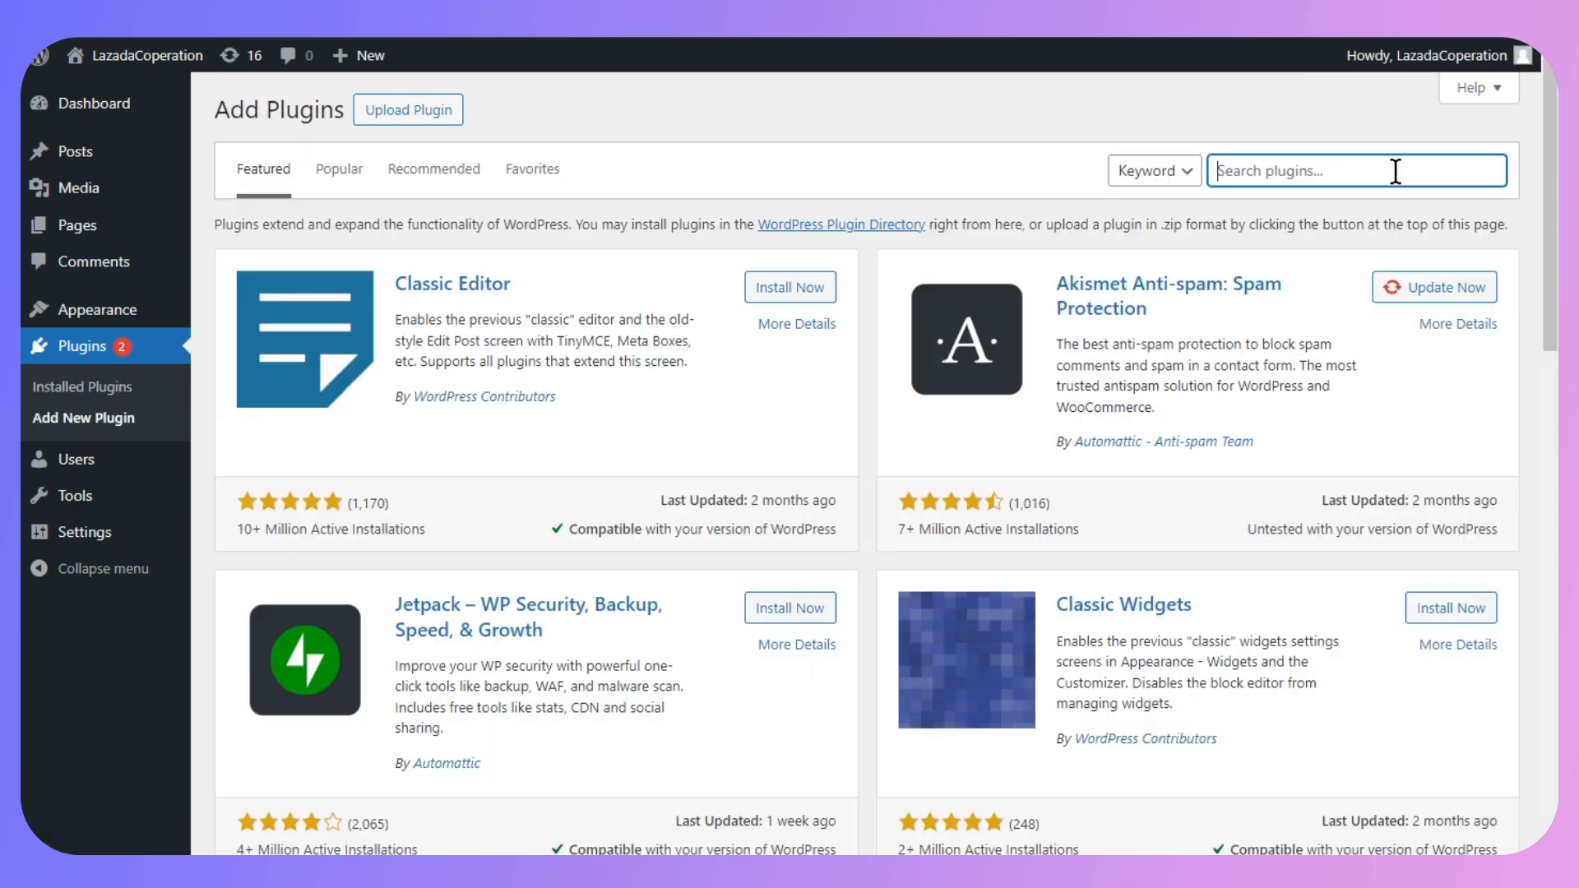
# - Search 'starter templates', then install and activate the Starter Templates plugin
pyautogui.write('starter templates')
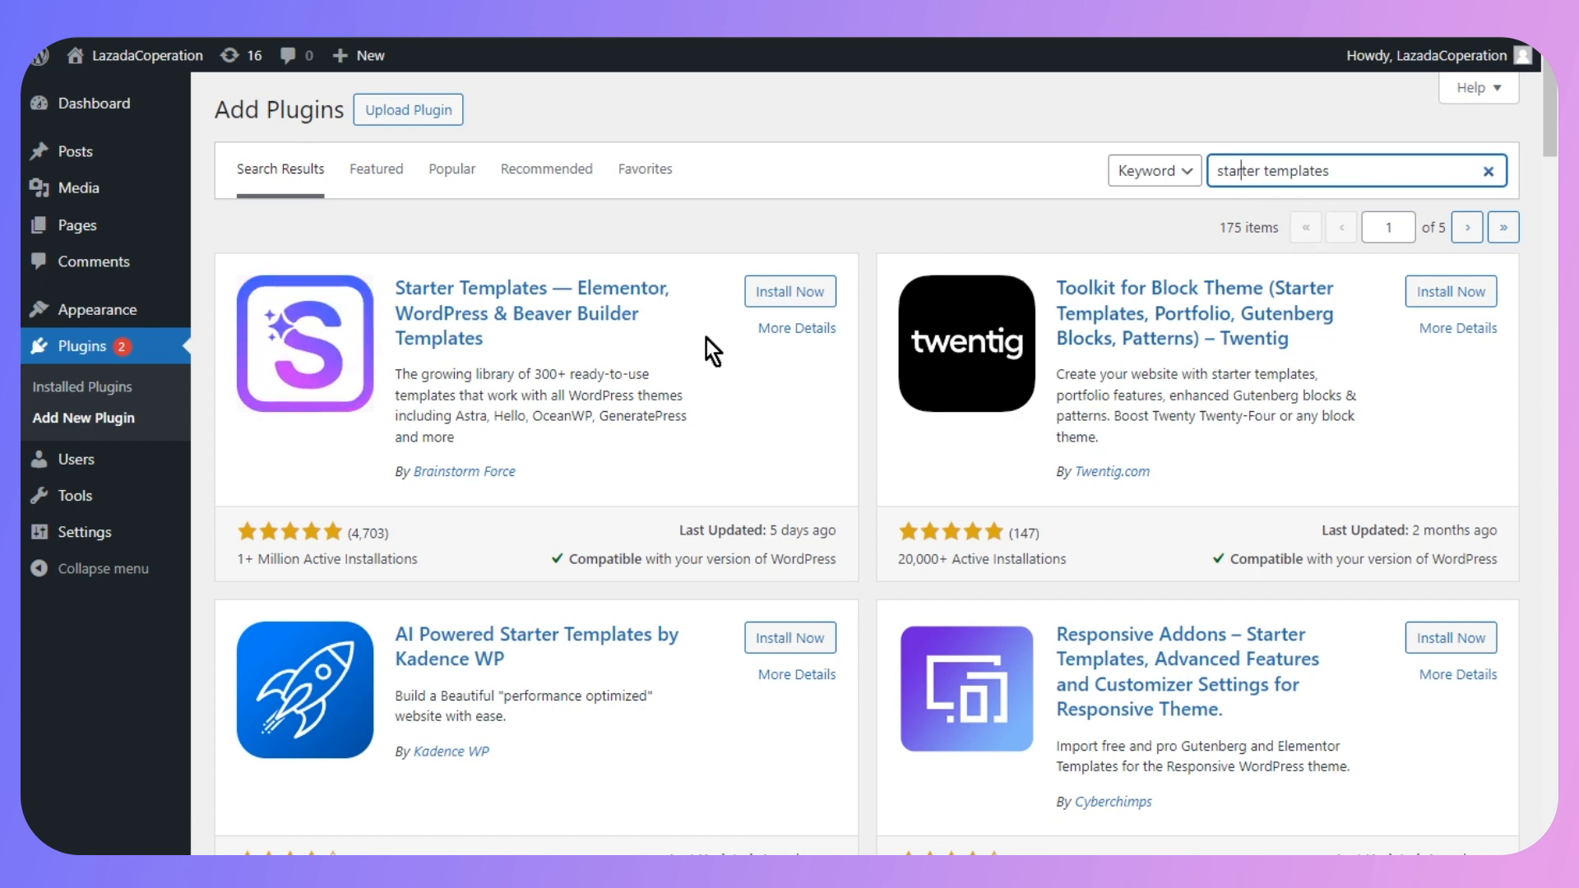
pyautogui.moveTo(497, 297)
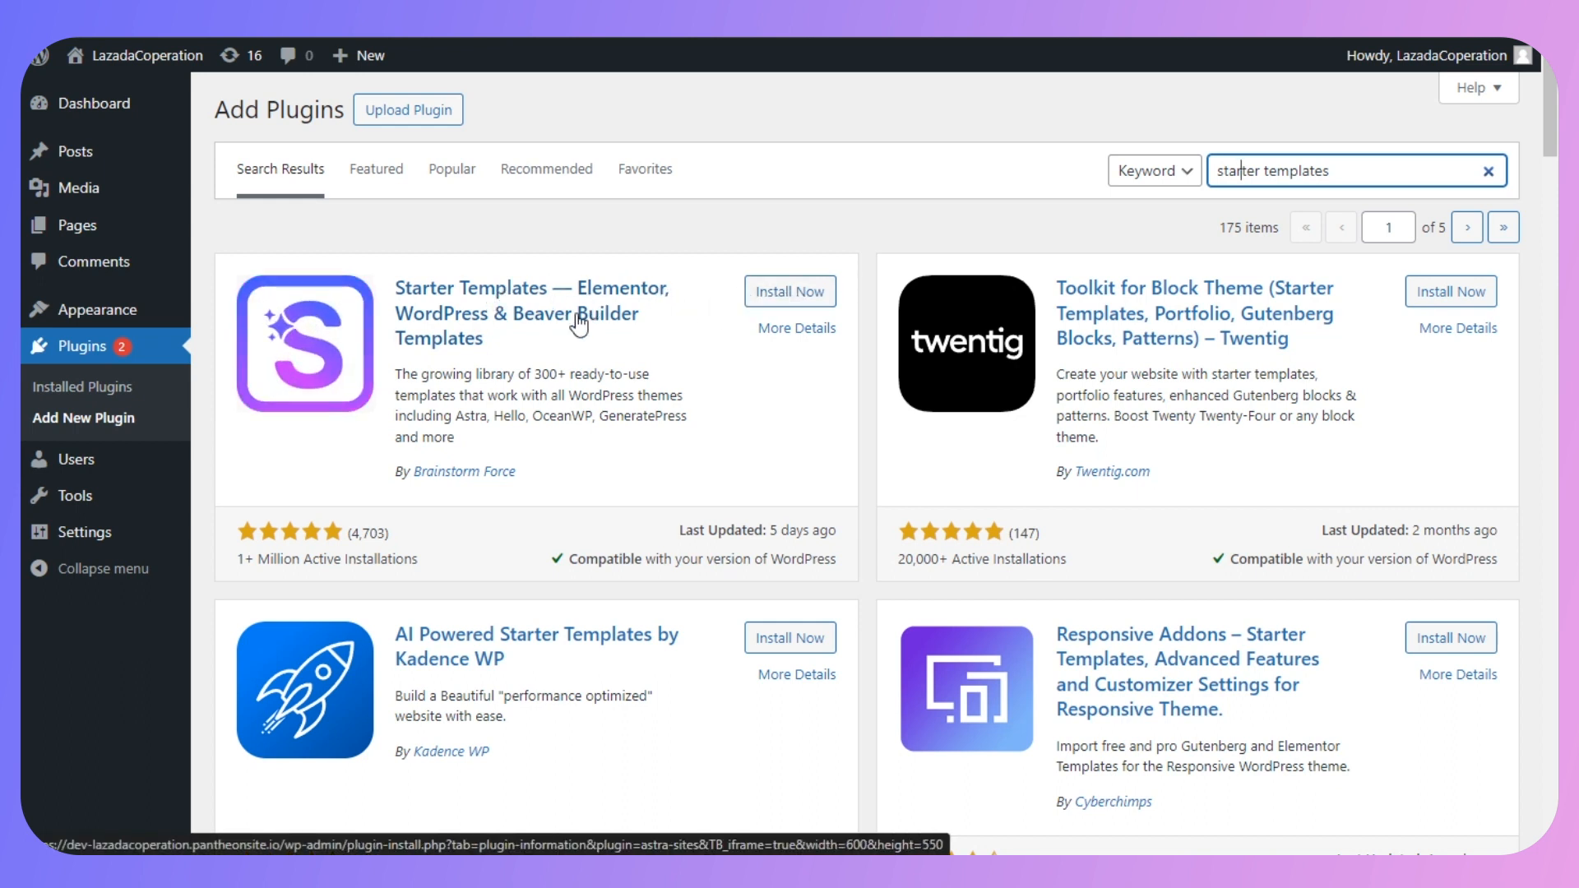
pyautogui.click(790, 290)
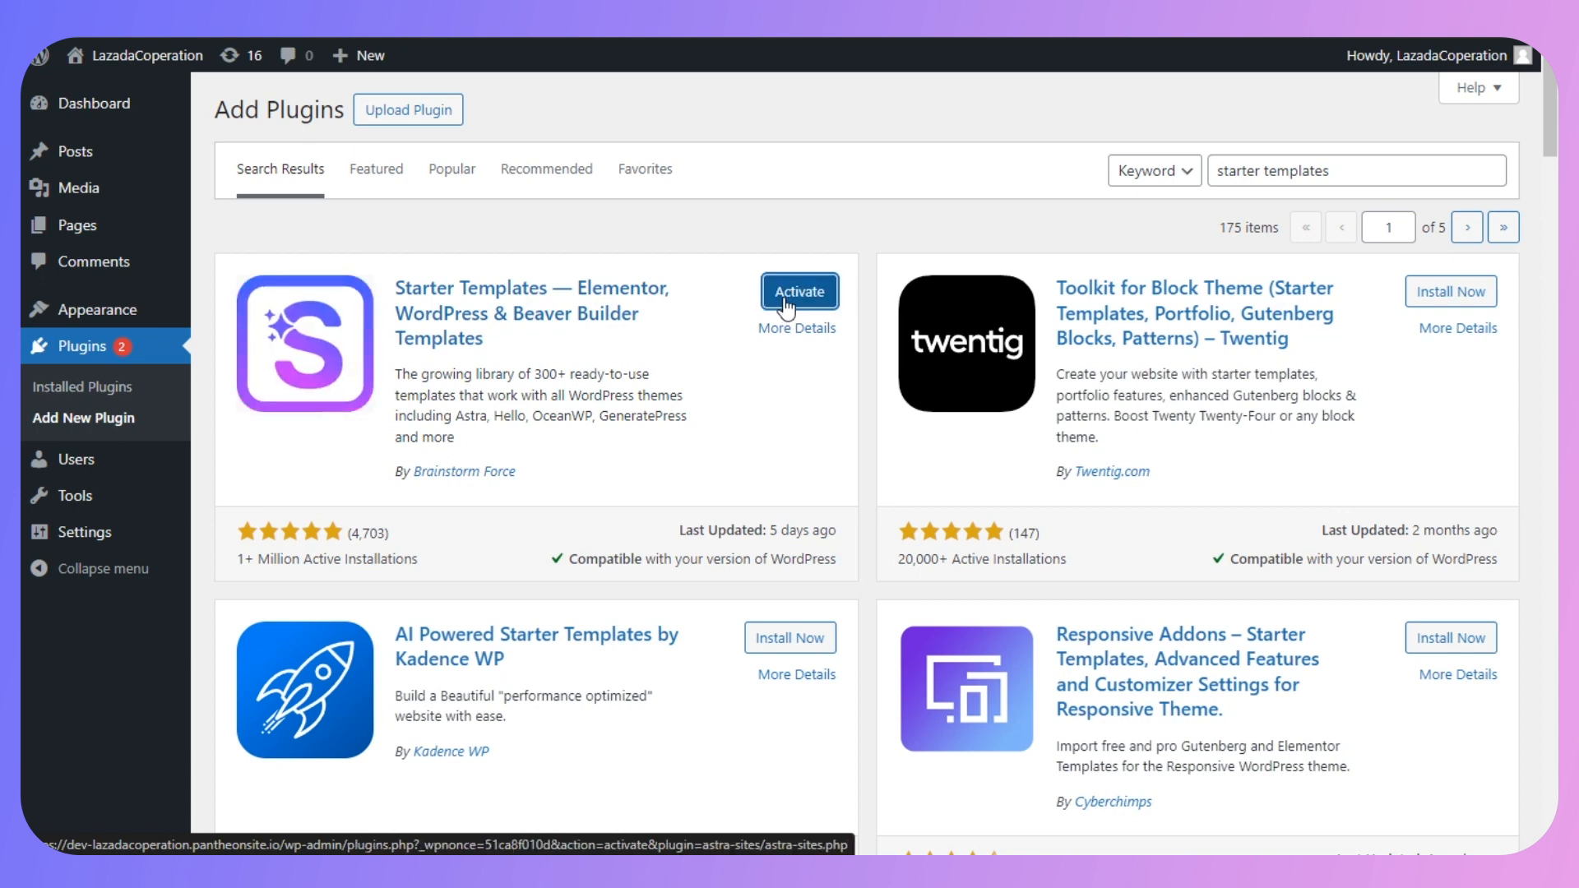
pyautogui.click(799, 291)
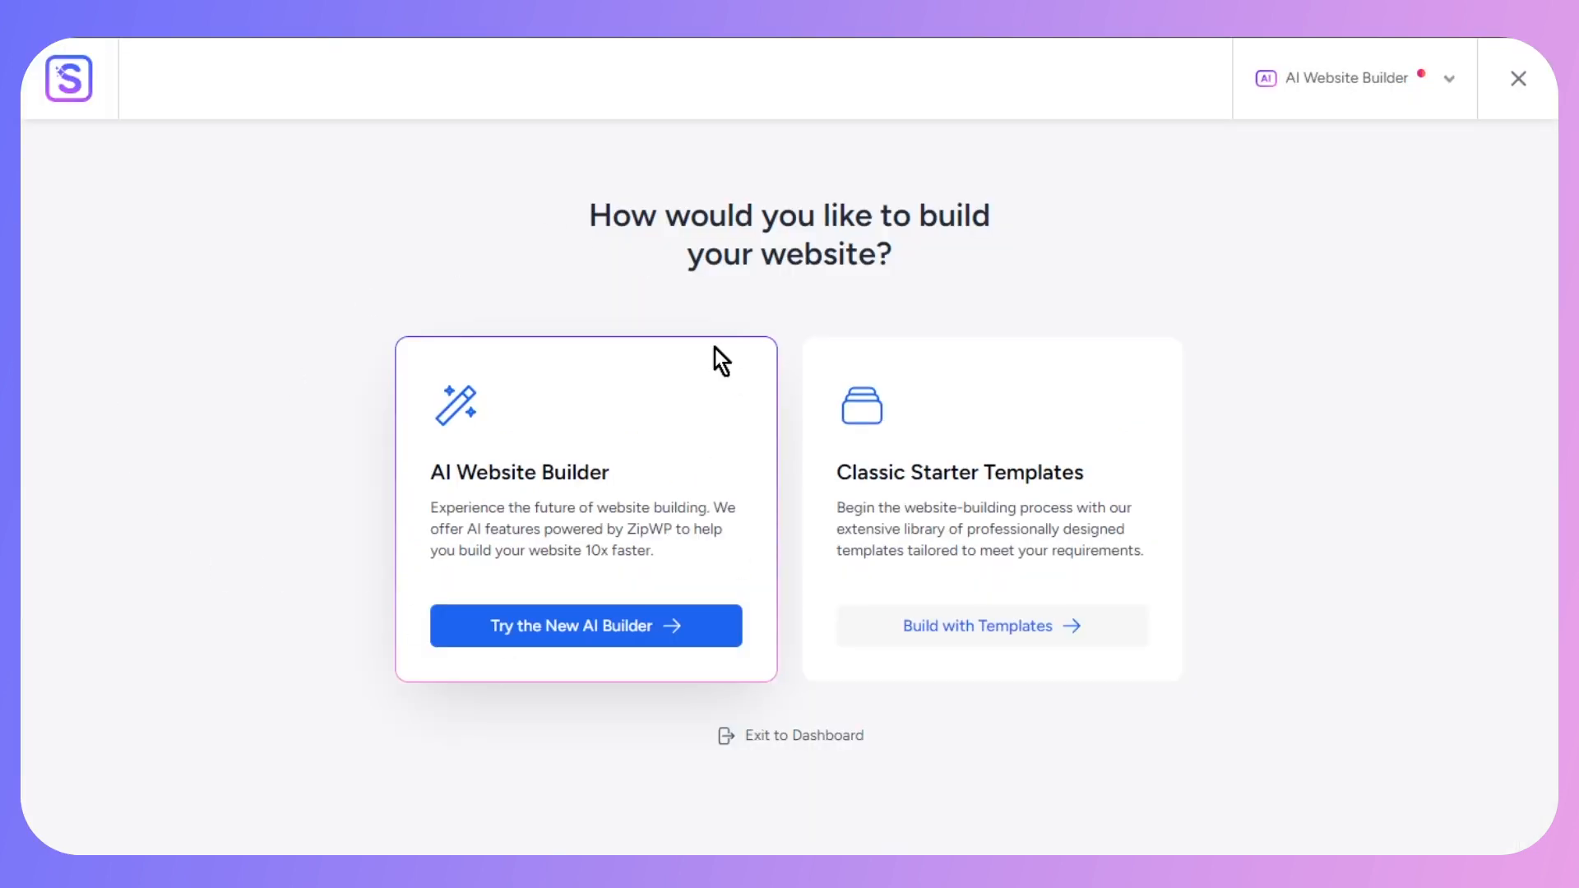
pyautogui.moveTo(358, 431)
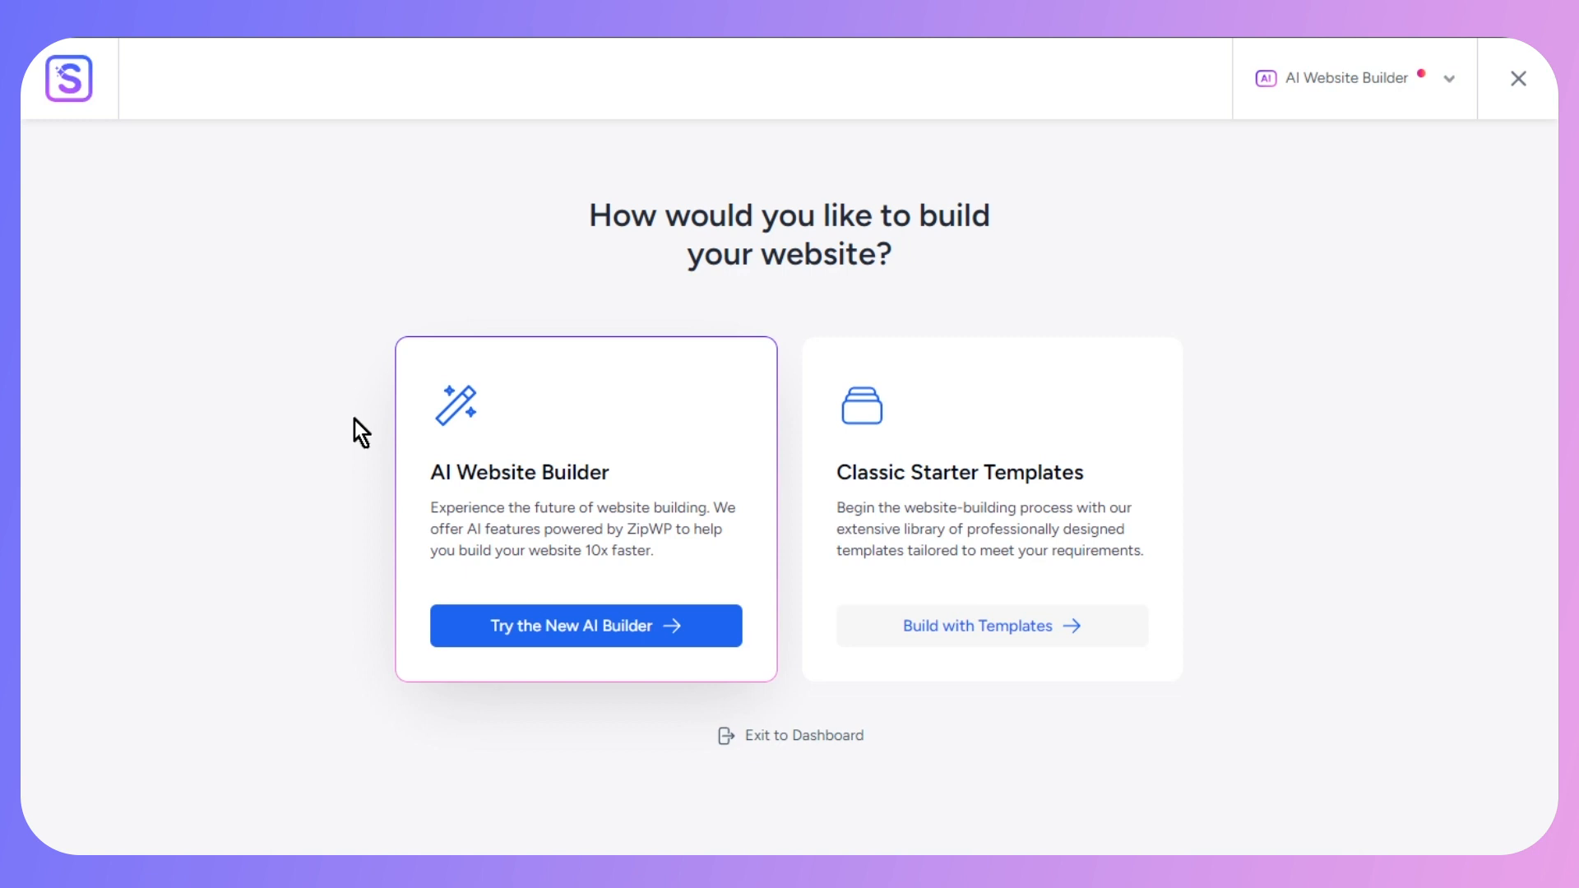
pyautogui.moveTo(480, 515)
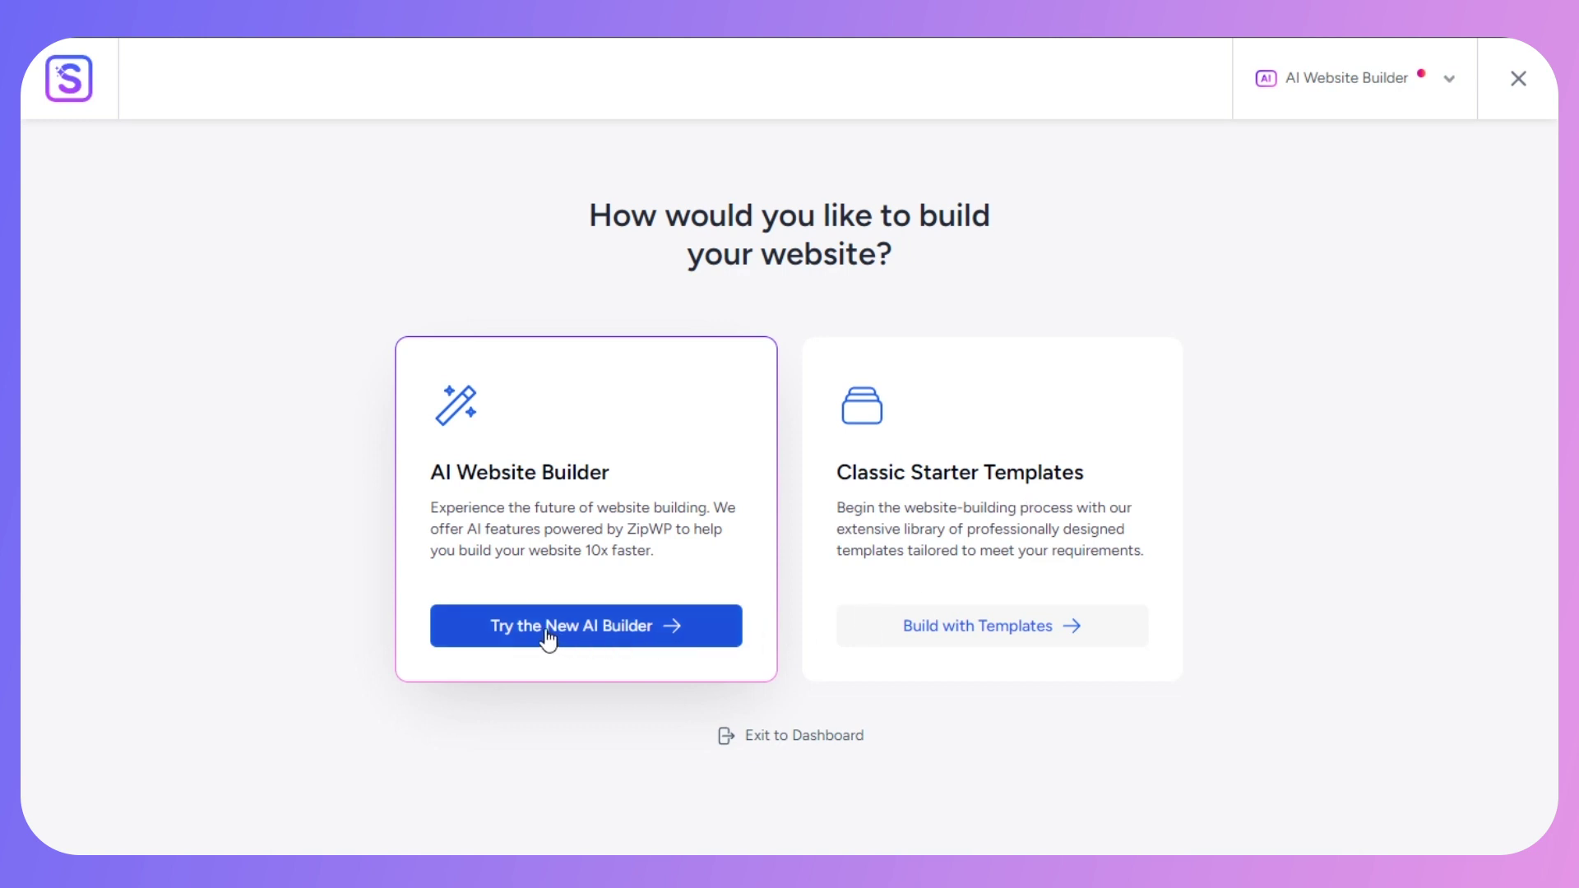
# - Choose the new AI Builder, start onboarding, and sign up for ZipWP with Google
pyautogui.click(586, 625)
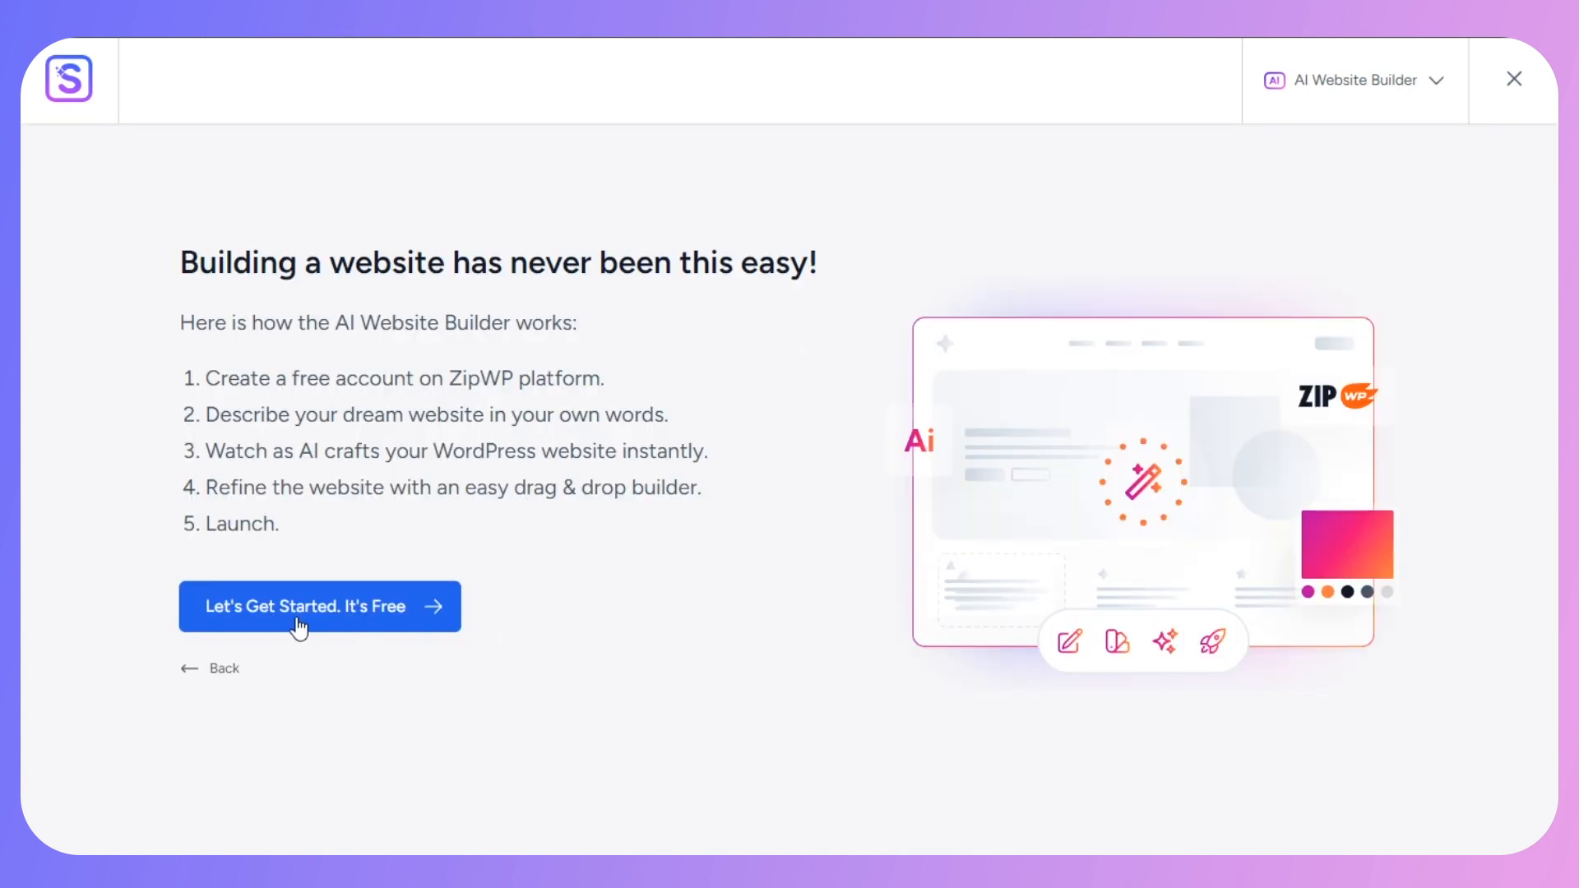
pyautogui.click(302, 607)
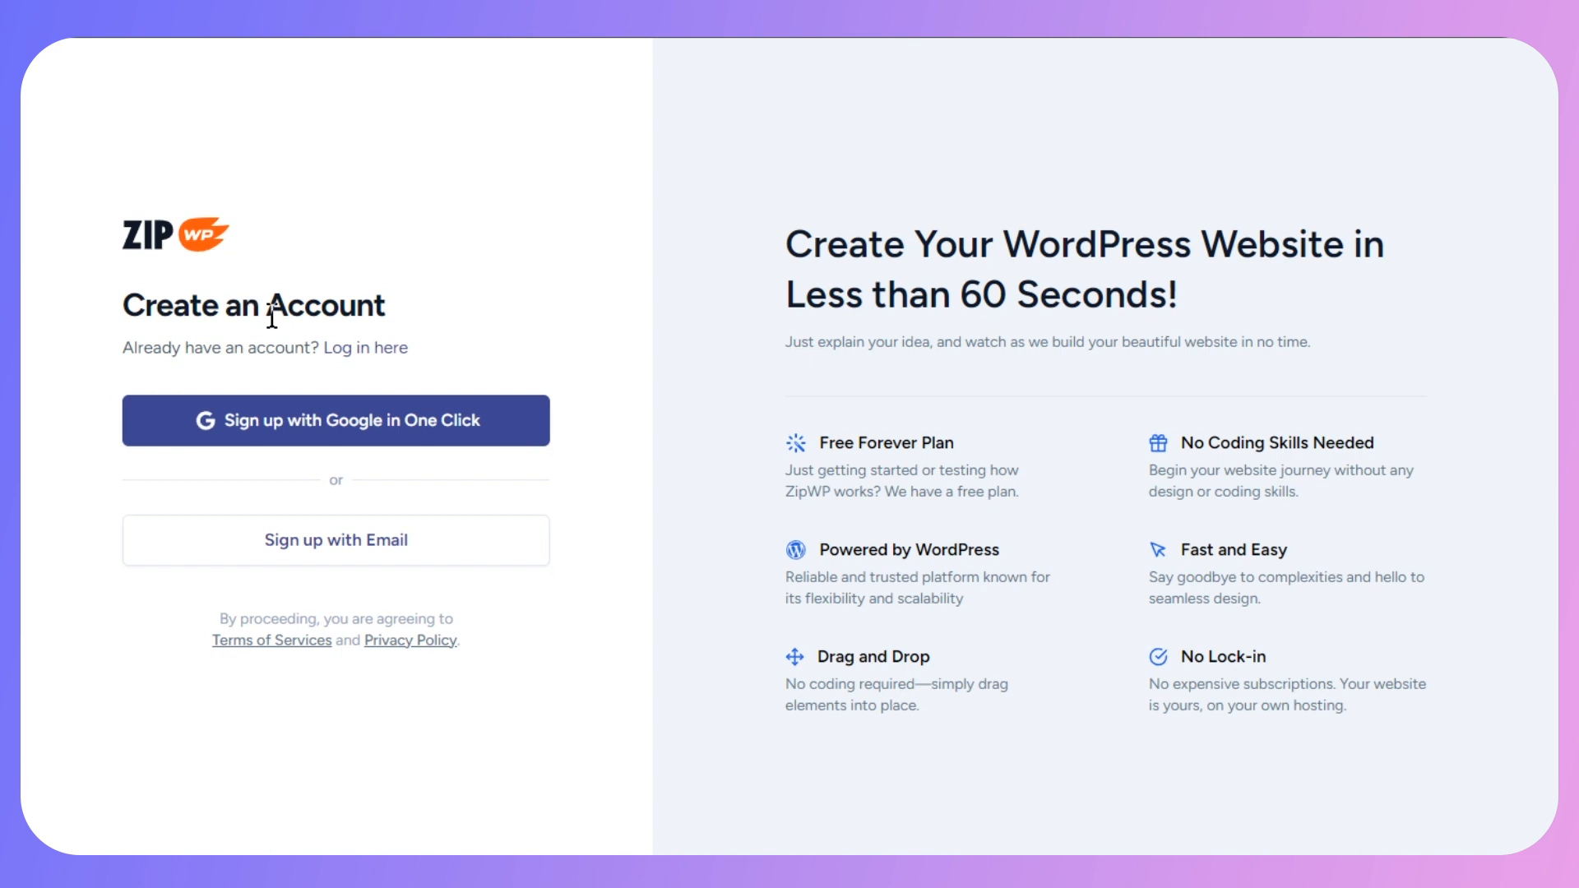
pyautogui.moveTo(375, 444)
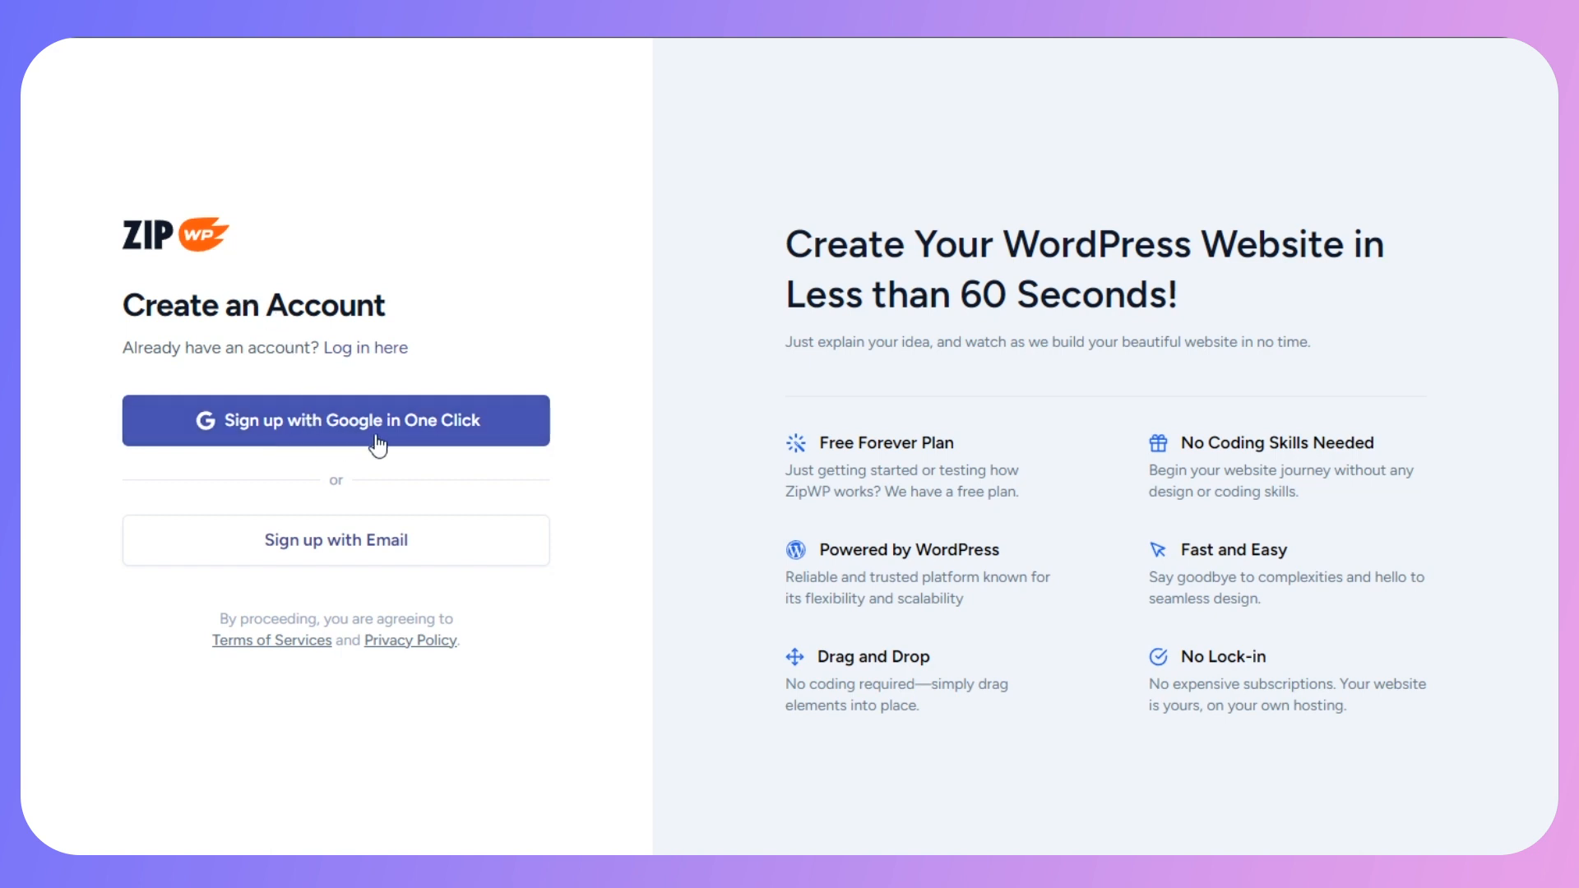
pyautogui.click(336, 421)
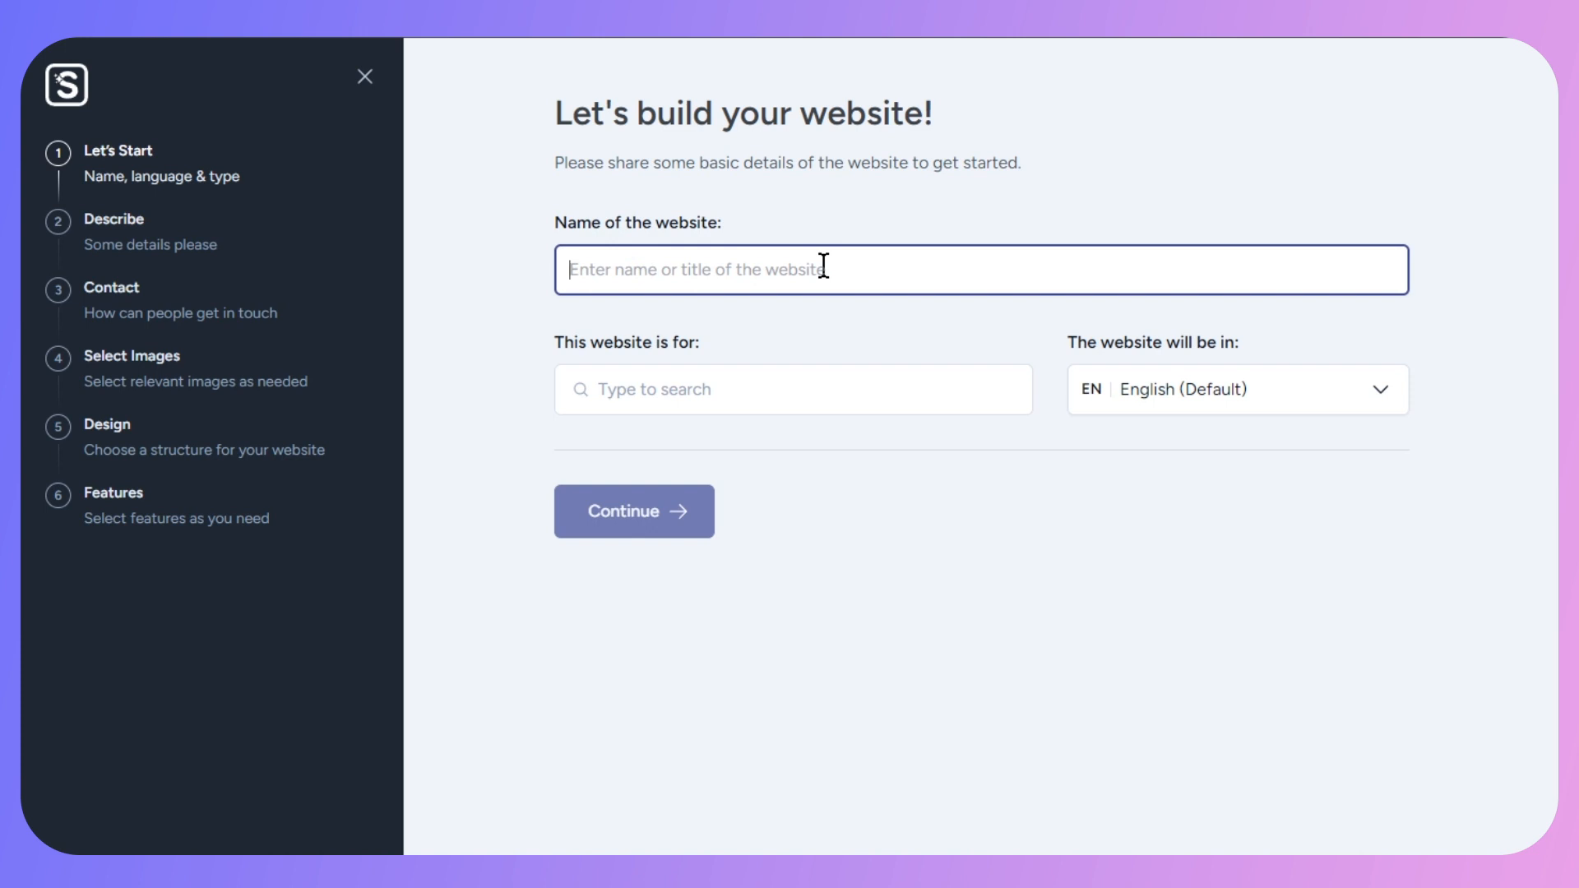
# - Name the website Lazadacoperation and mark it as an Agency site
pyautogui.write('Lazadacoperation')
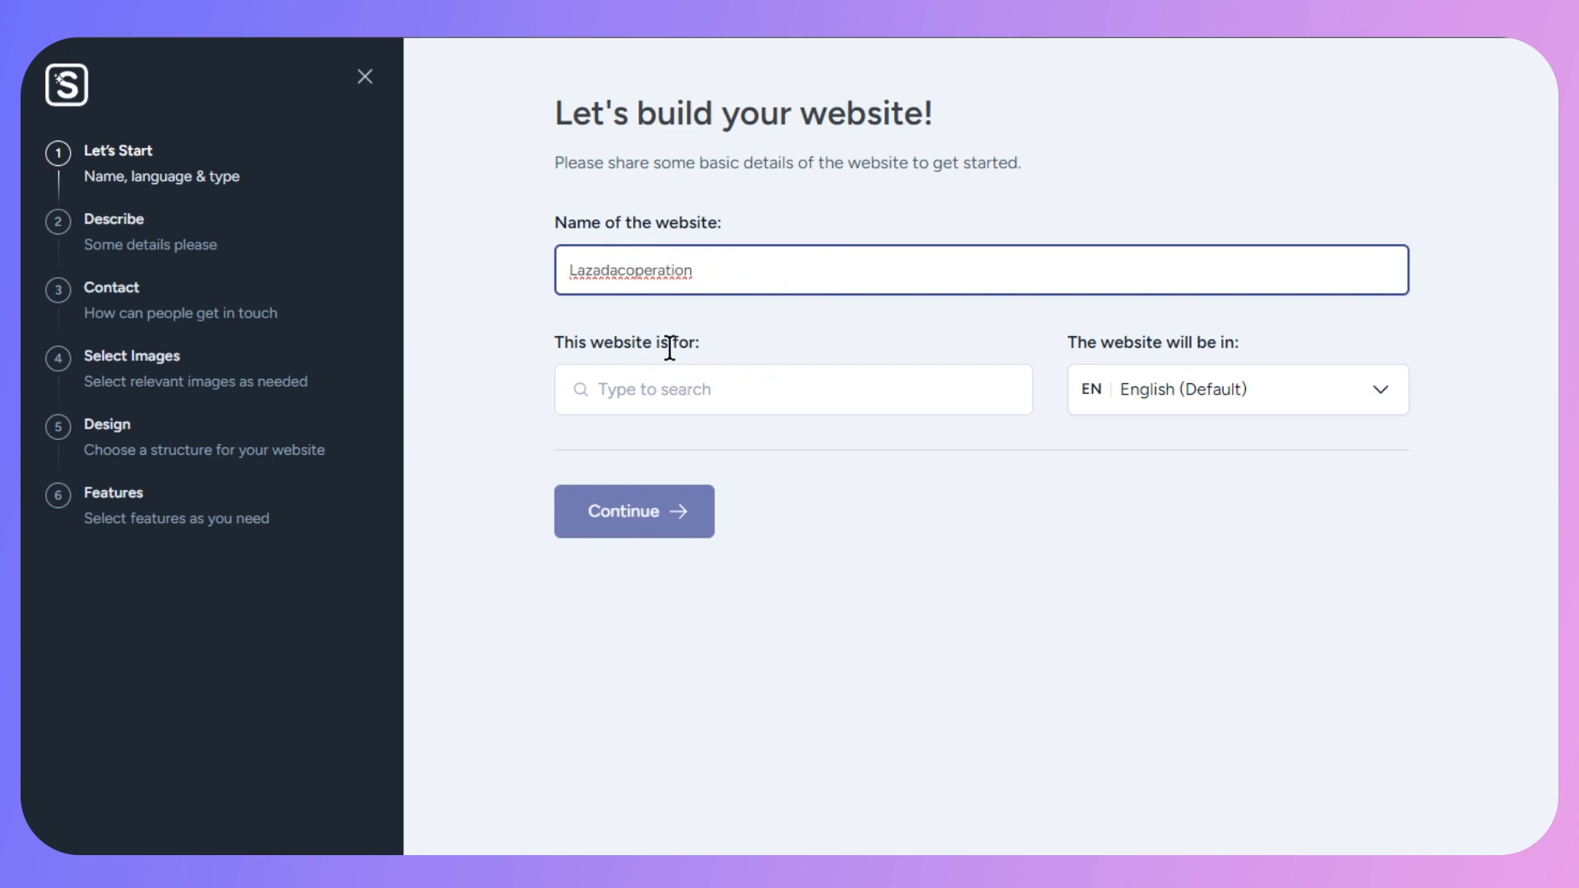
pyautogui.click(794, 390)
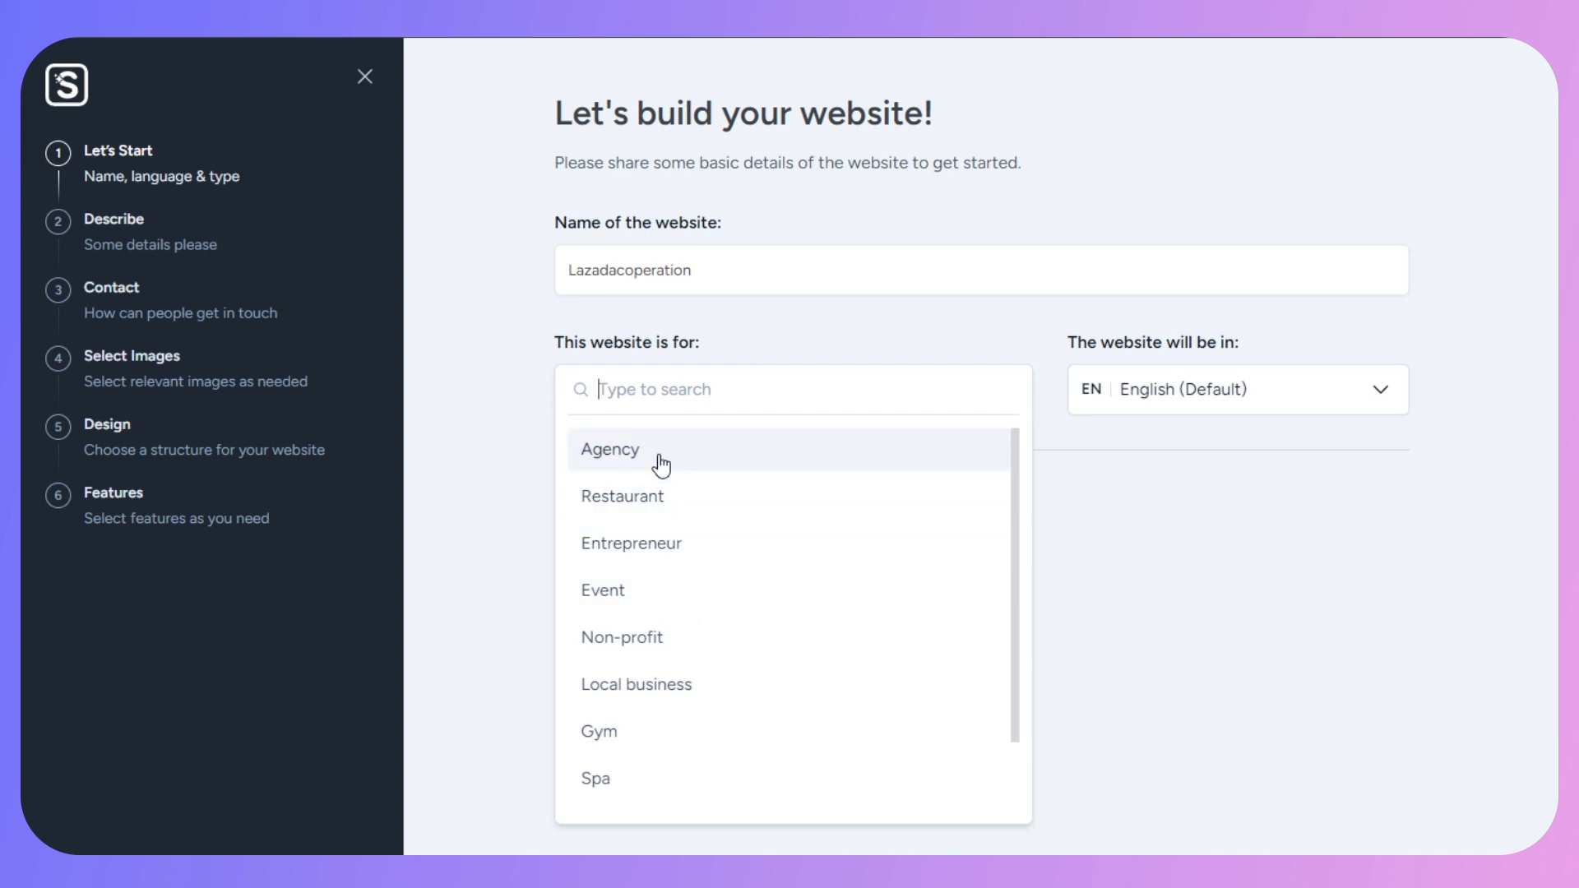
pyautogui.click(609, 450)
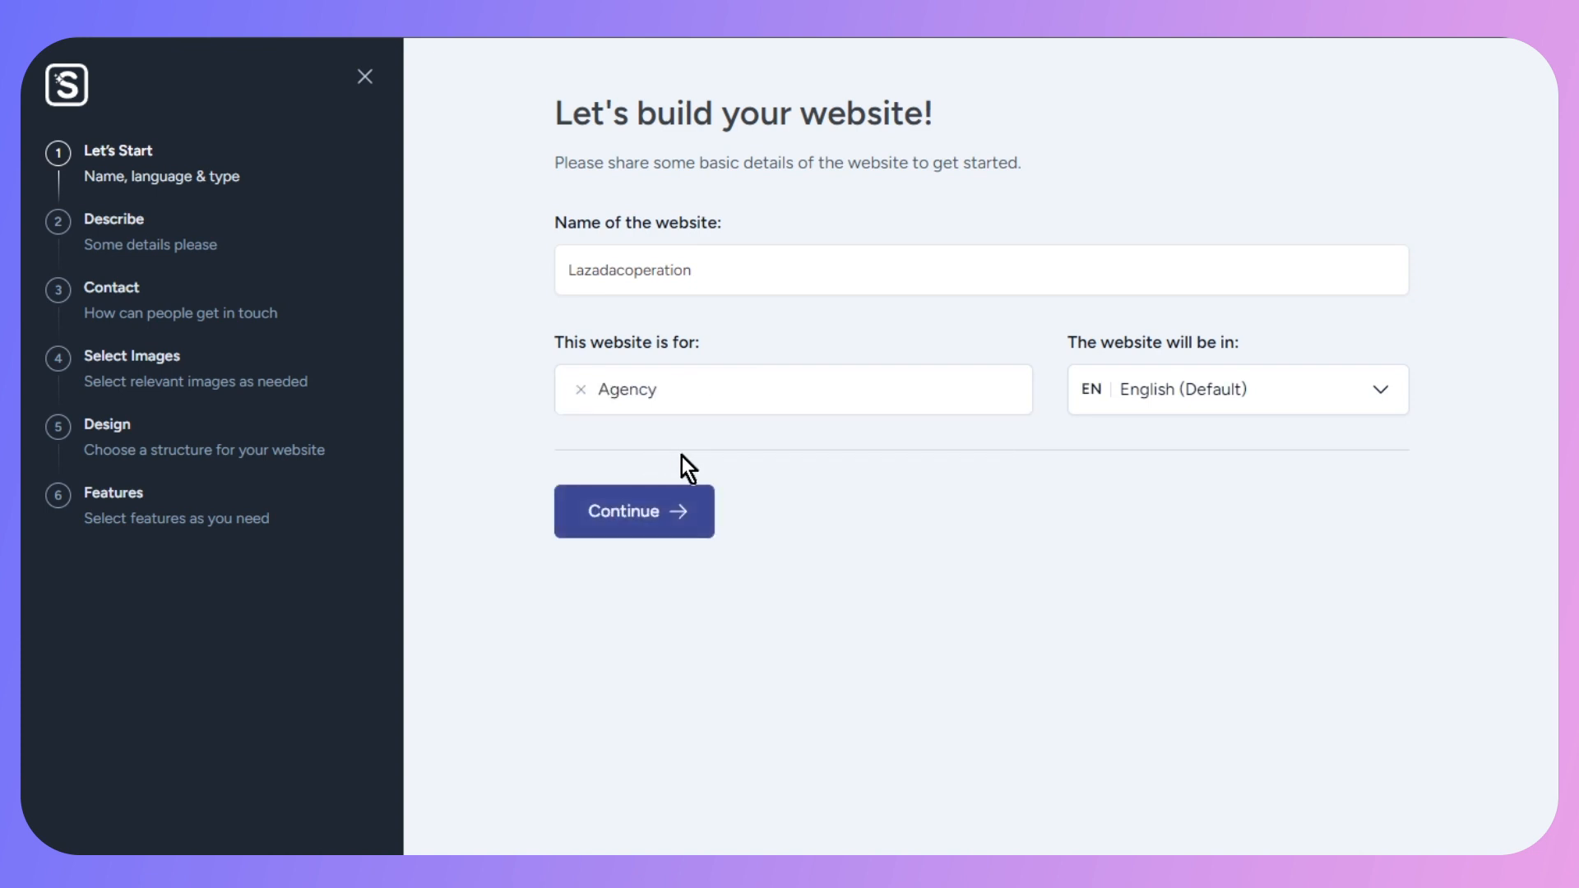
pyautogui.click(634, 511)
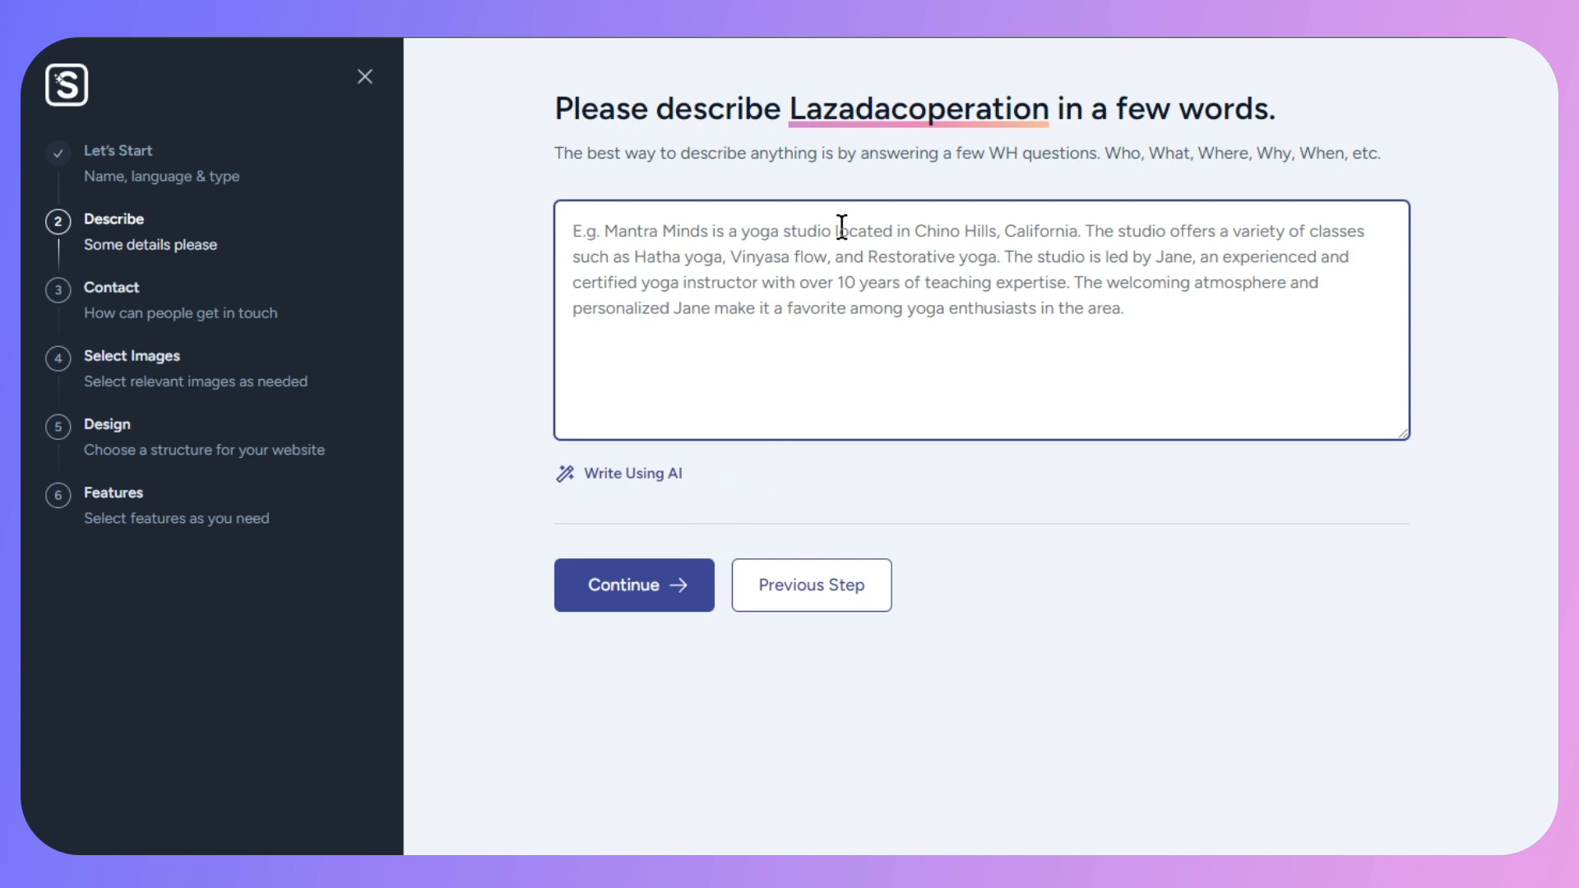
# - Describe Lazadacoperation as a California real estate agency with portfolio, contact and about pages
pyautogui.write('lazadacoperation is real estate agency in California we believe in quality and have high visions for our company and our clients, i want website to be very unique and engaging with')
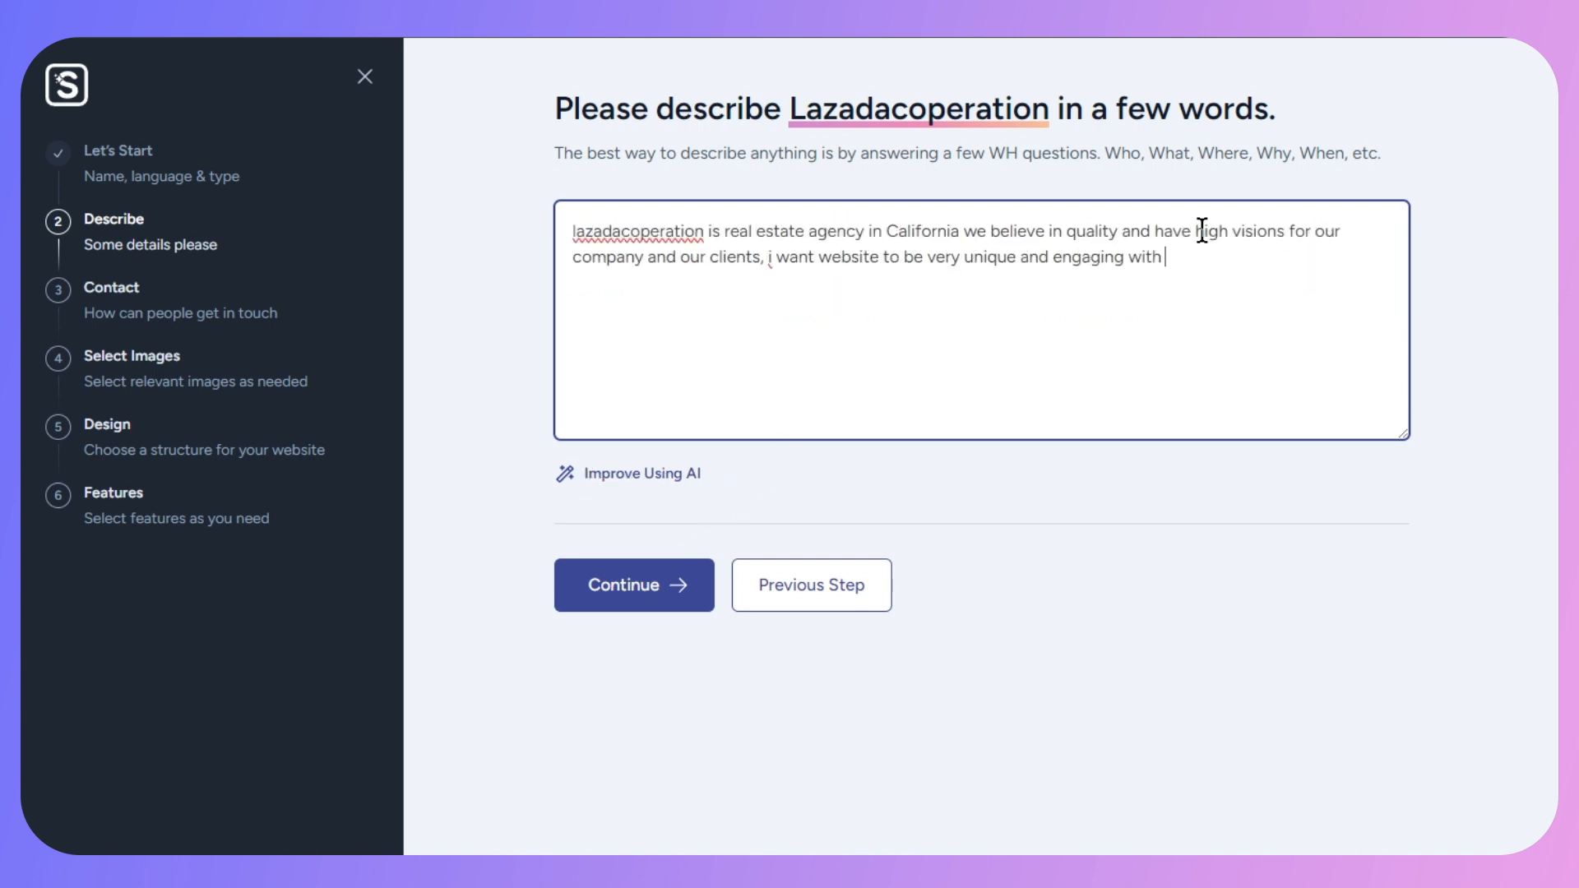
pyautogui.write('videos & reviews as portfolio and home, contact us, about us page includes')
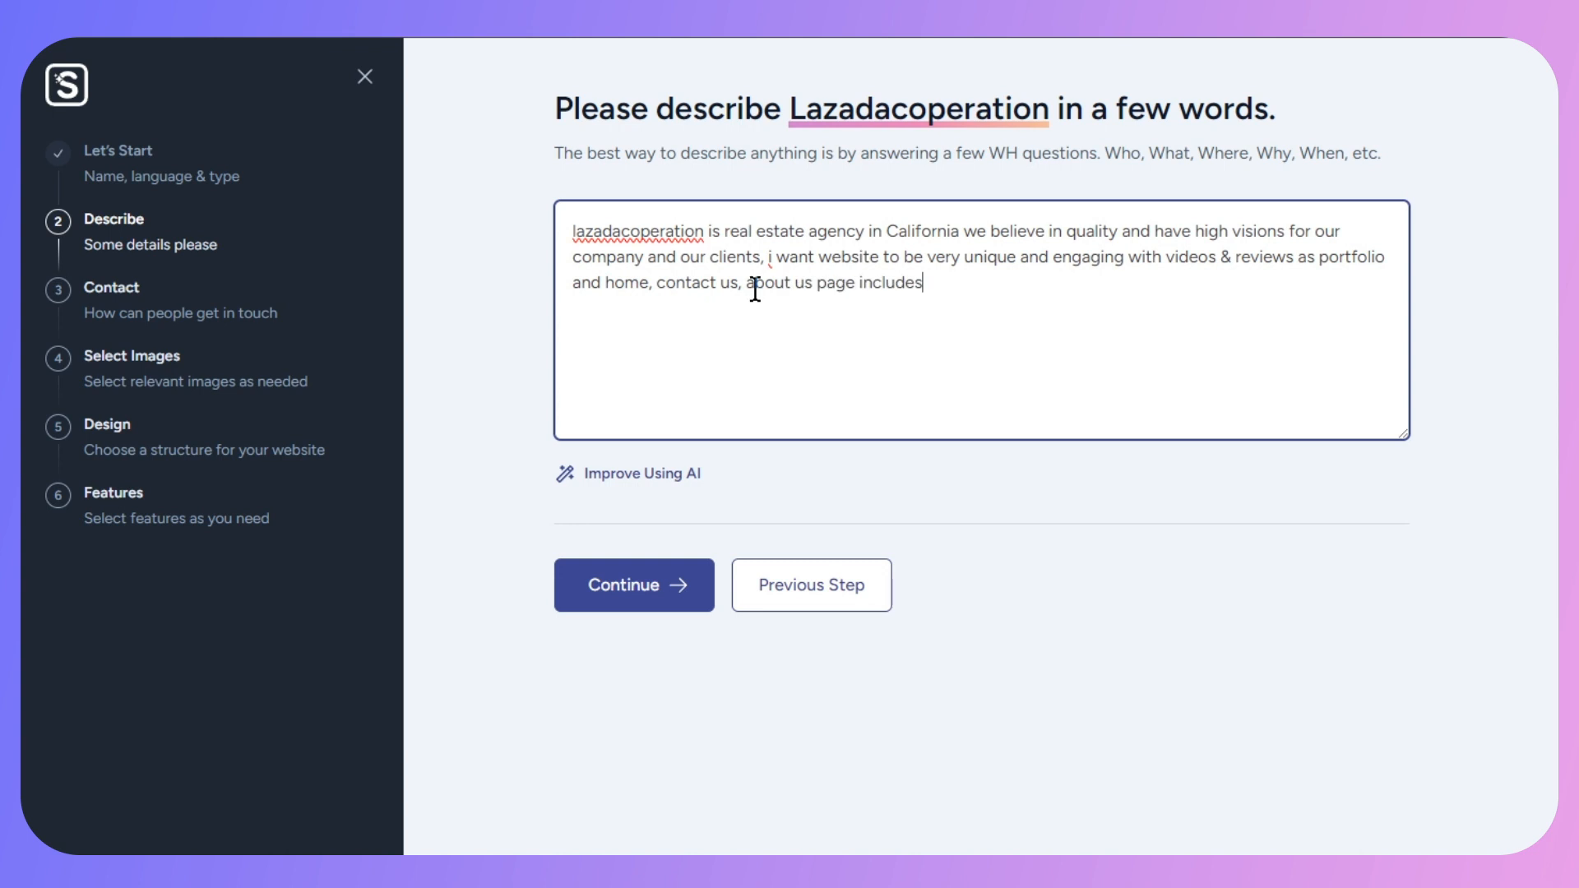
pyautogui.click(634, 585)
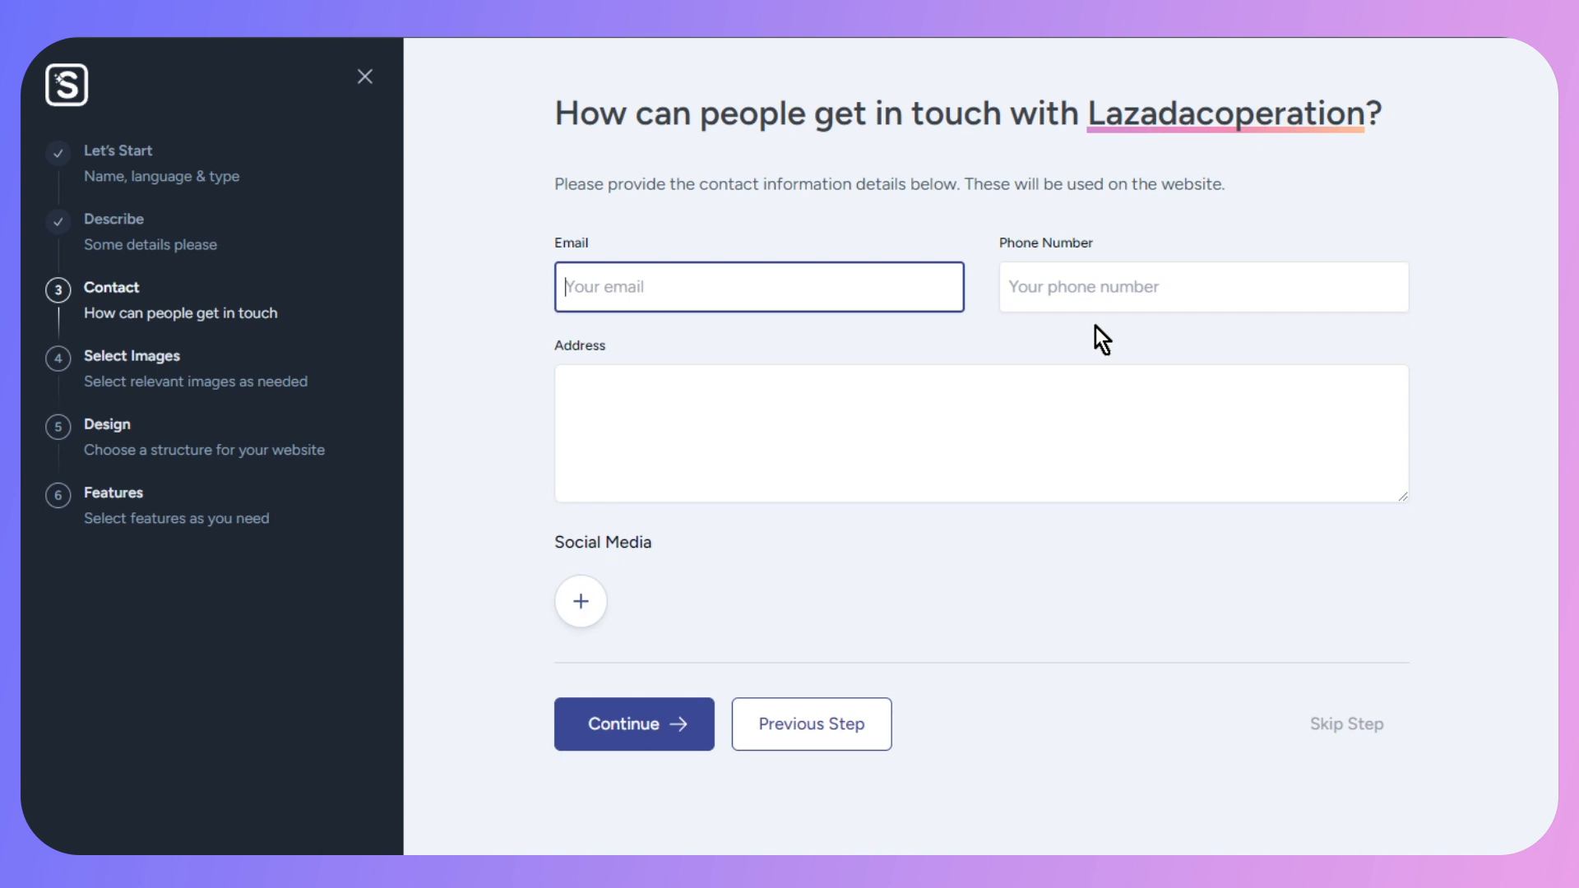
pyautogui.moveTo(754, 421)
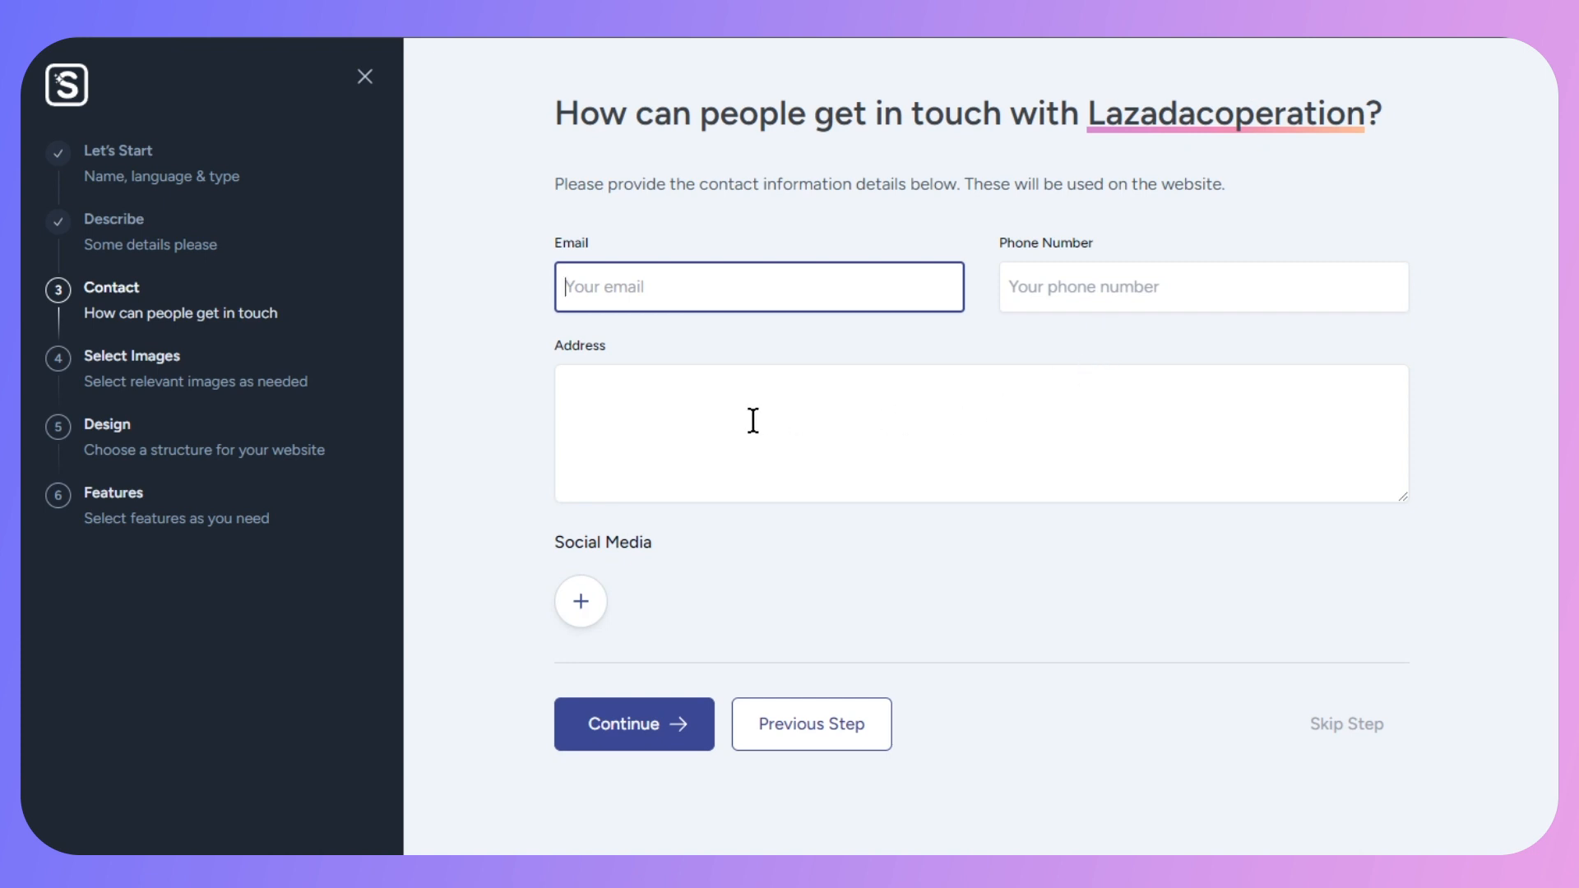
pyautogui.moveTo(1331, 732)
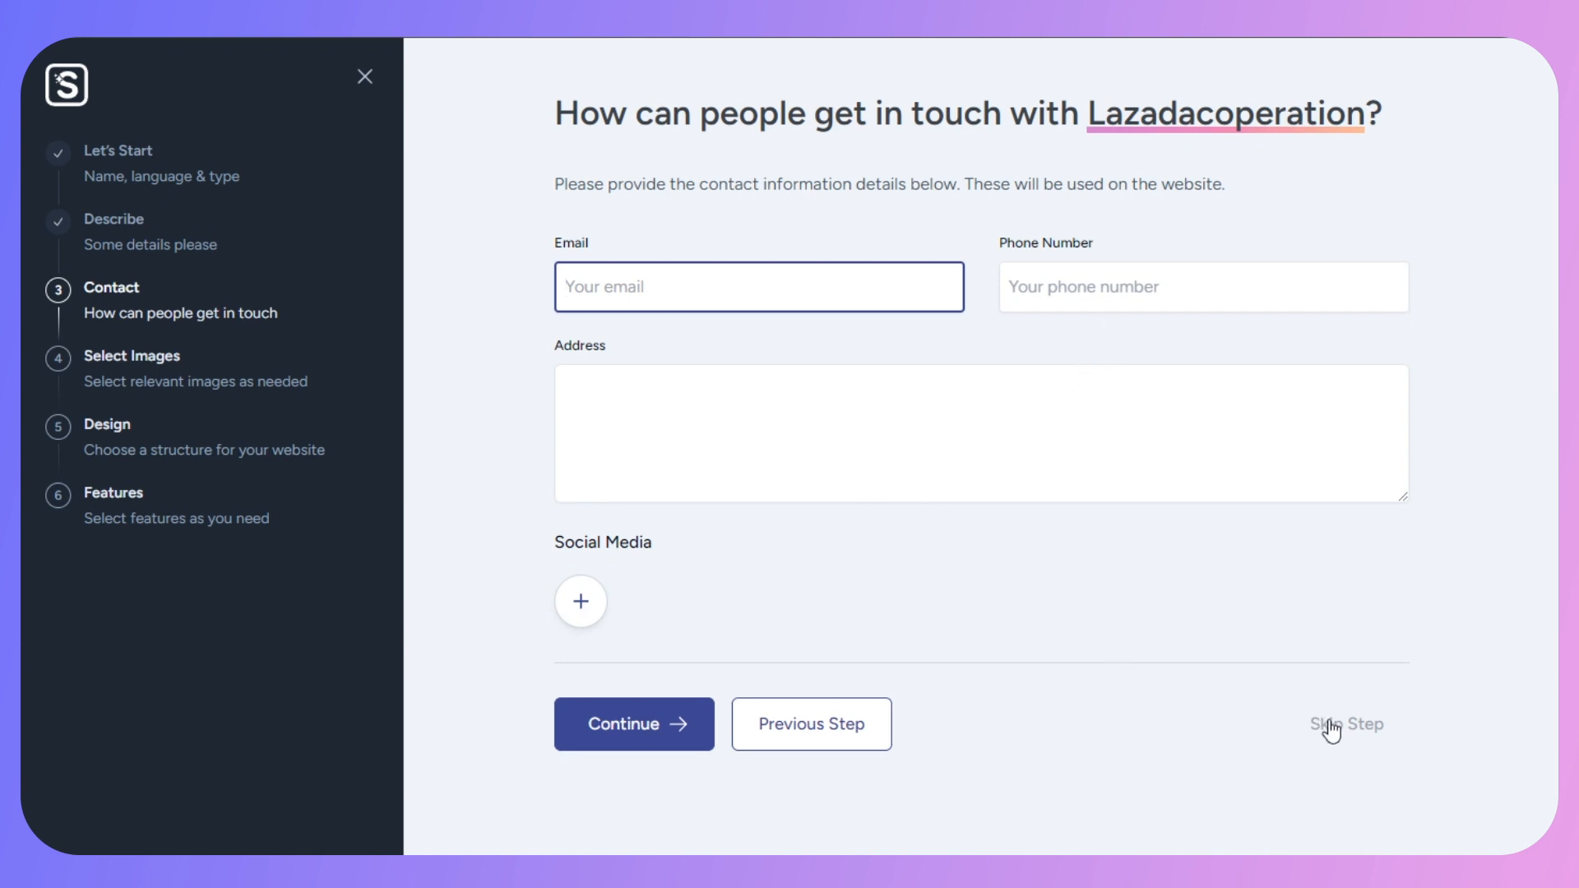
# - Skip the Contact step without entering any contact details
pyautogui.click(1345, 727)
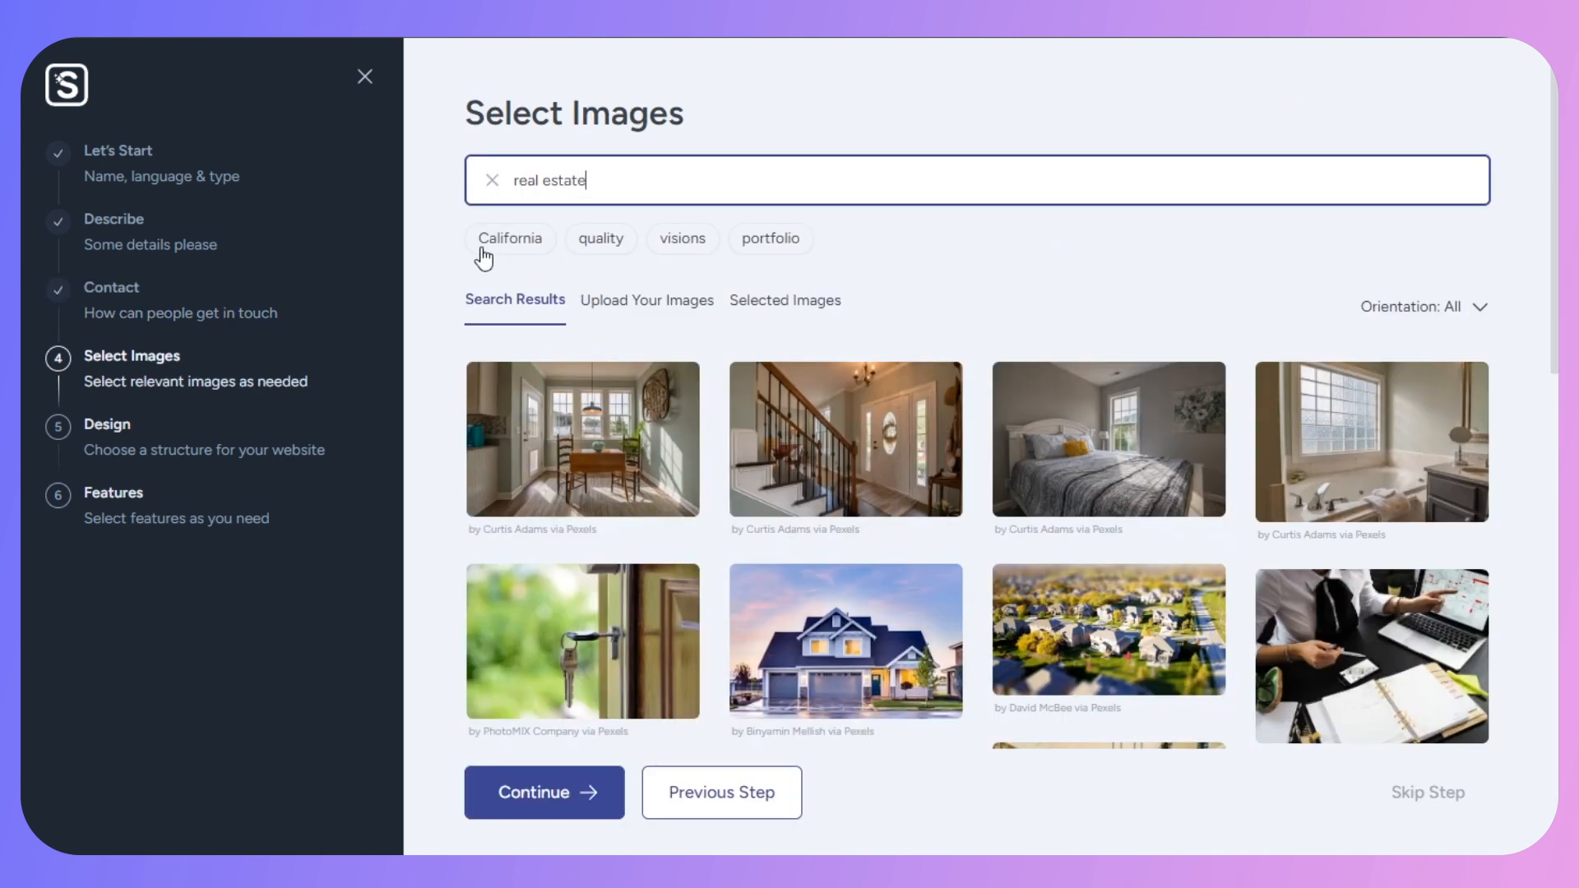
pyautogui.moveTo(746, 508)
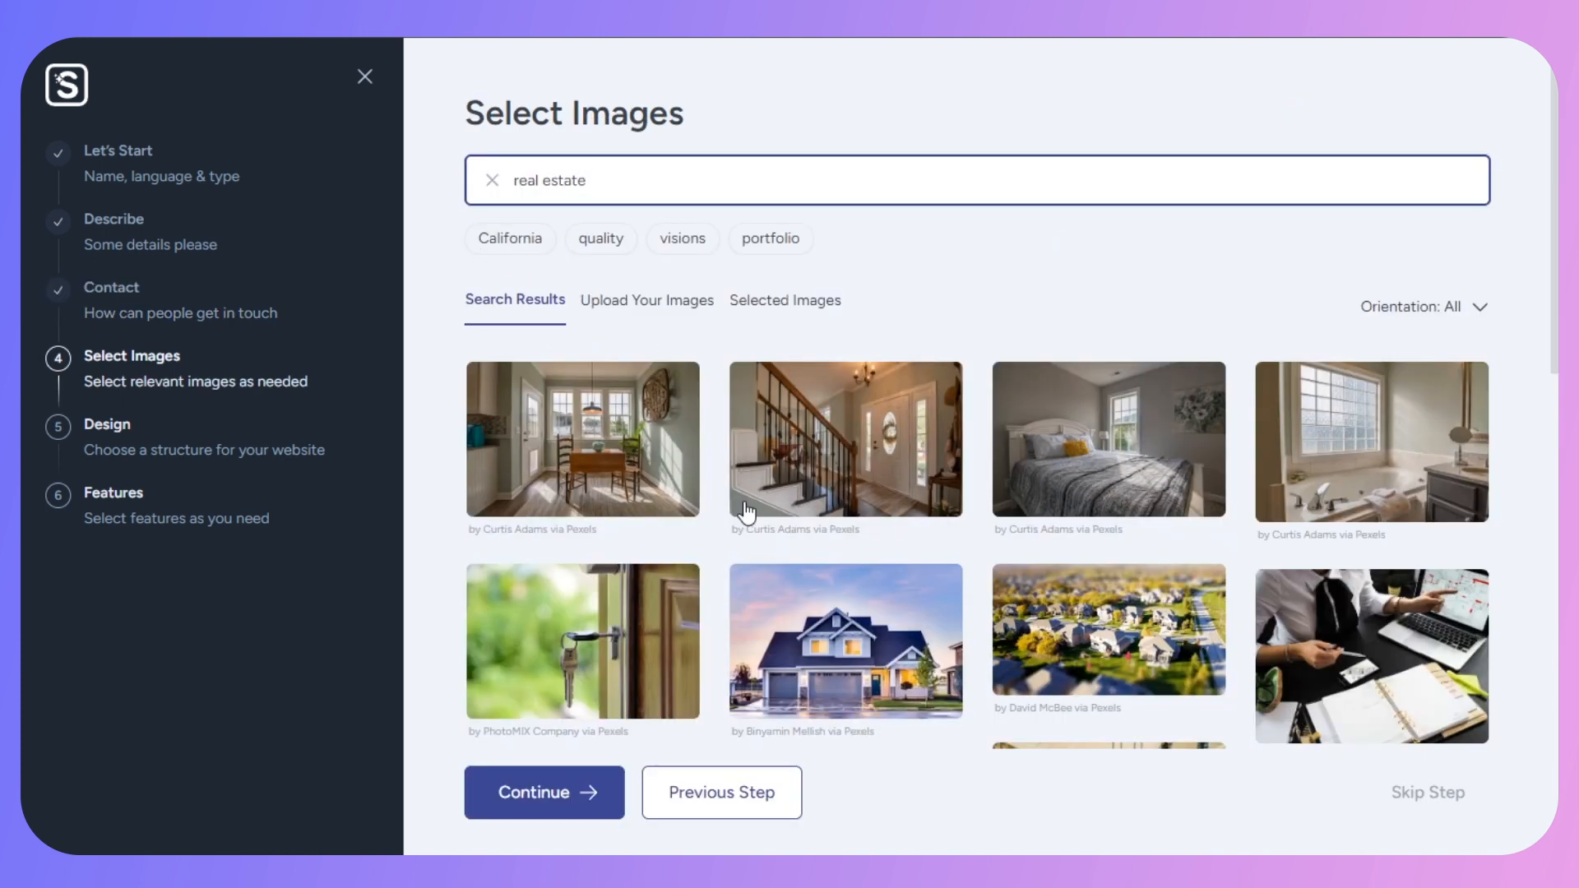
pyautogui.moveTo(906, 540)
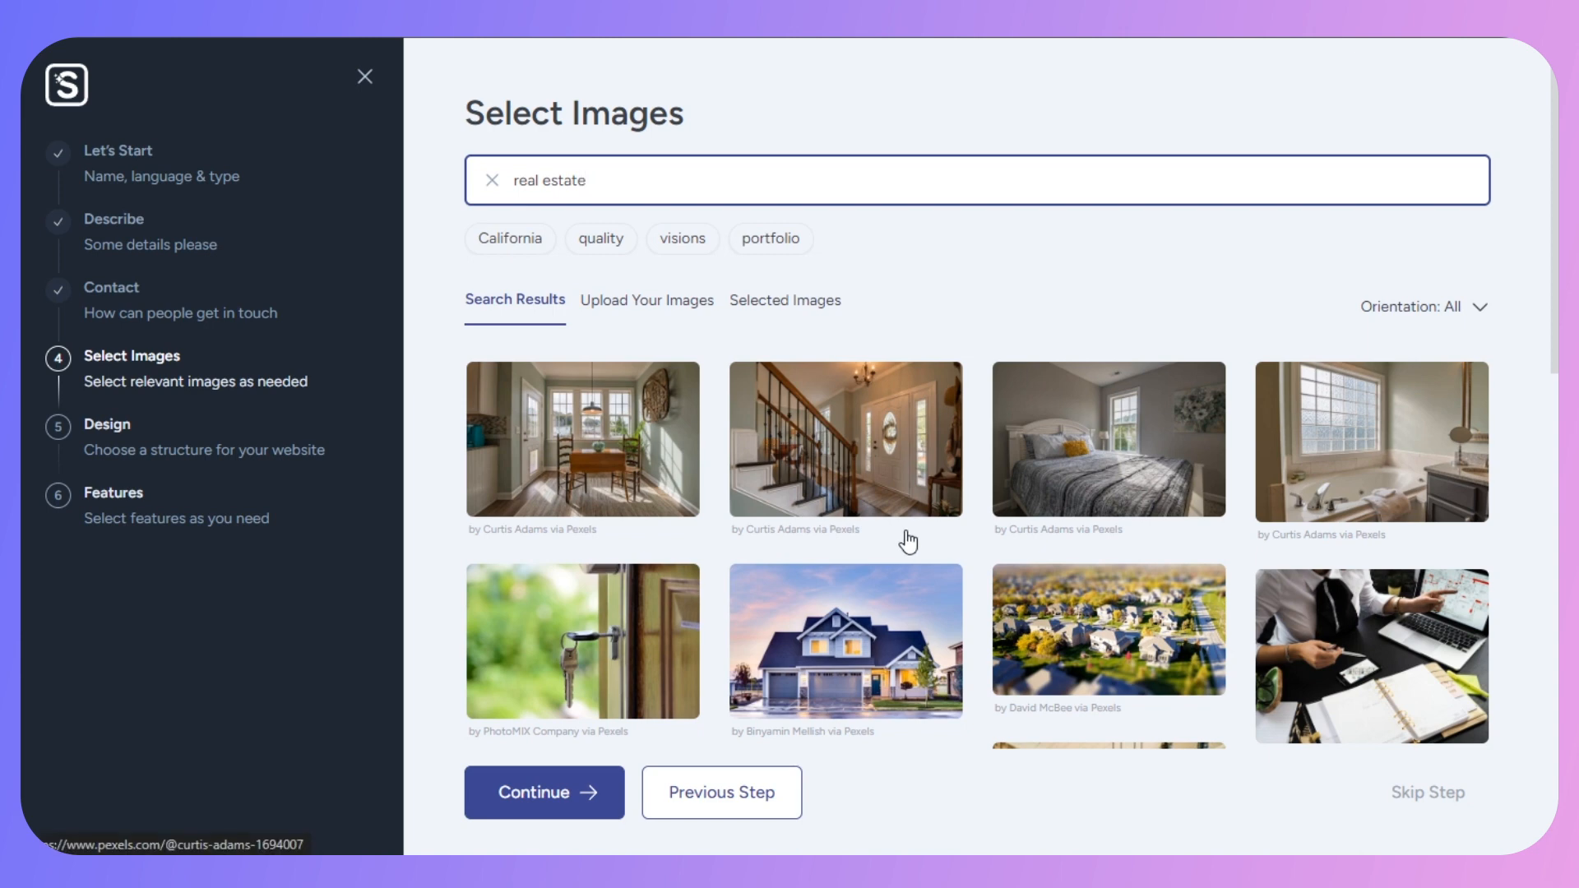
pyautogui.moveTo(1430, 799)
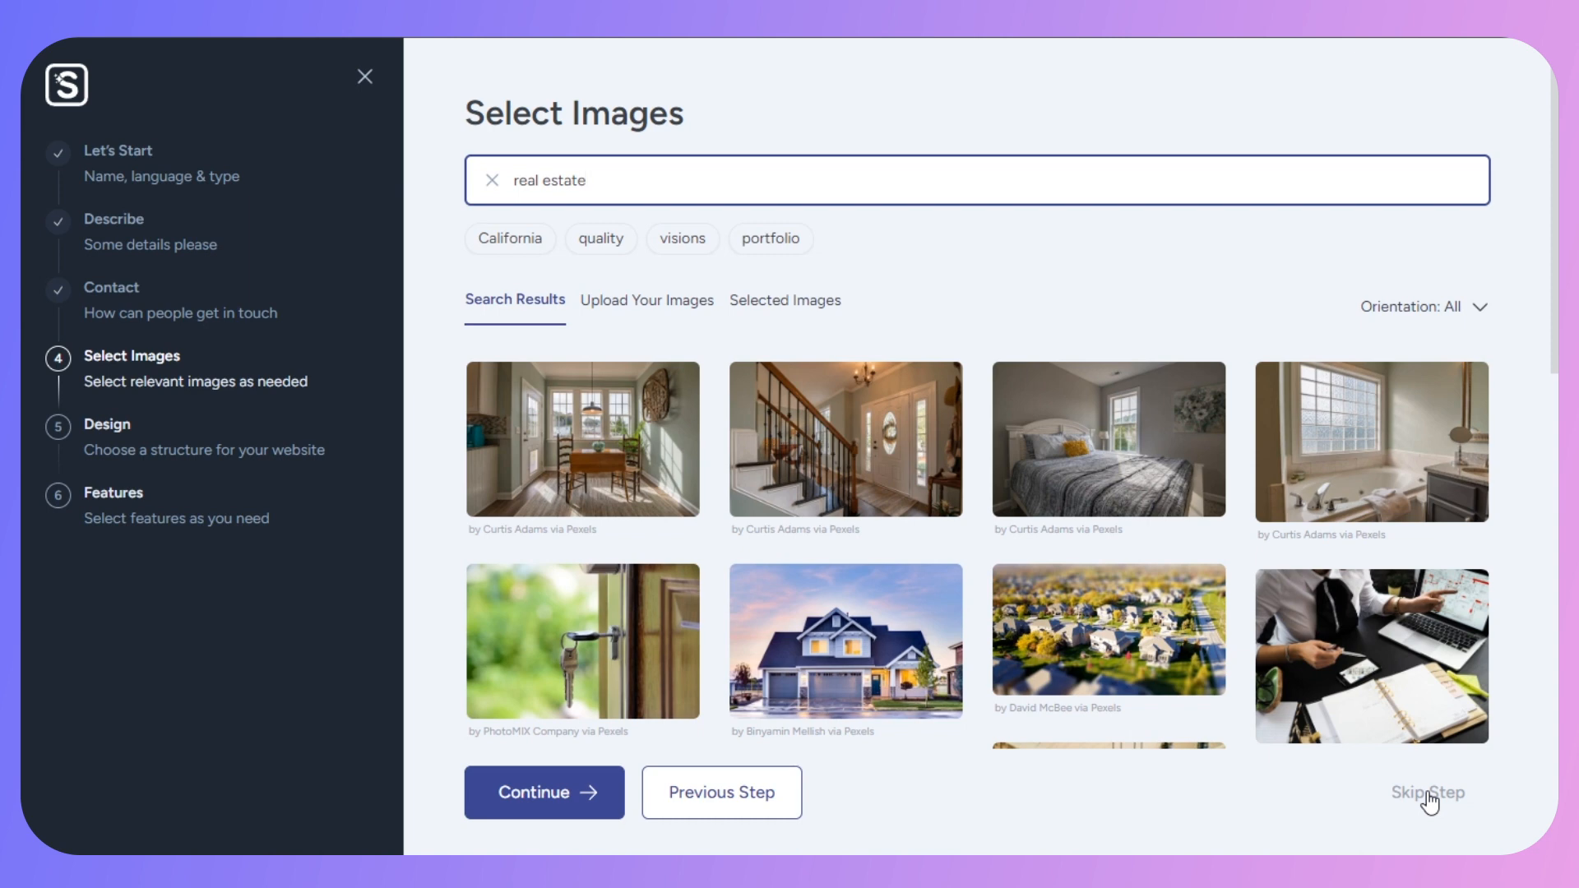
pyautogui.moveTo(607, 312)
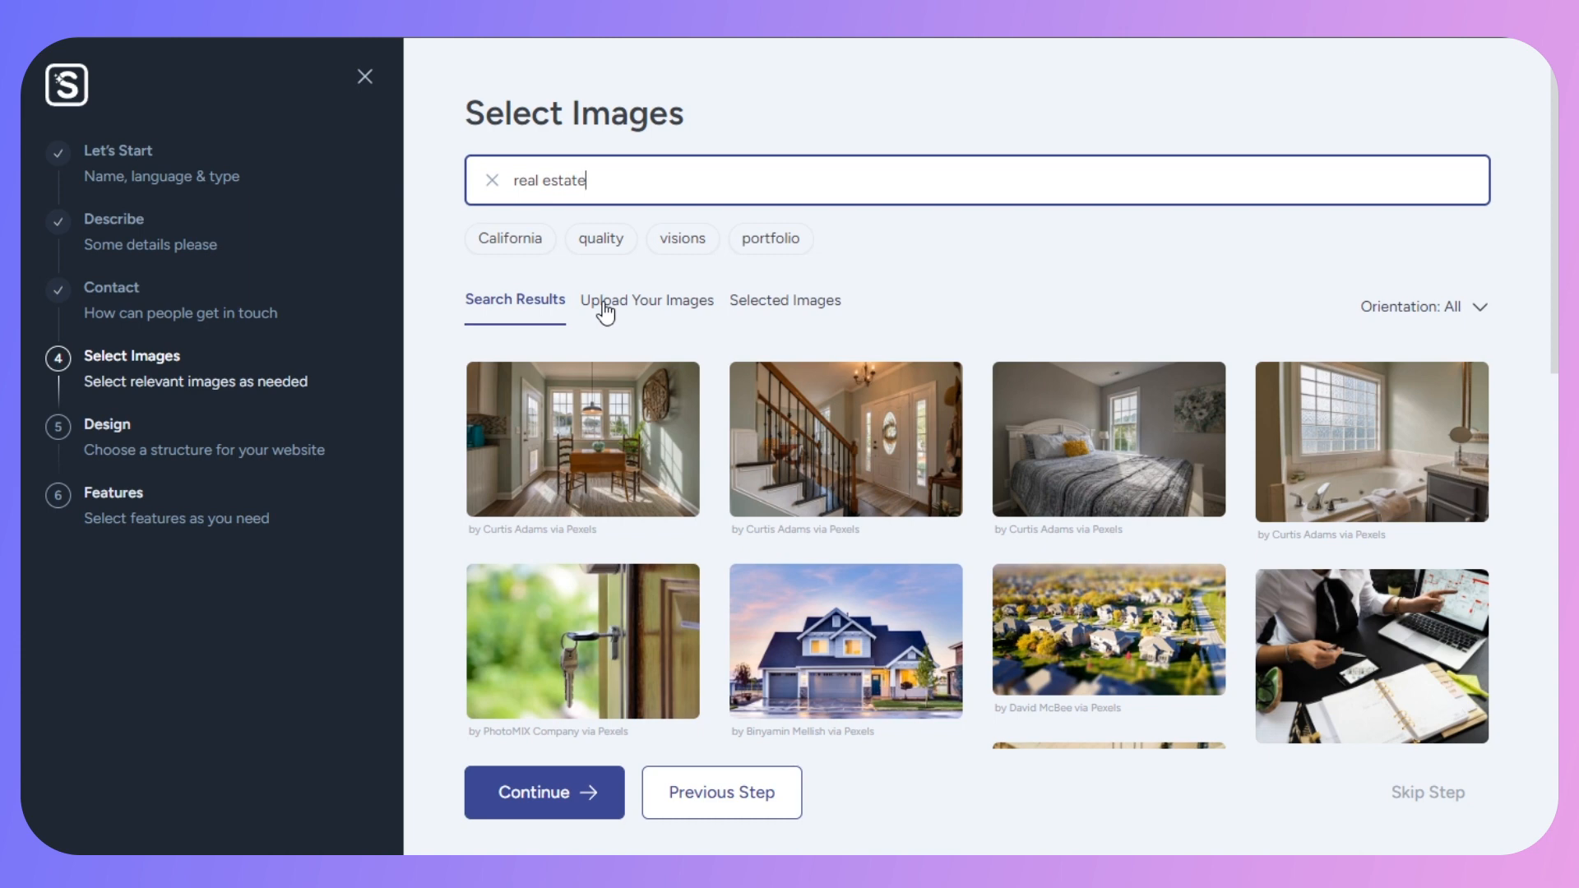
# - Select the dining room, house exterior and bedroom photos, then continue to Design
pyautogui.click(582, 438)
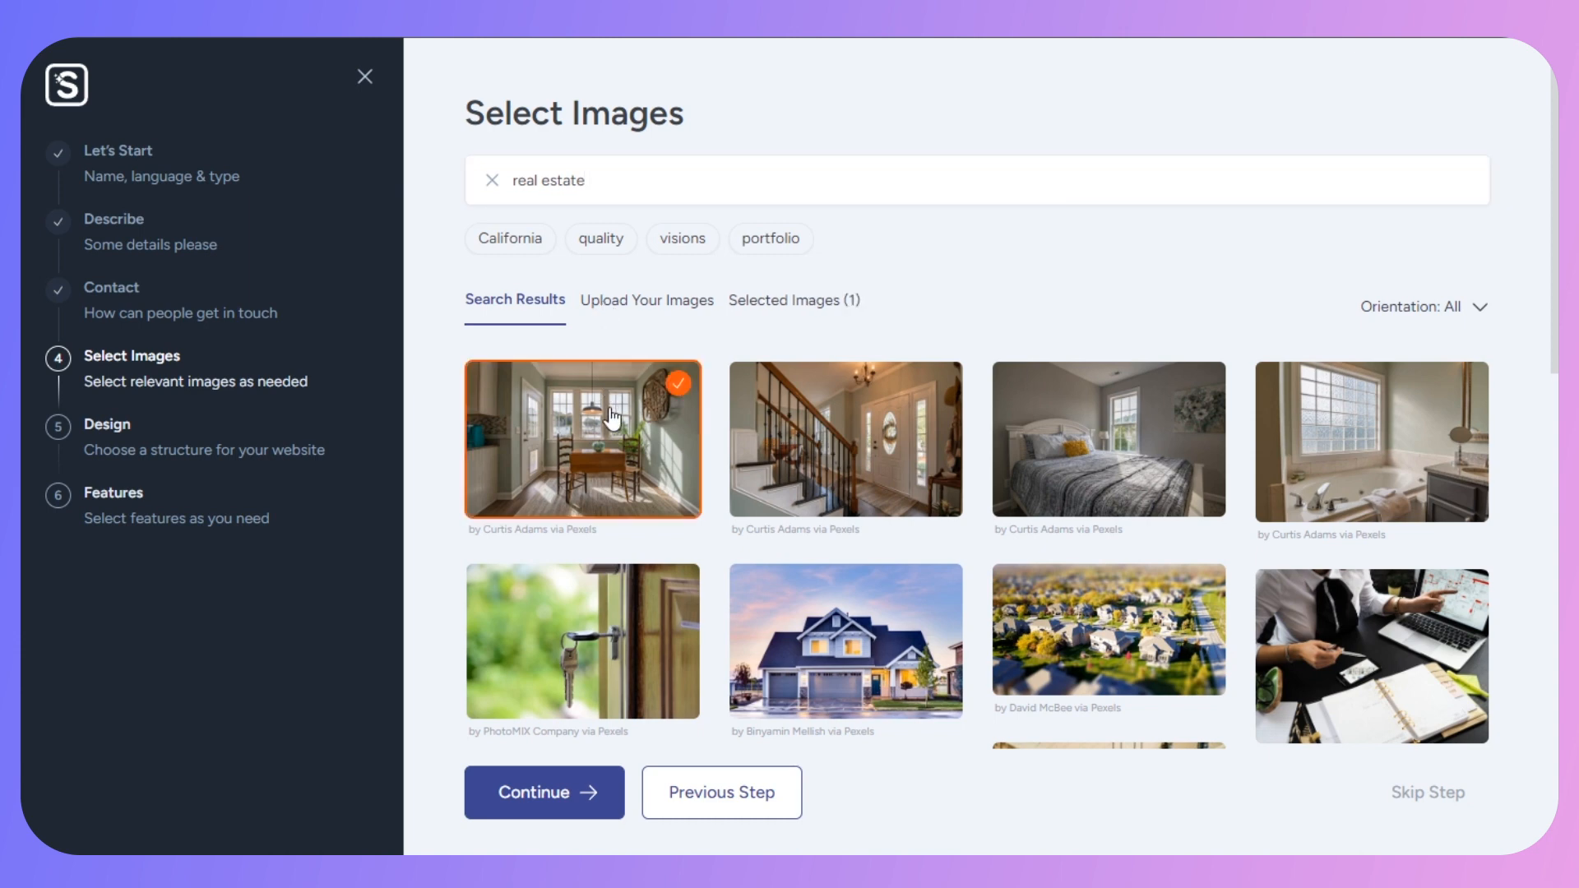
pyautogui.click(846, 640)
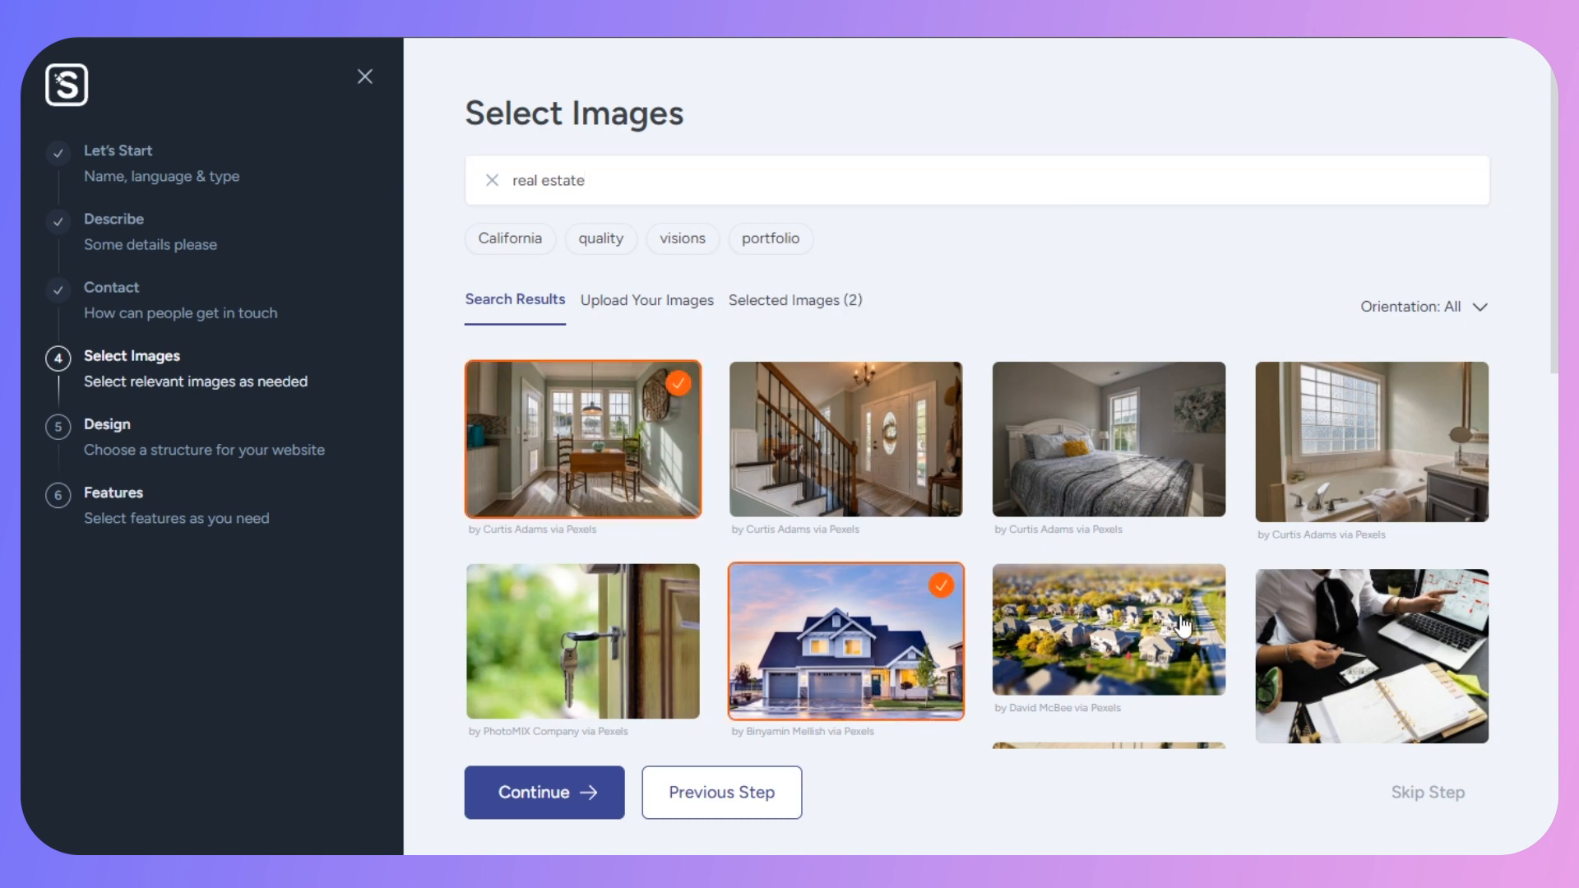
pyautogui.click(1108, 440)
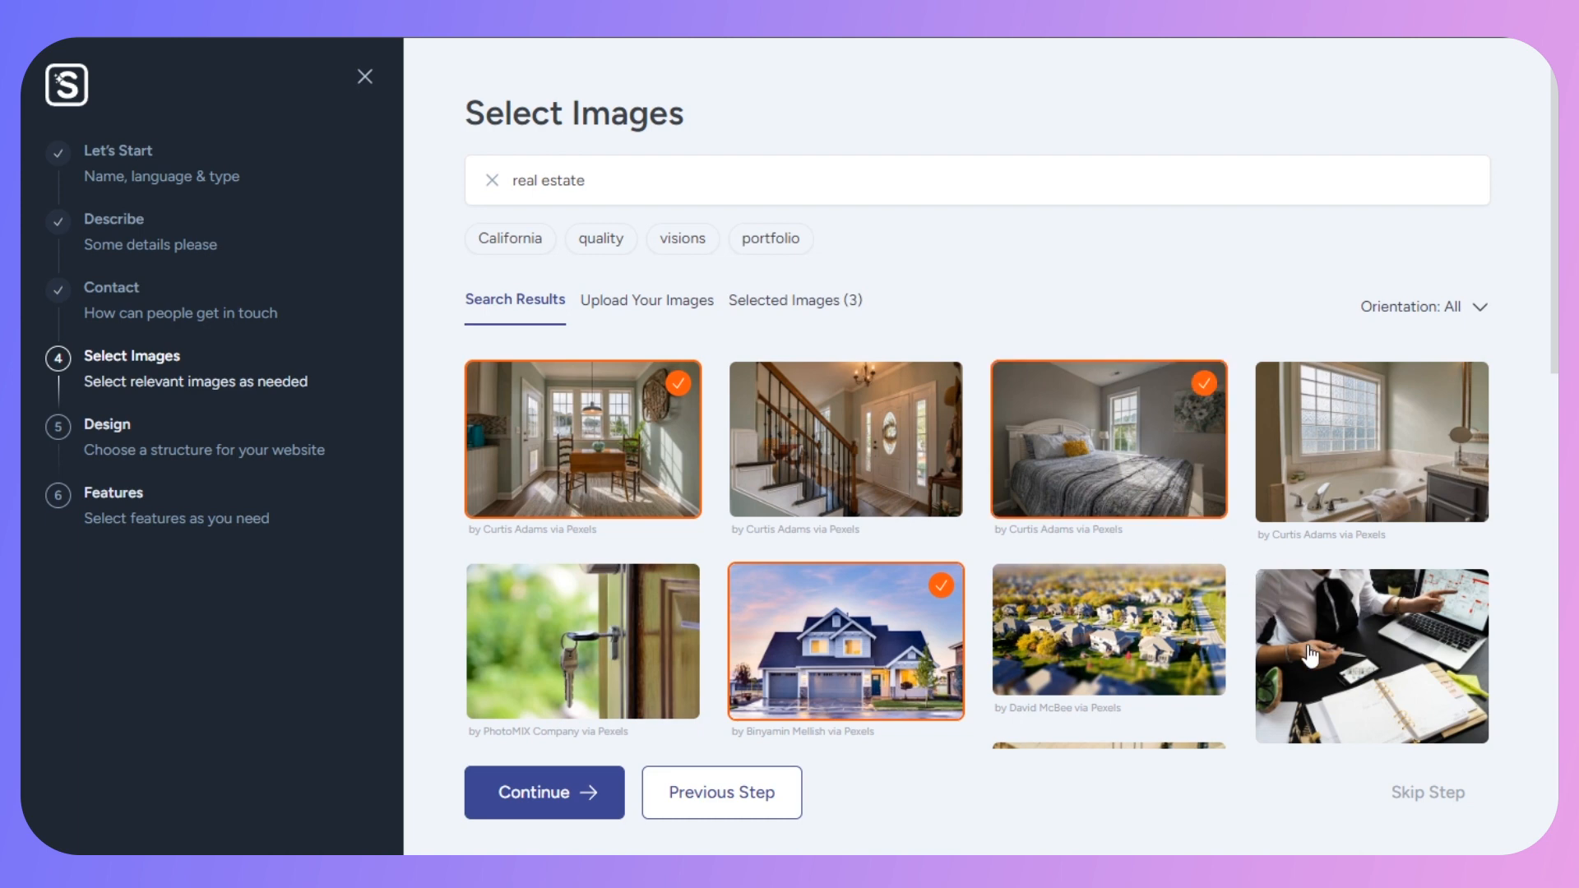
pyautogui.click(543, 792)
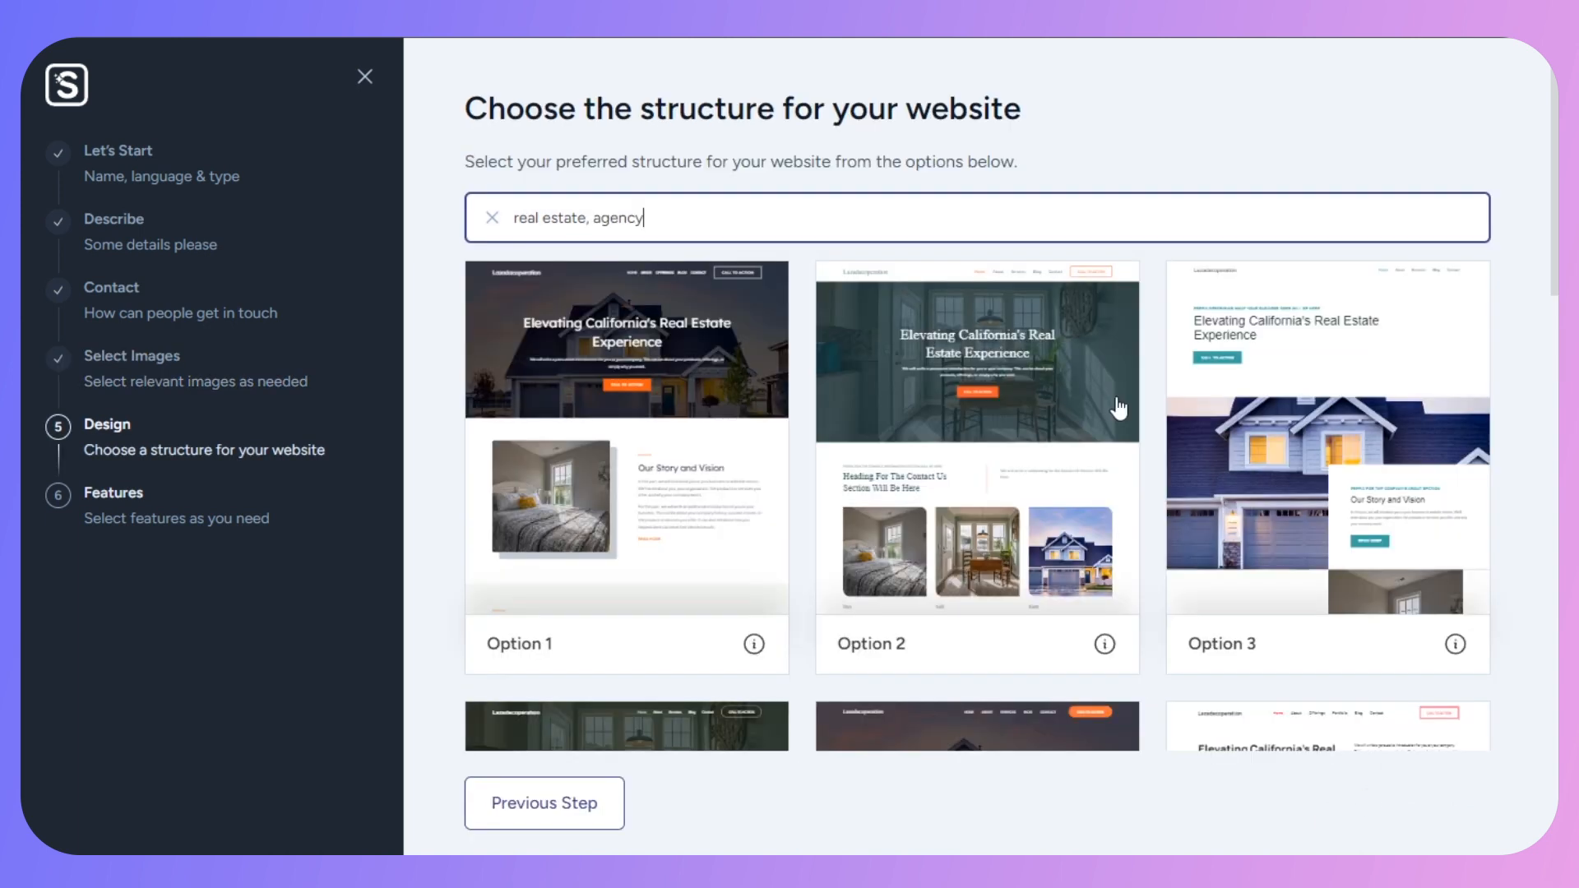
pyautogui.moveTo(698, 381)
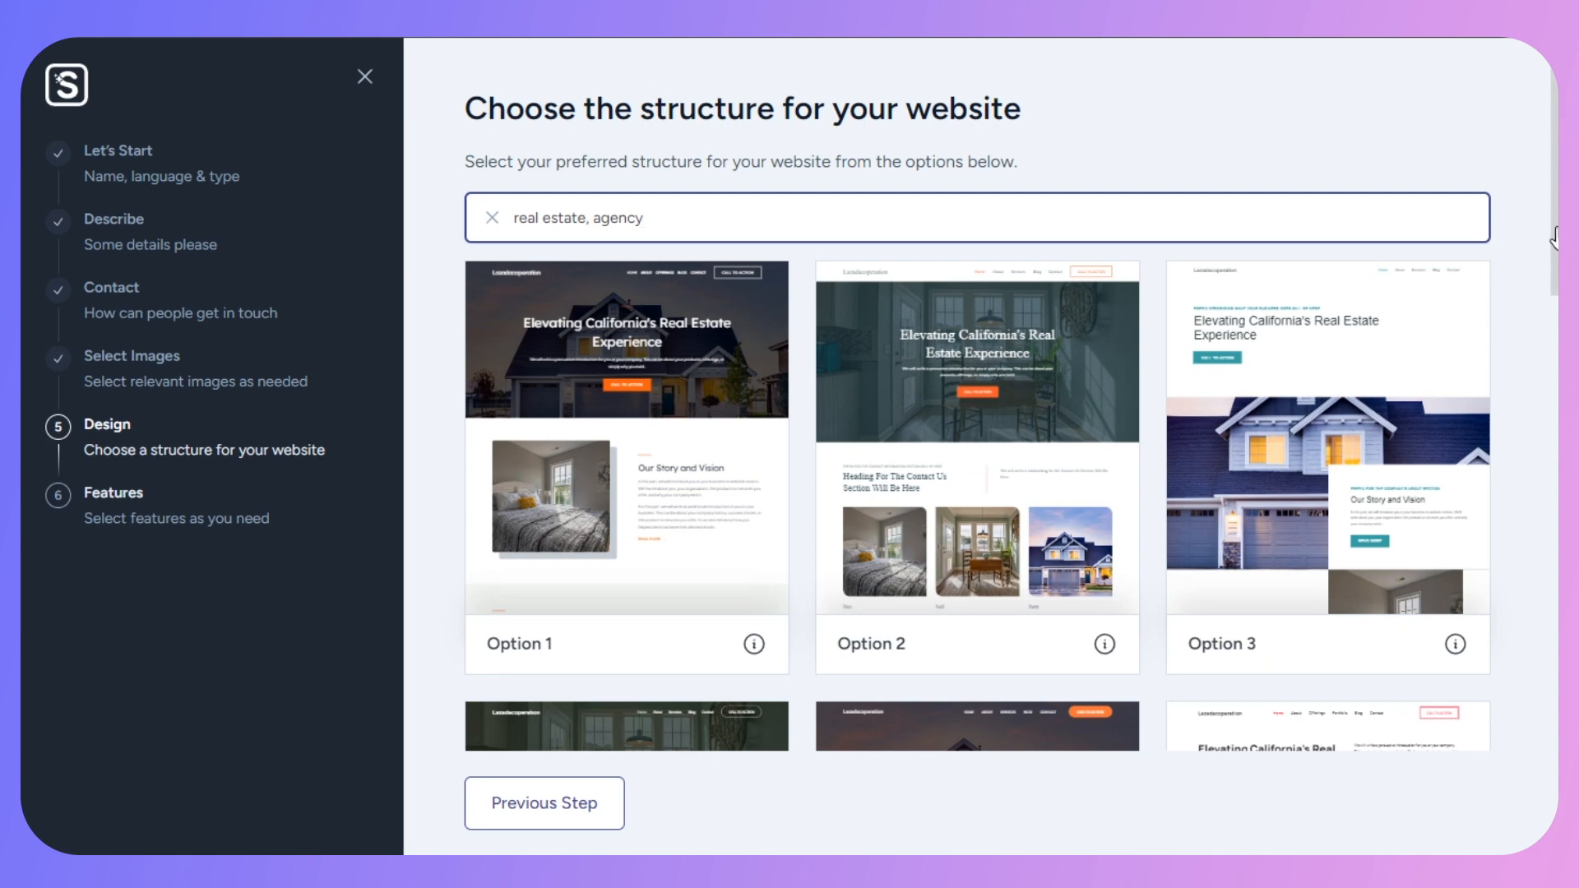
# - Scroll down through the generated real estate website structure options
pyautogui.scroll(-3)
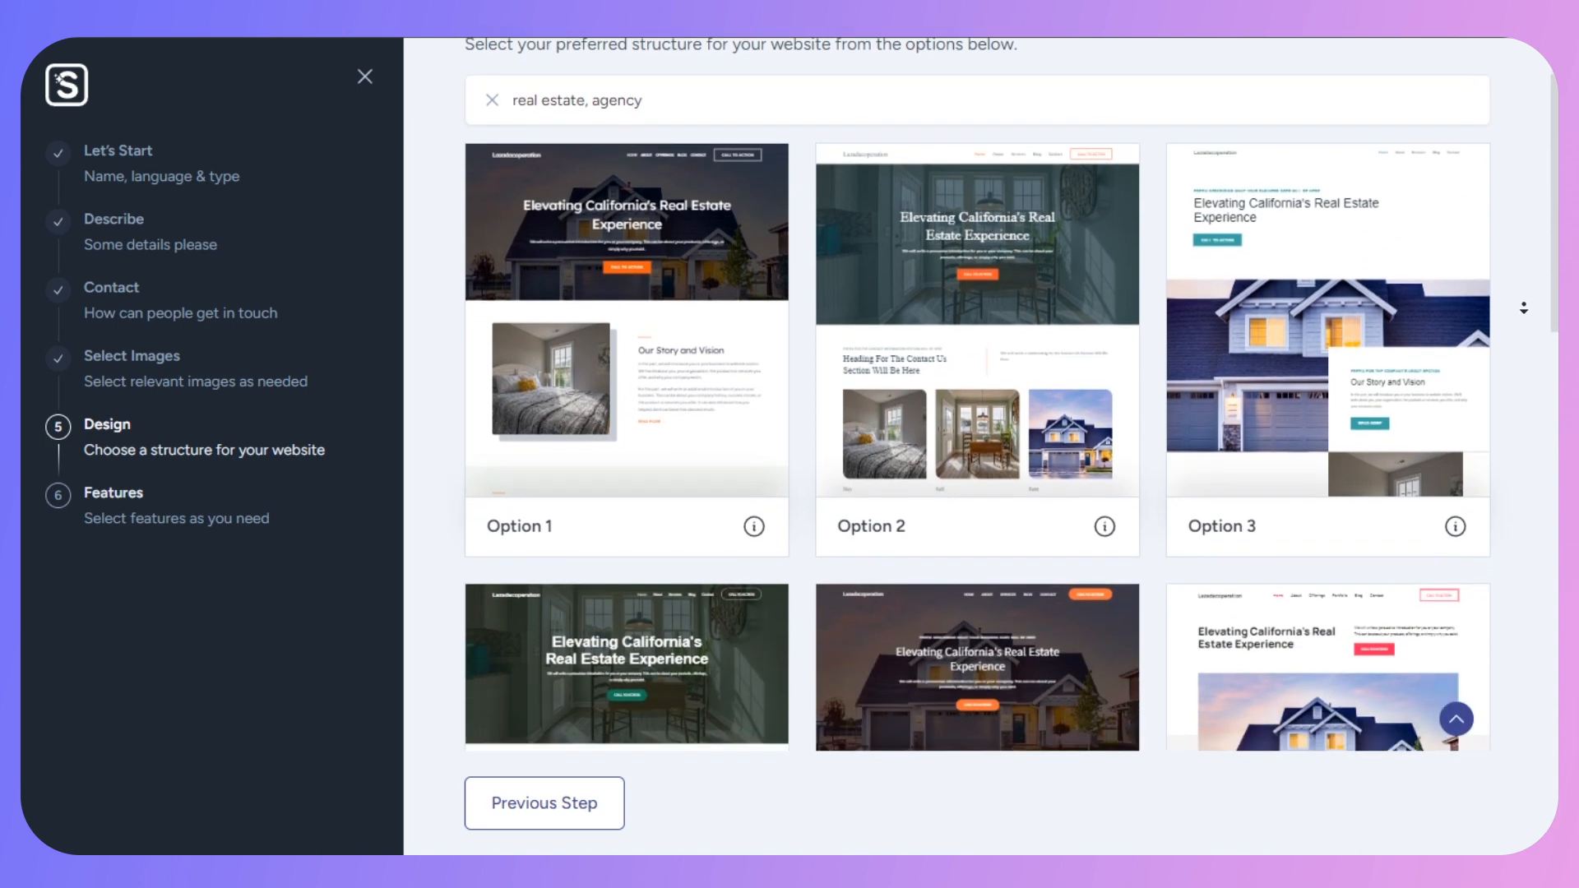
pyautogui.scroll(-3)
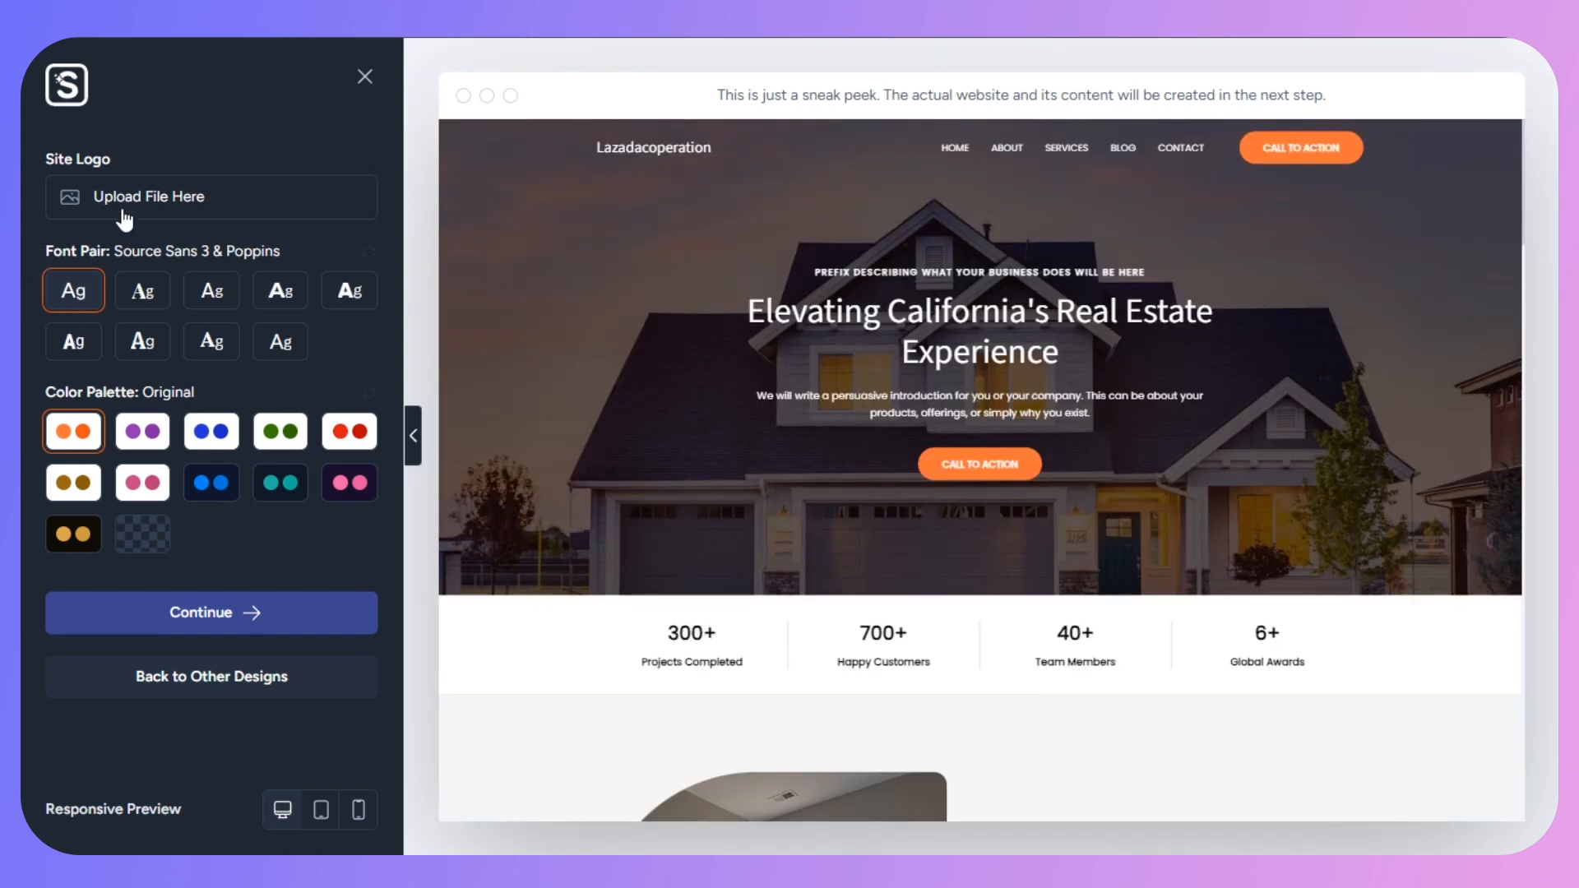
pyautogui.moveTo(123, 208)
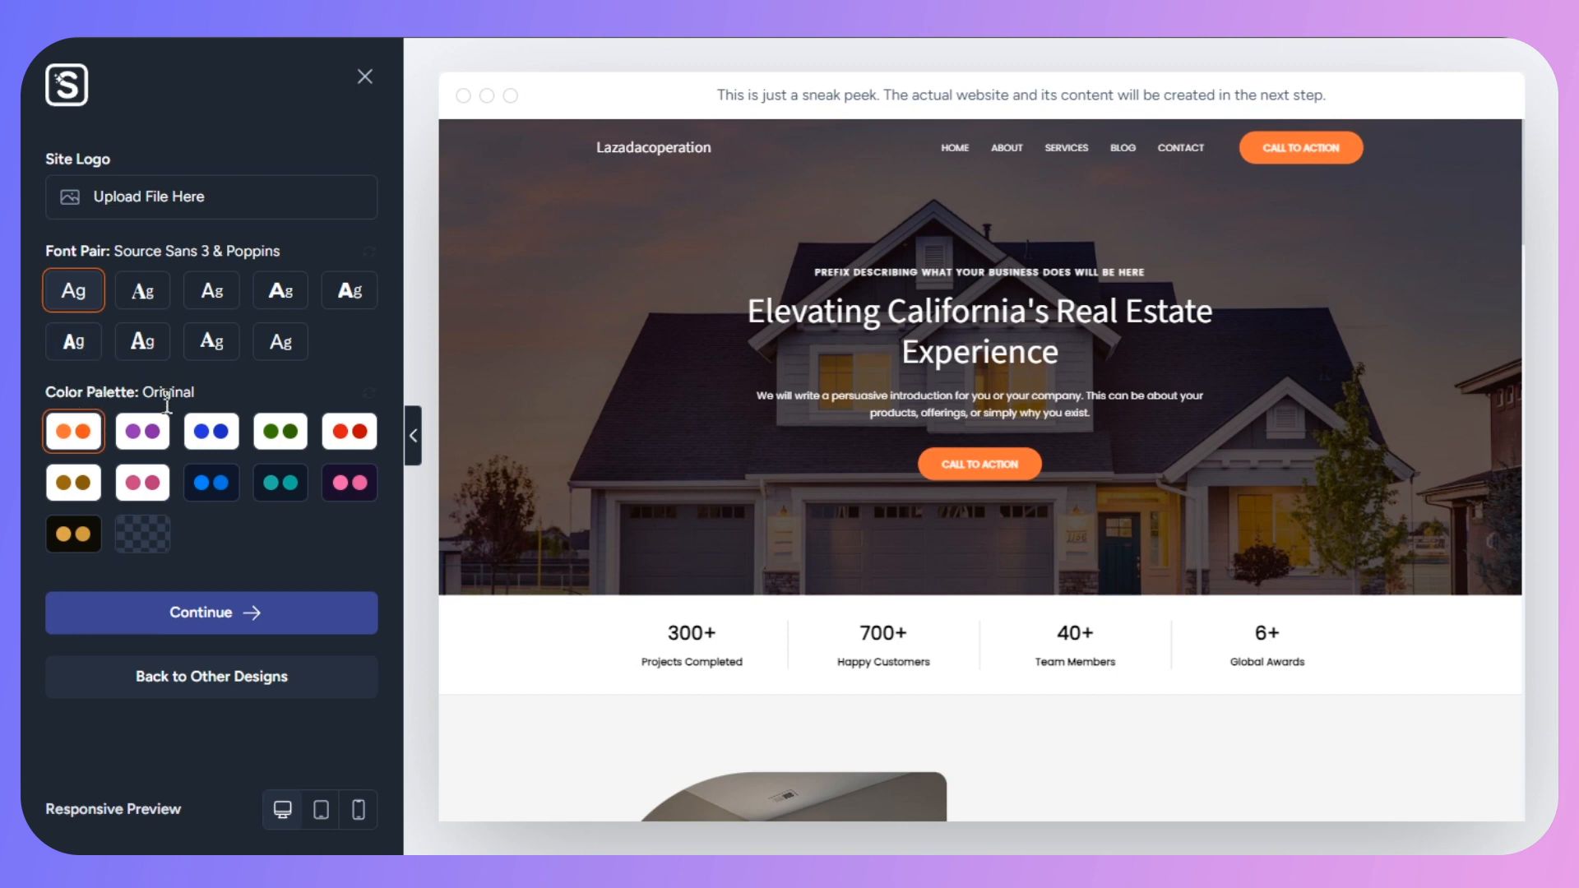
# - Try blue, green and navy-pink palettes, restore orange, then preview phone and desktop widths
pyautogui.click(211, 431)
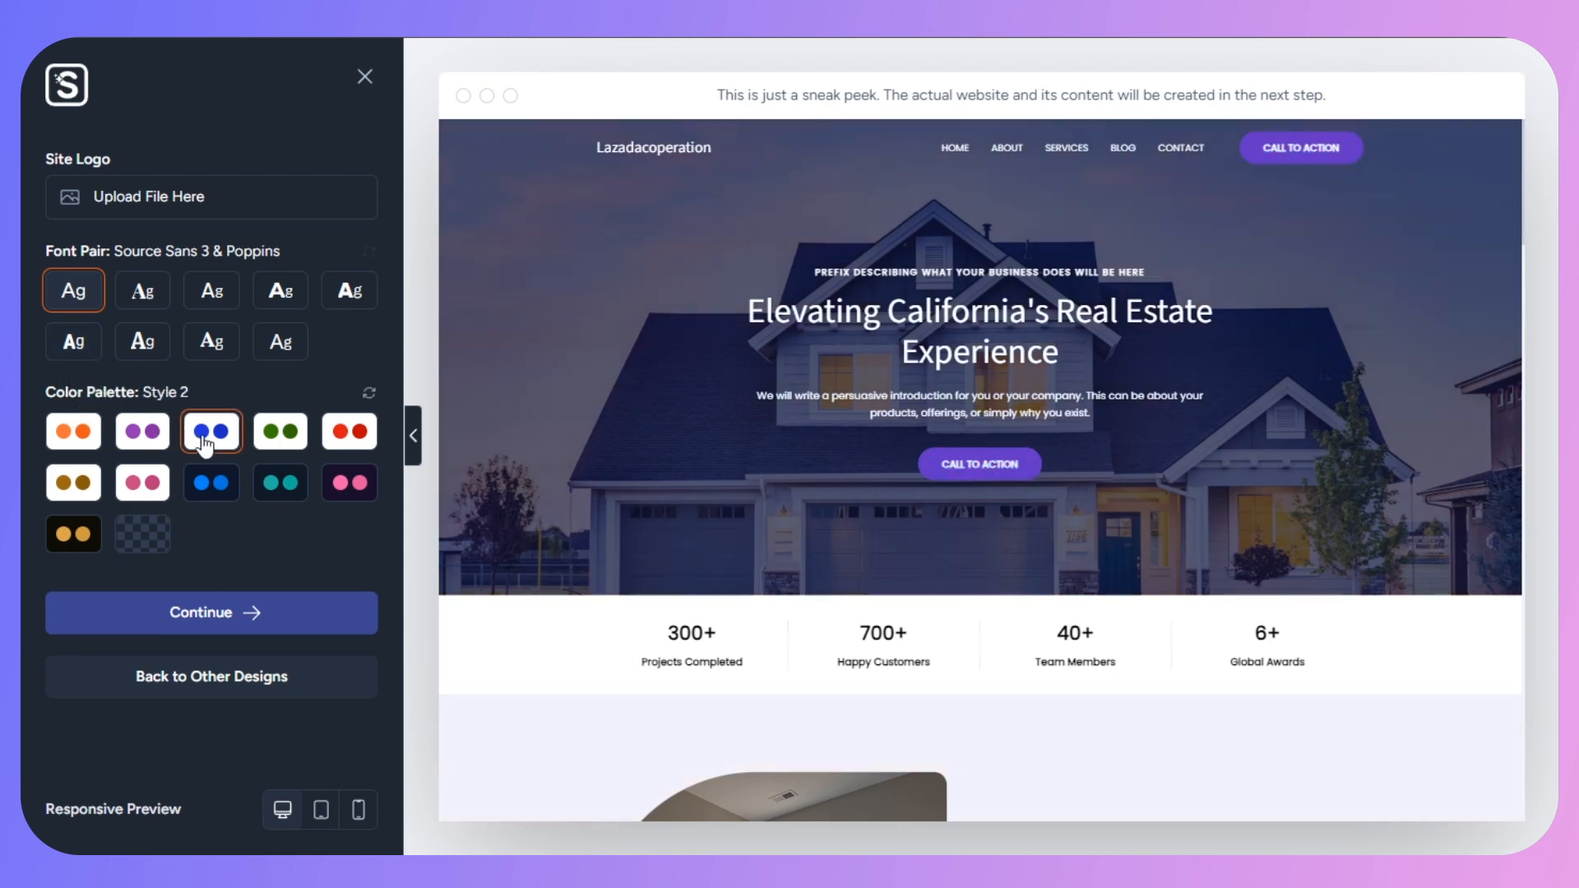
pyautogui.click(280, 431)
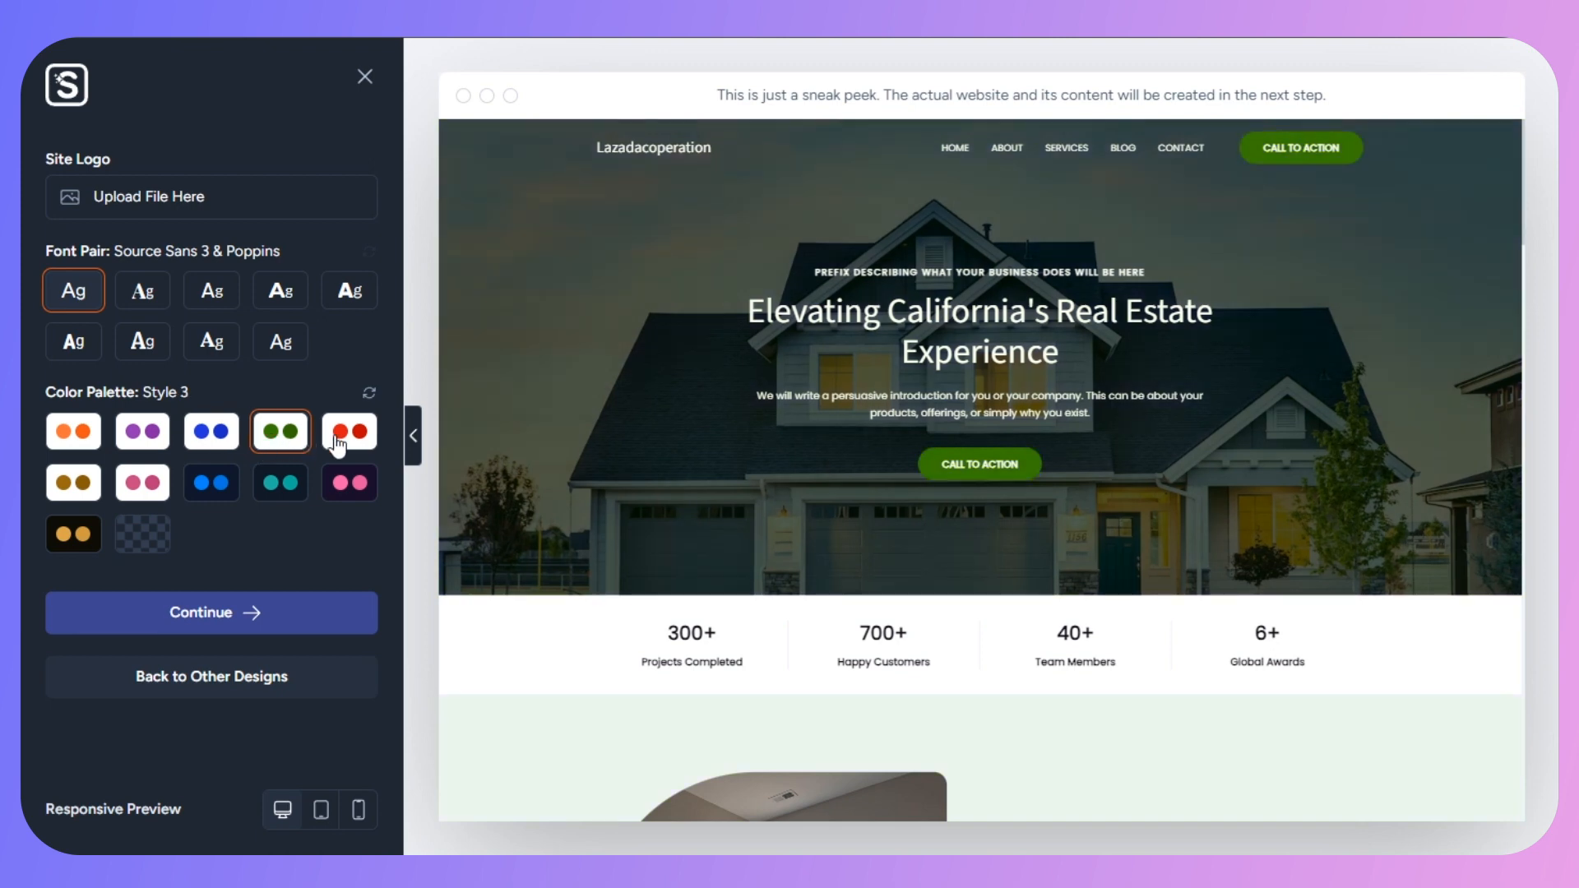
pyautogui.click(210, 482)
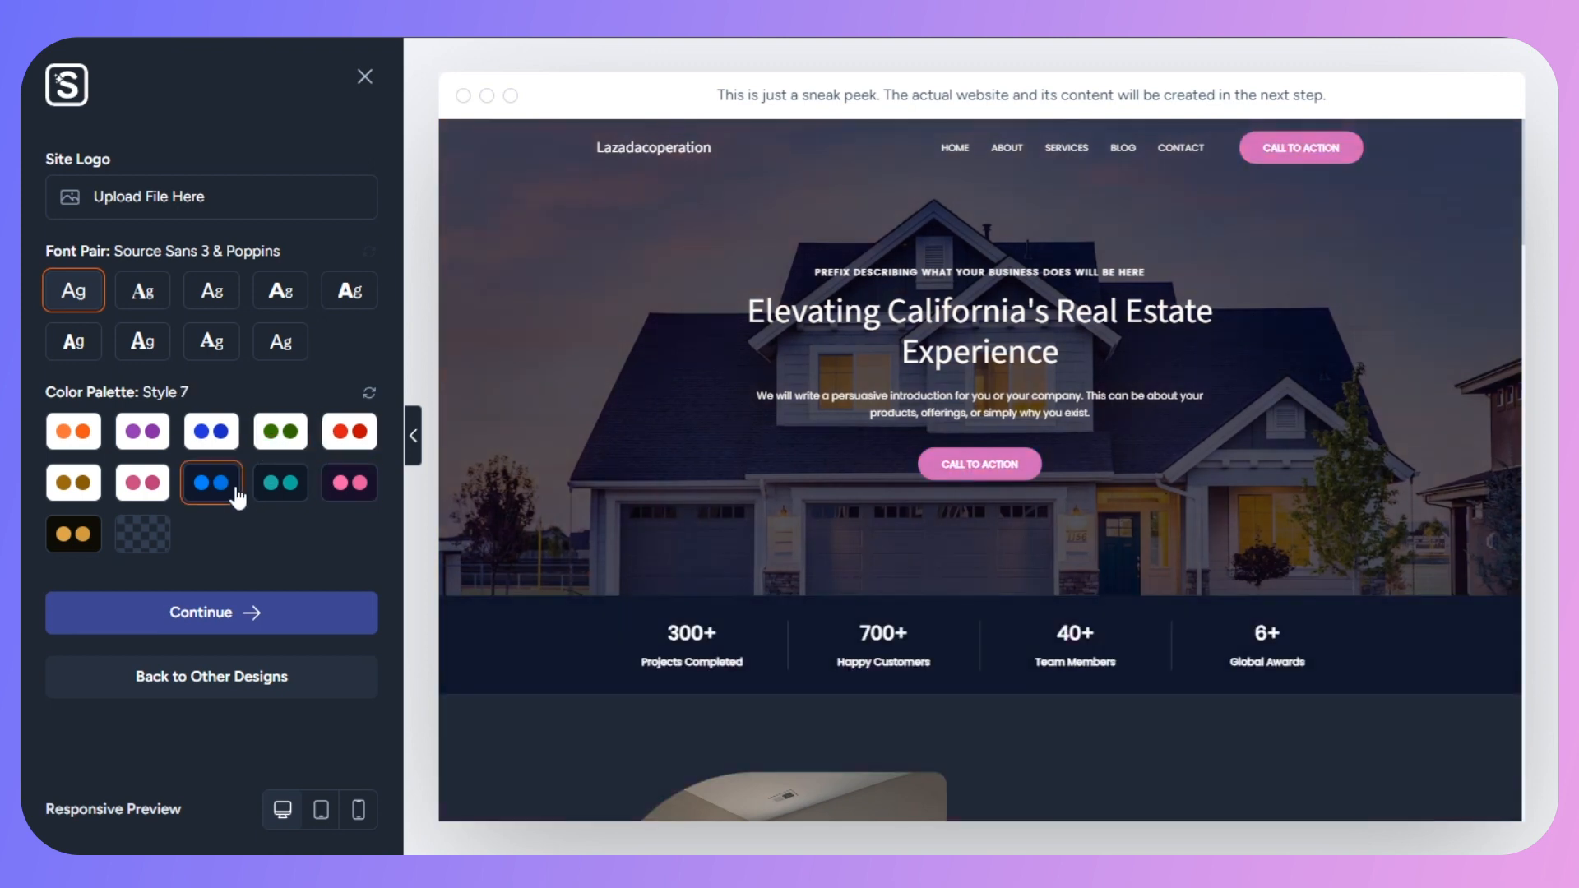
pyautogui.click(72, 431)
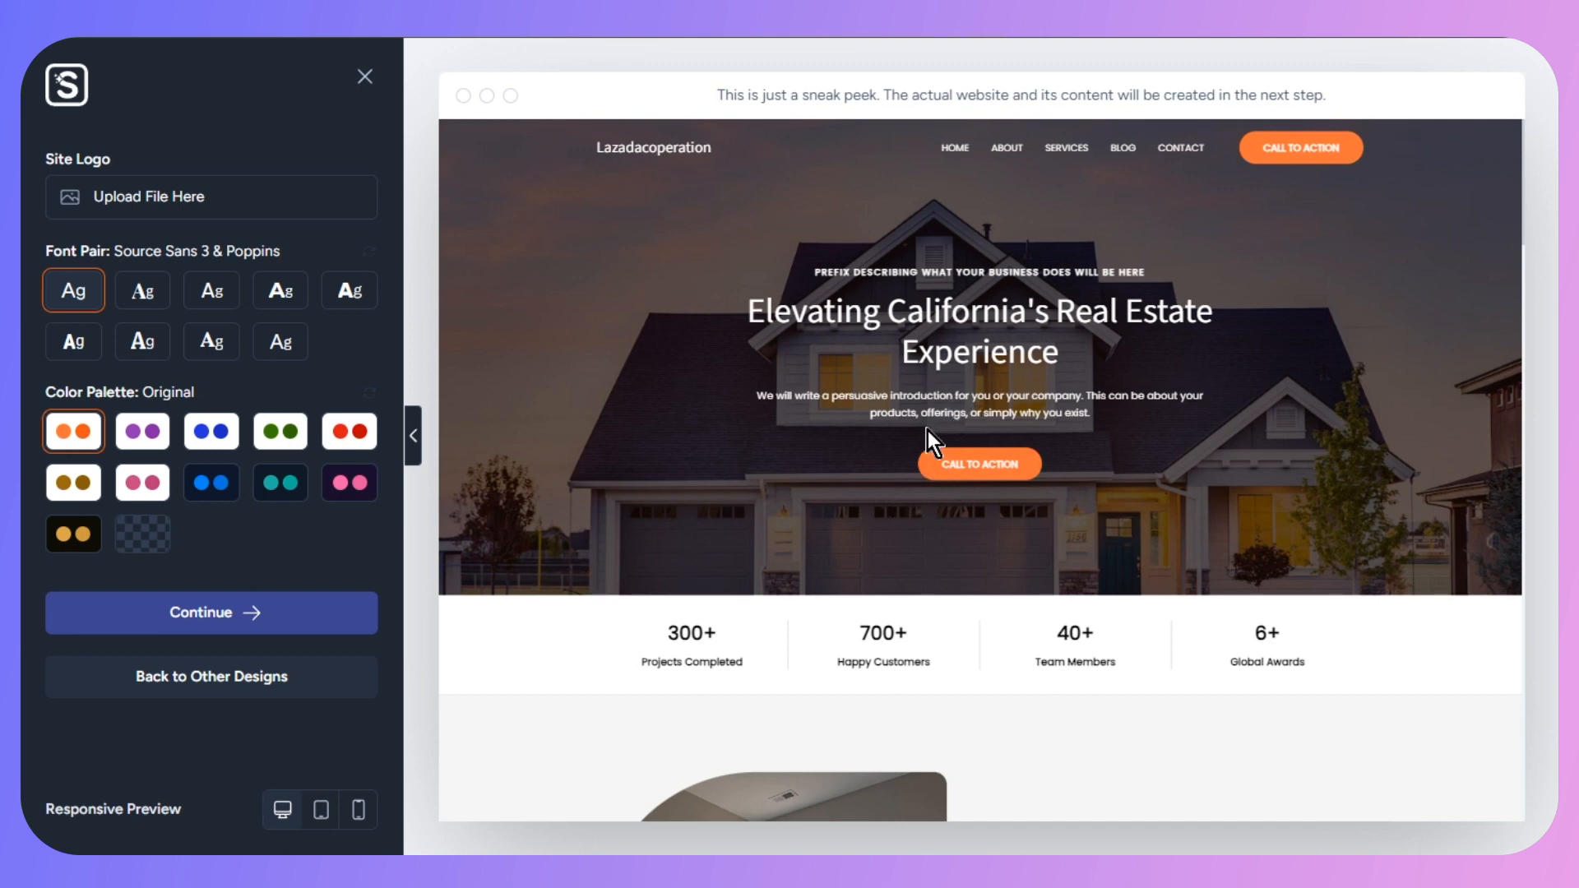
pyautogui.moveTo(32, 810)
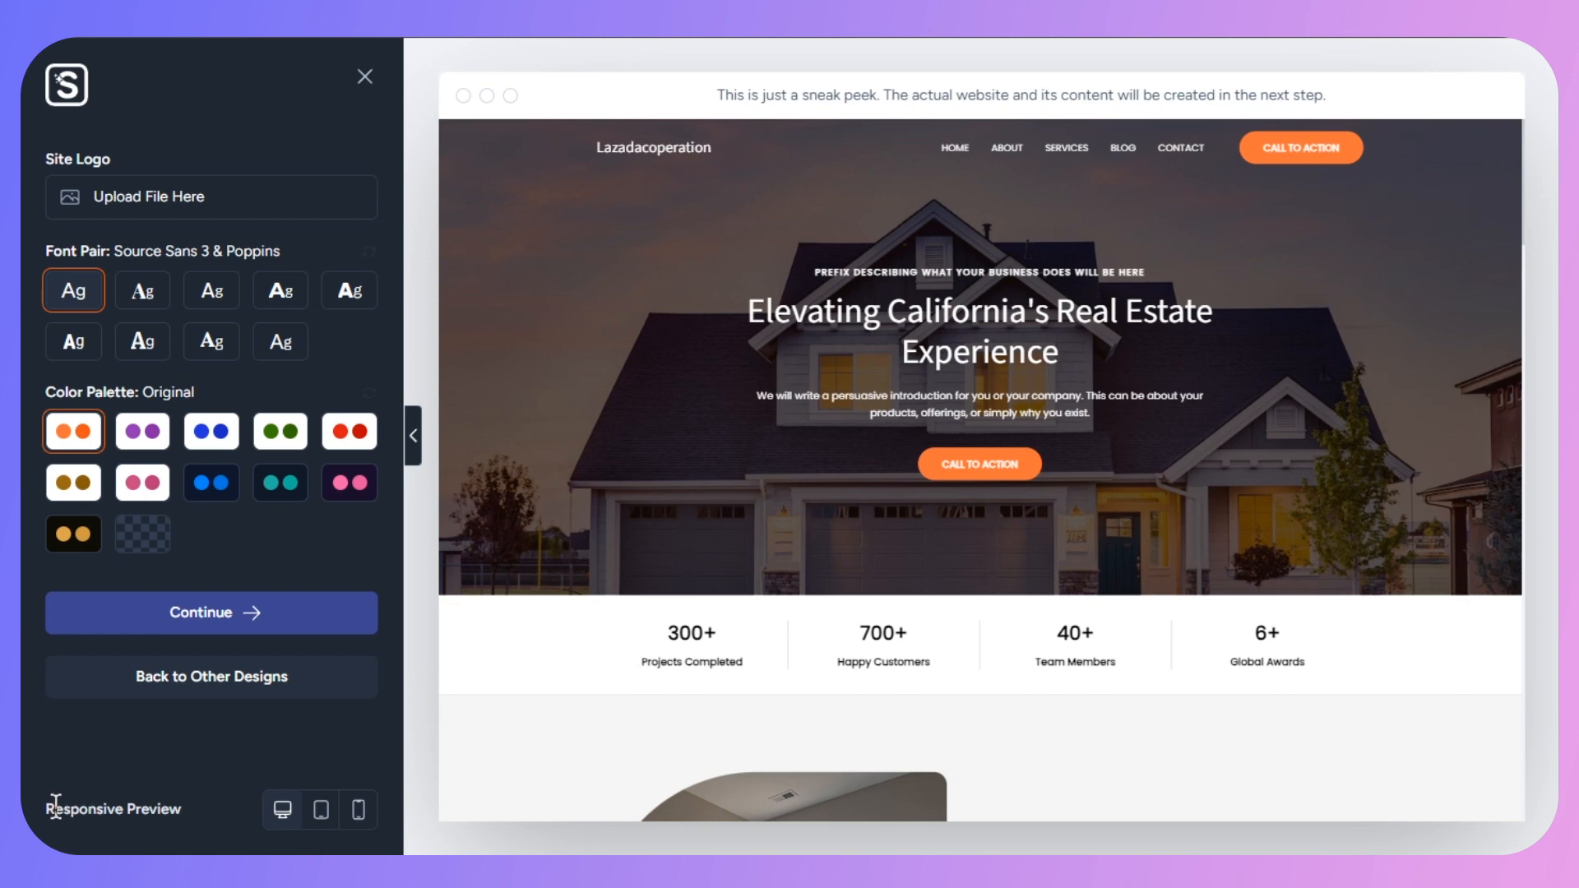
pyautogui.moveTo(319, 809)
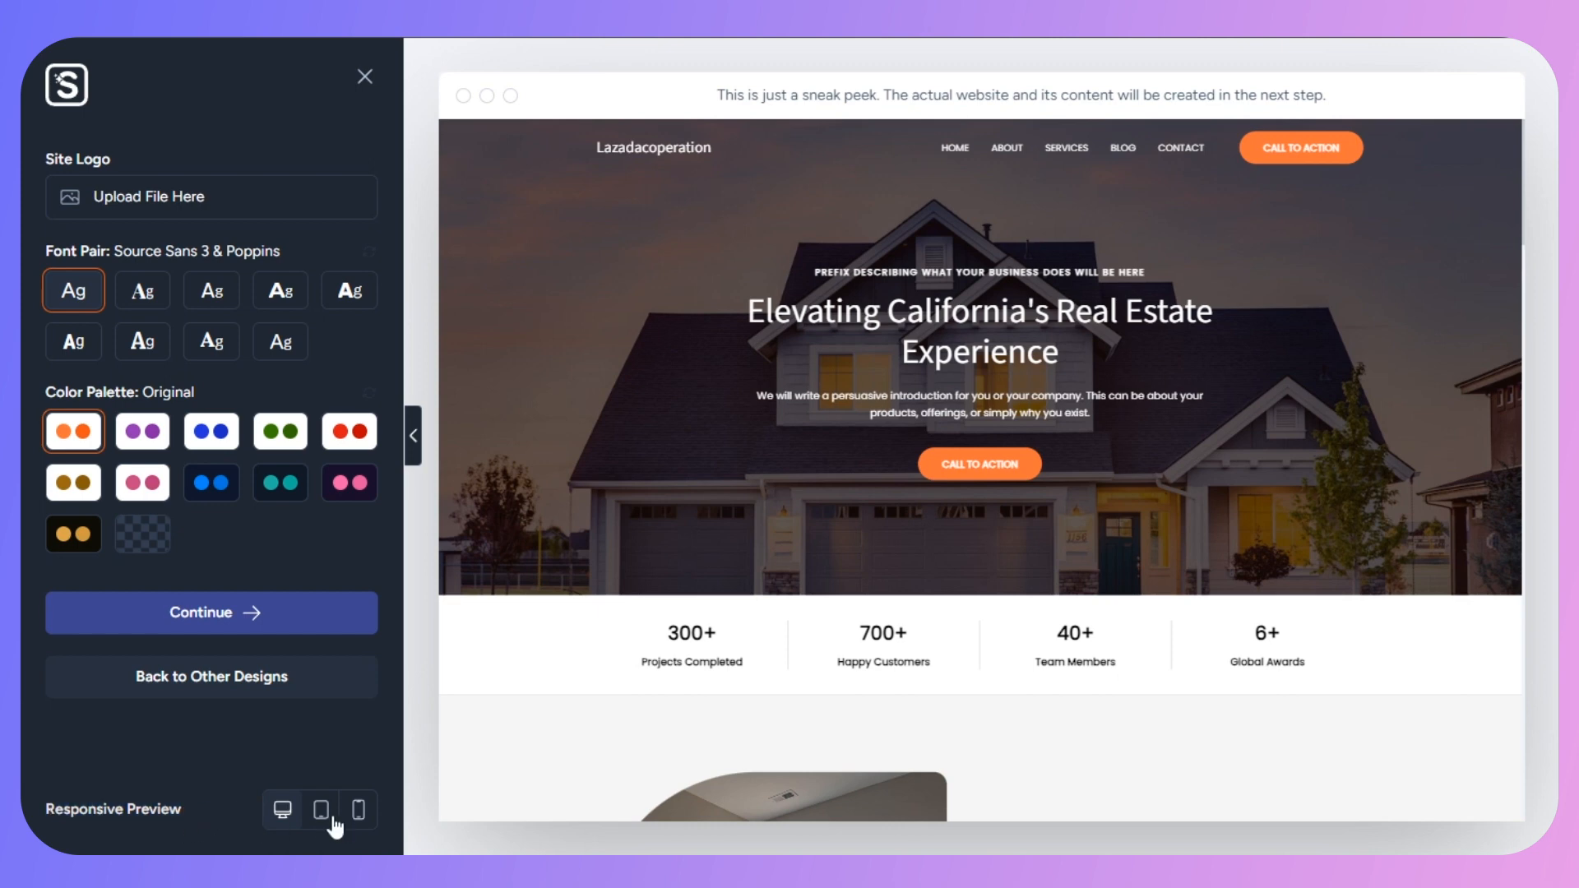
pyautogui.click(358, 809)
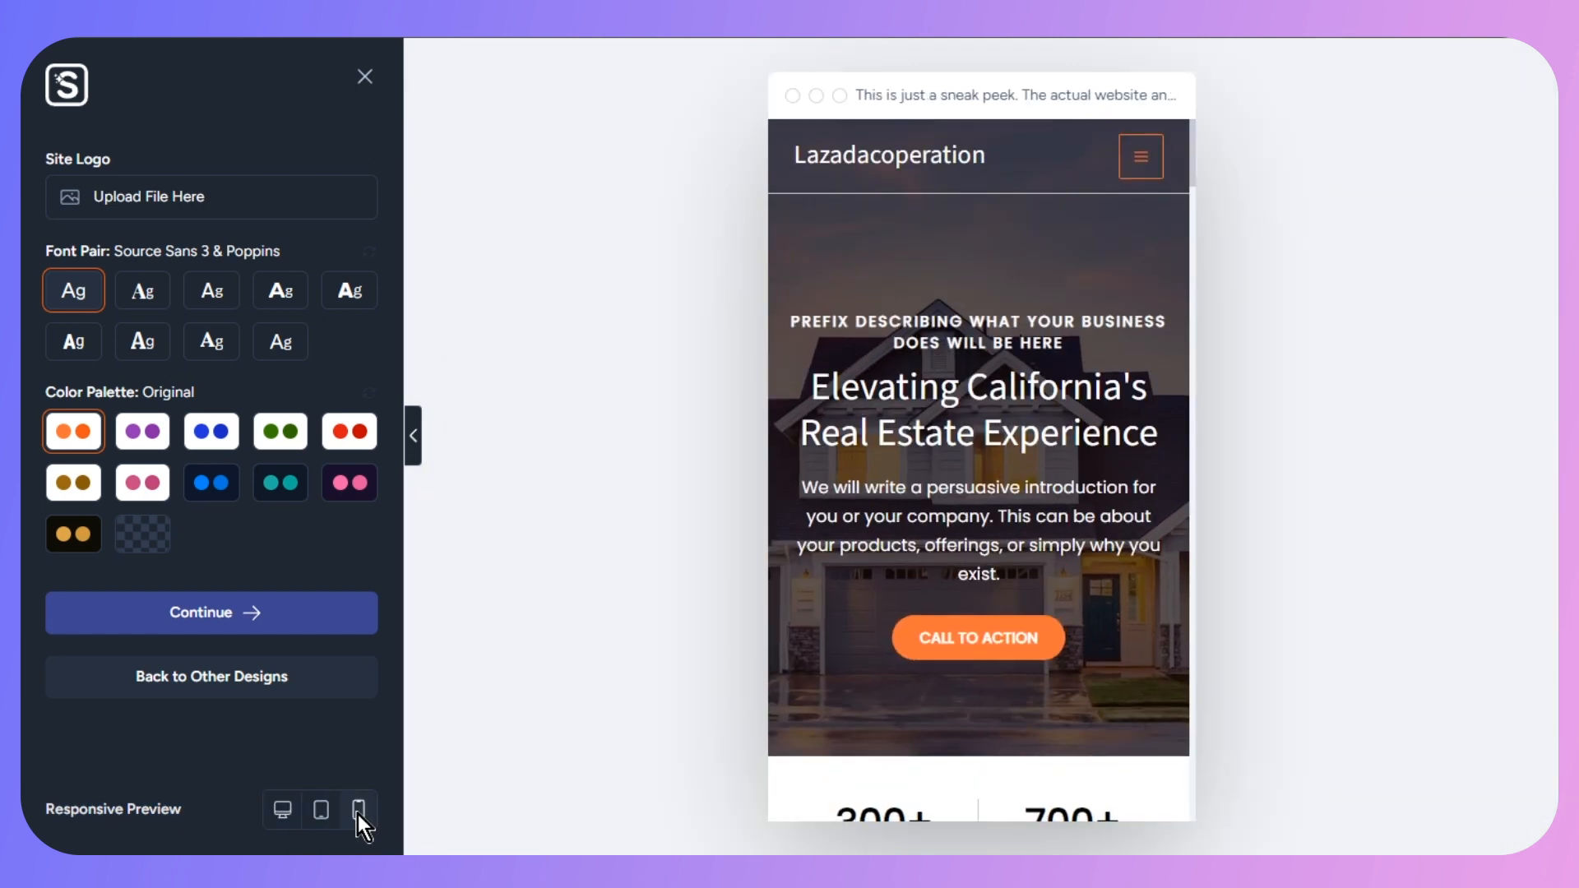
pyautogui.click(284, 810)
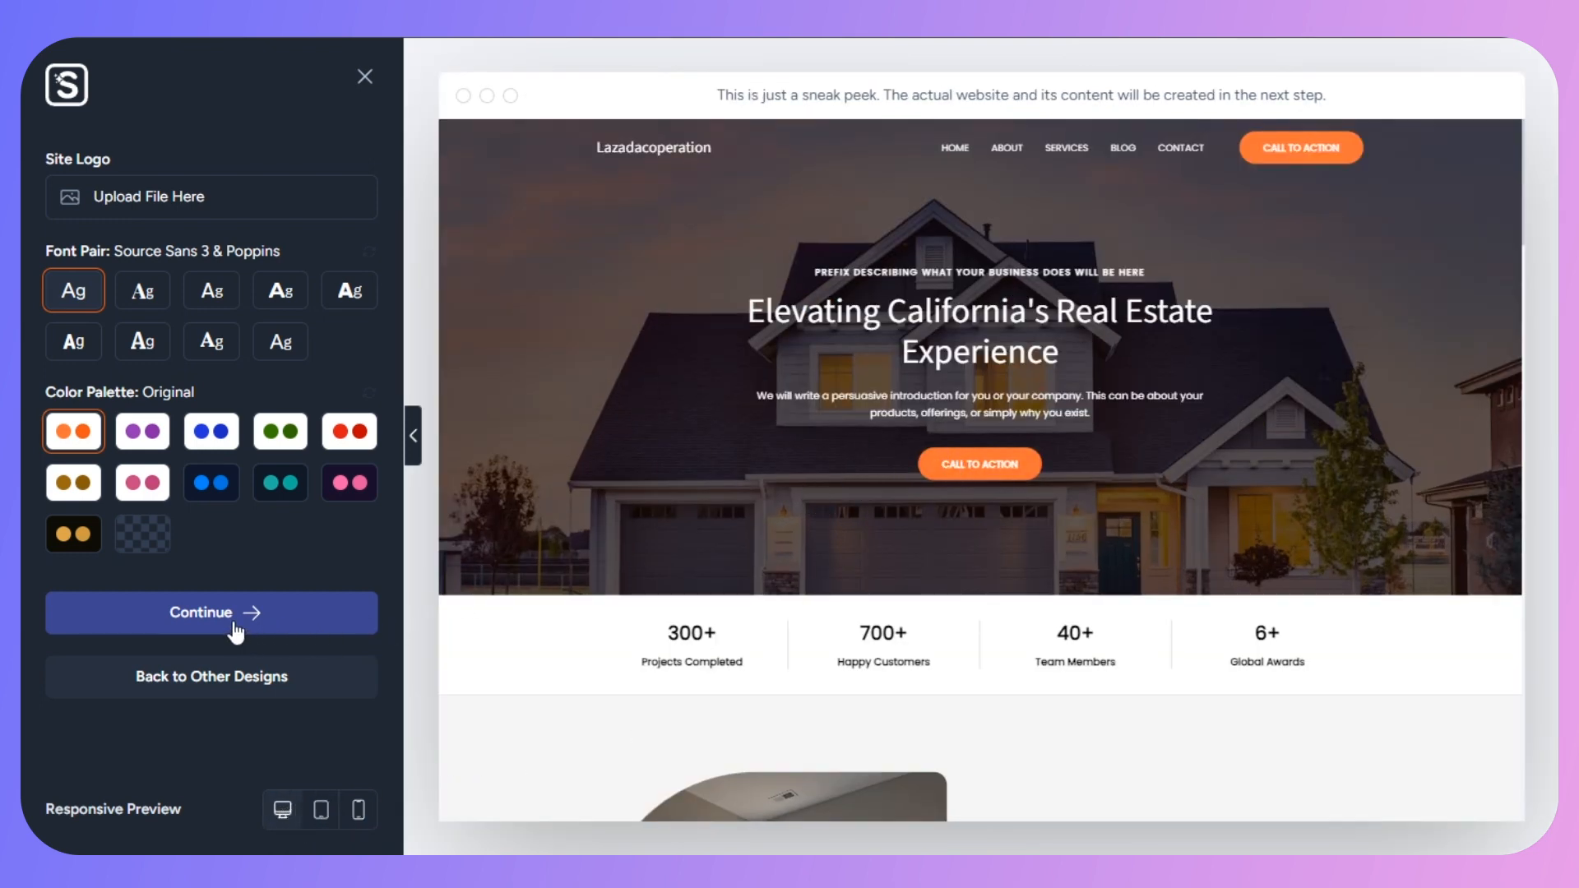
# - Enable the Video Player feature, build the site, and view the live Lazadacoperation homepage
pyautogui.click(210, 613)
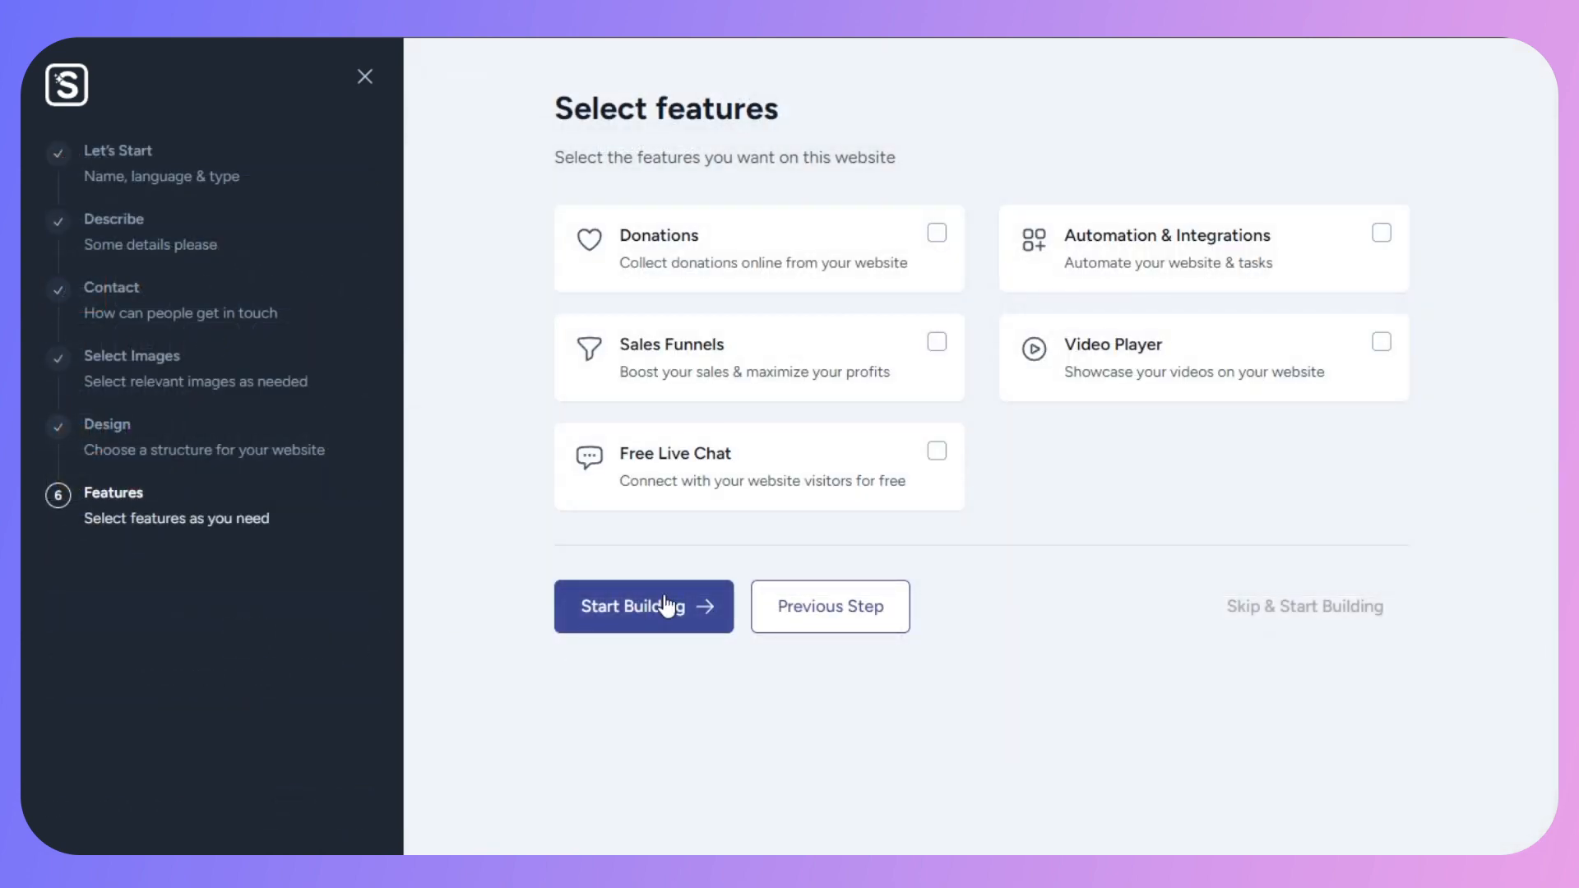
pyautogui.moveTo(1349, 347)
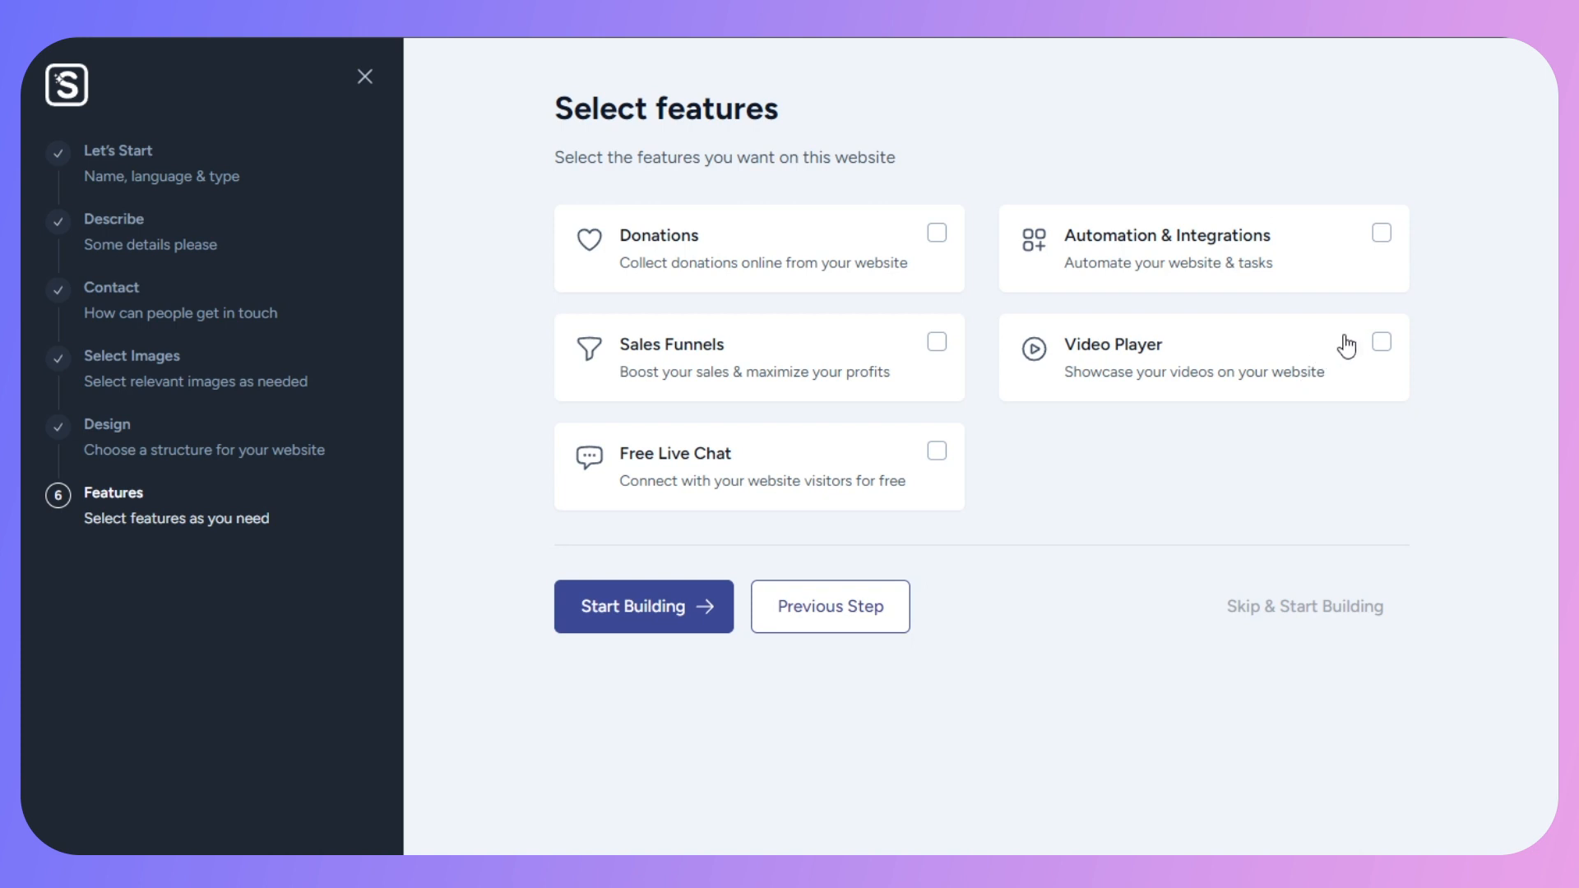
pyautogui.click(1381, 342)
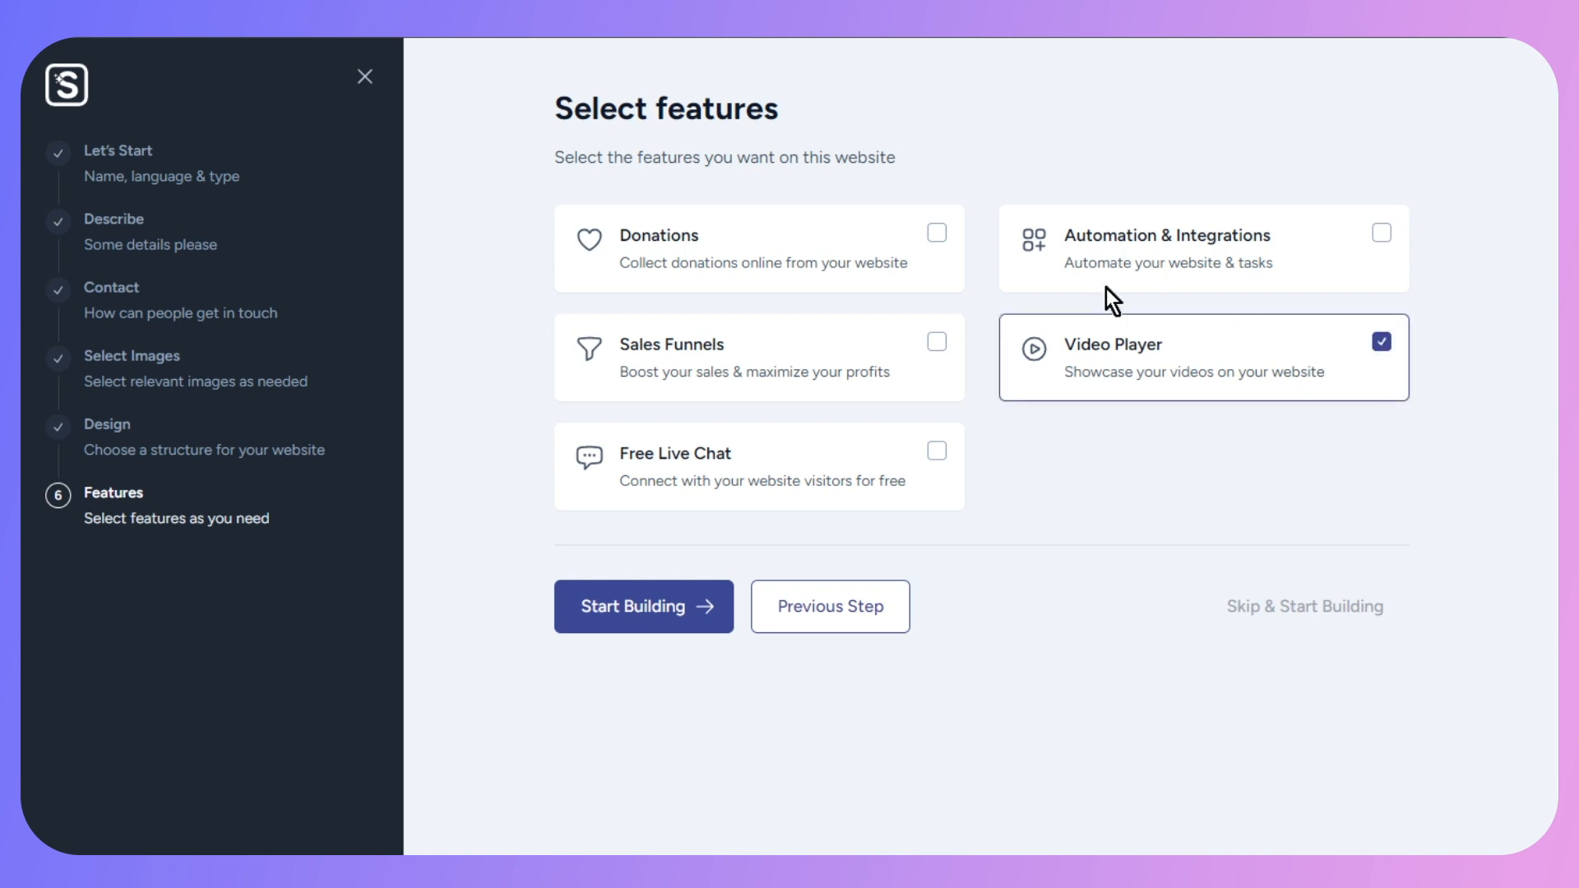
pyautogui.moveTo(925, 400)
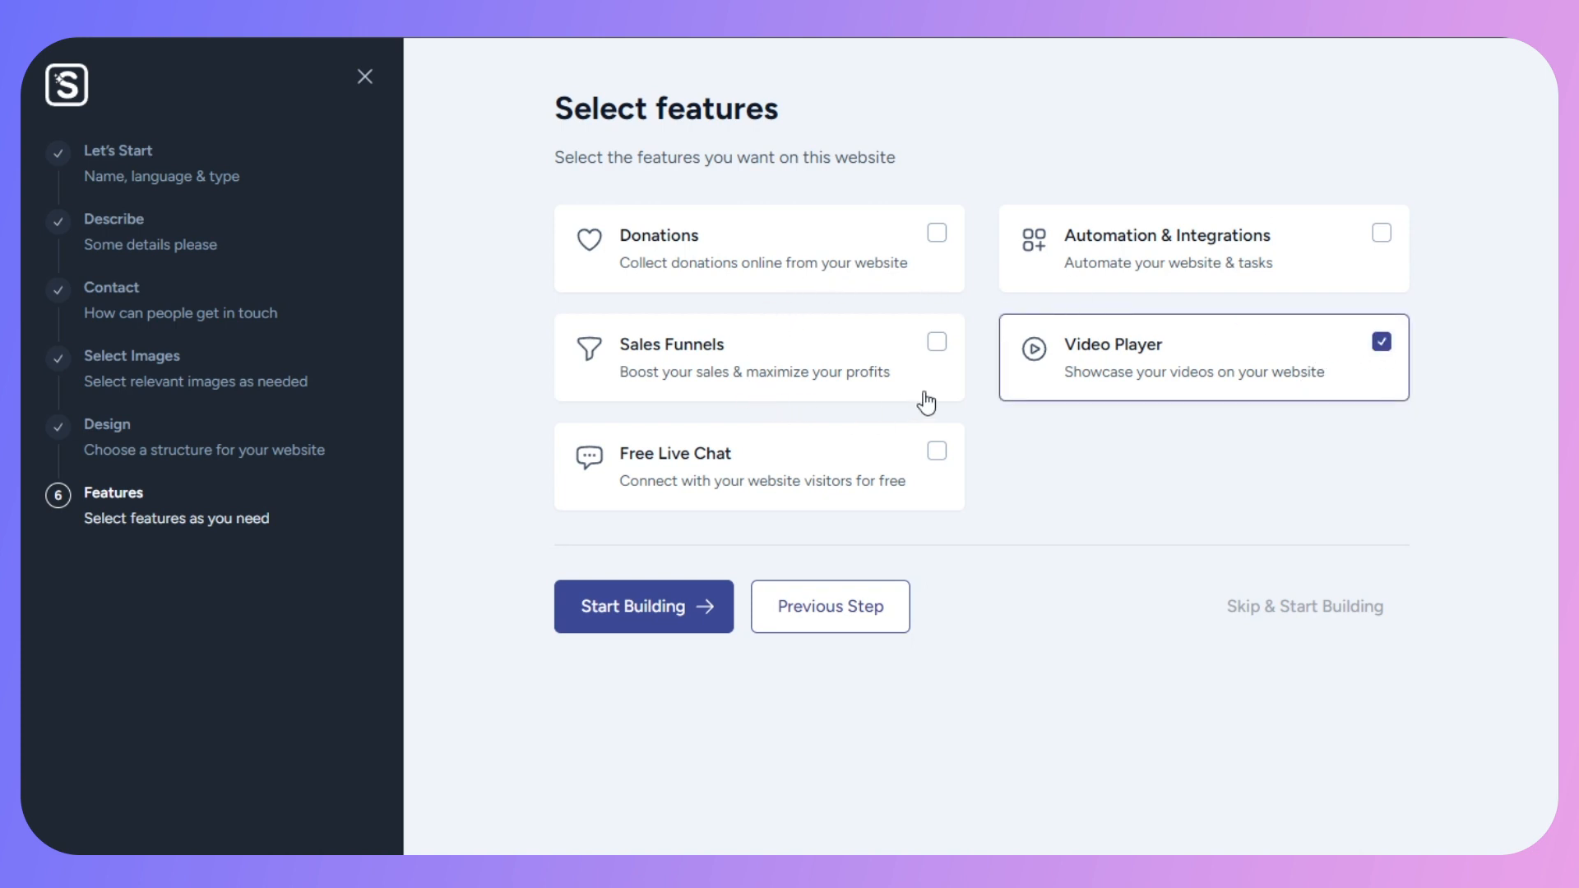
pyautogui.moveTo(840, 388)
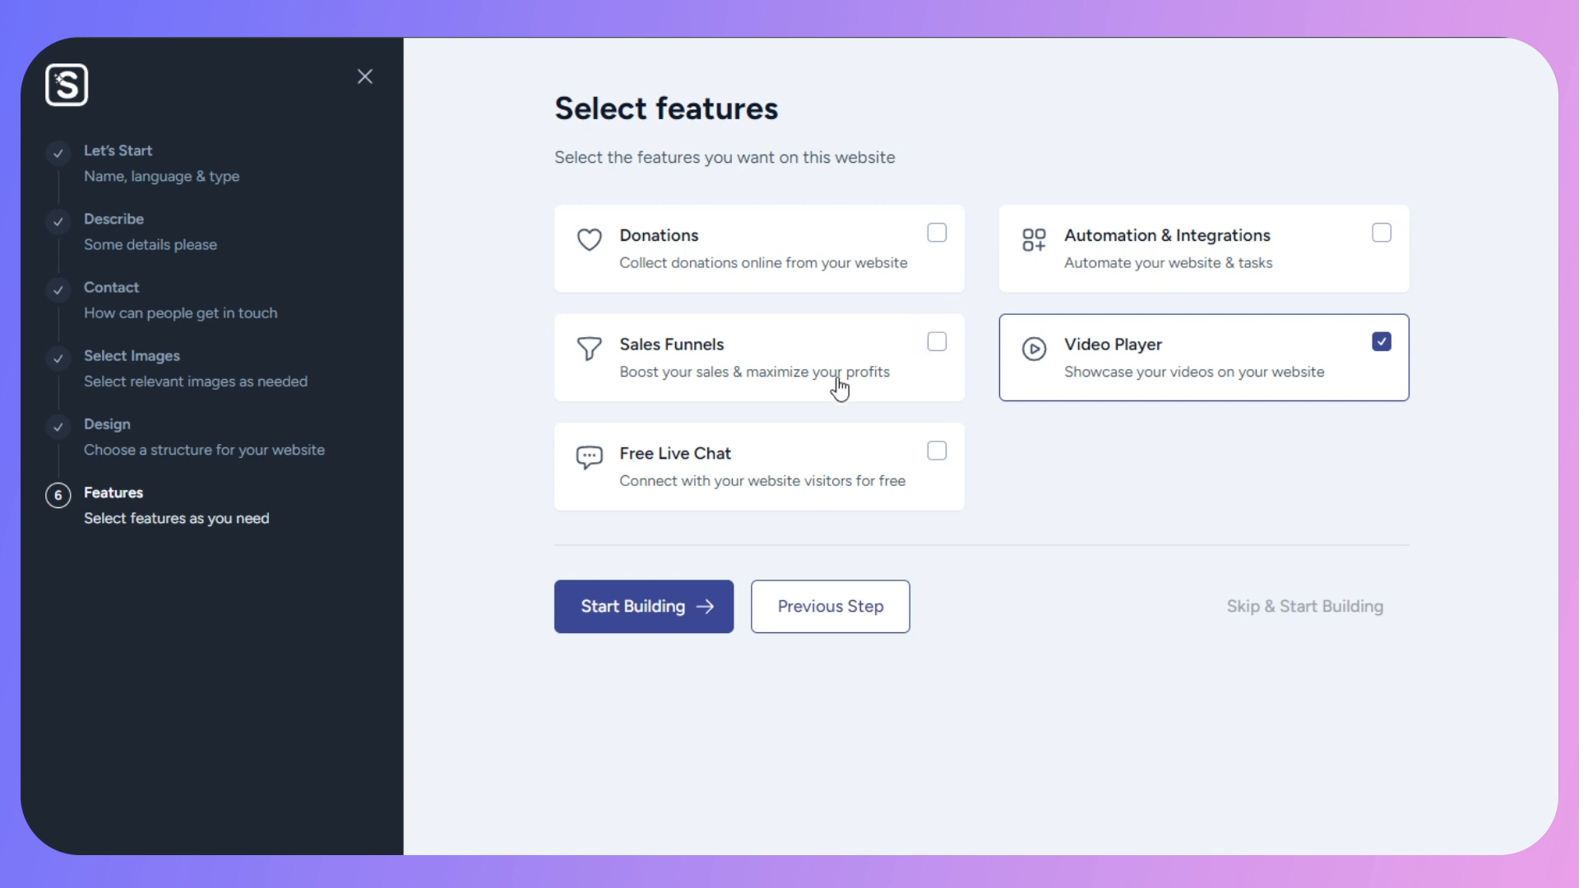
pyautogui.click(635, 607)
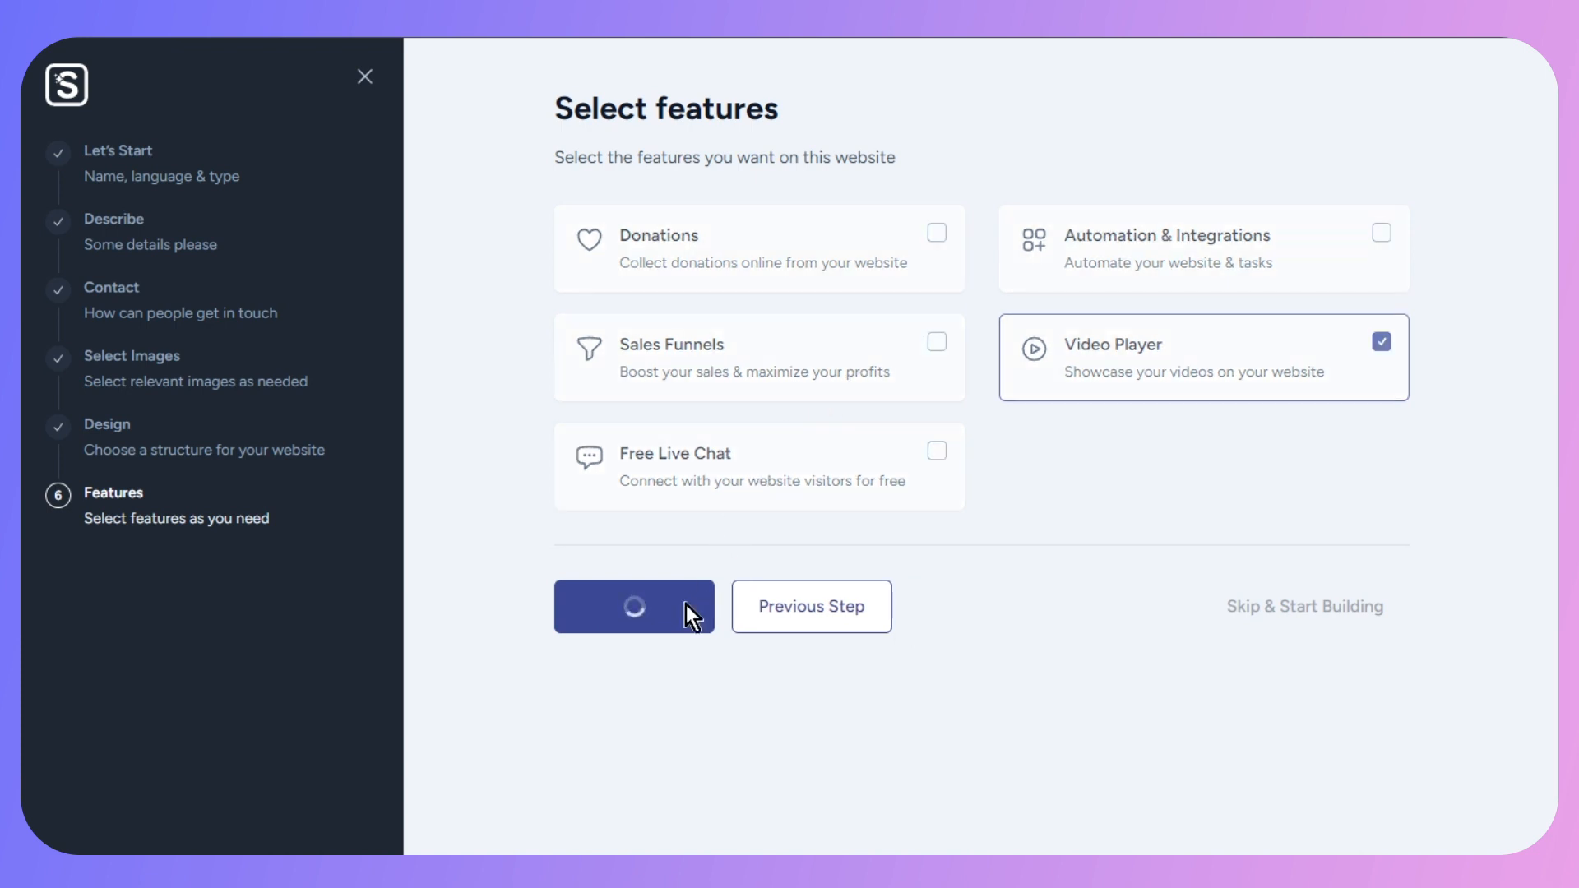
pyautogui.click(634, 607)
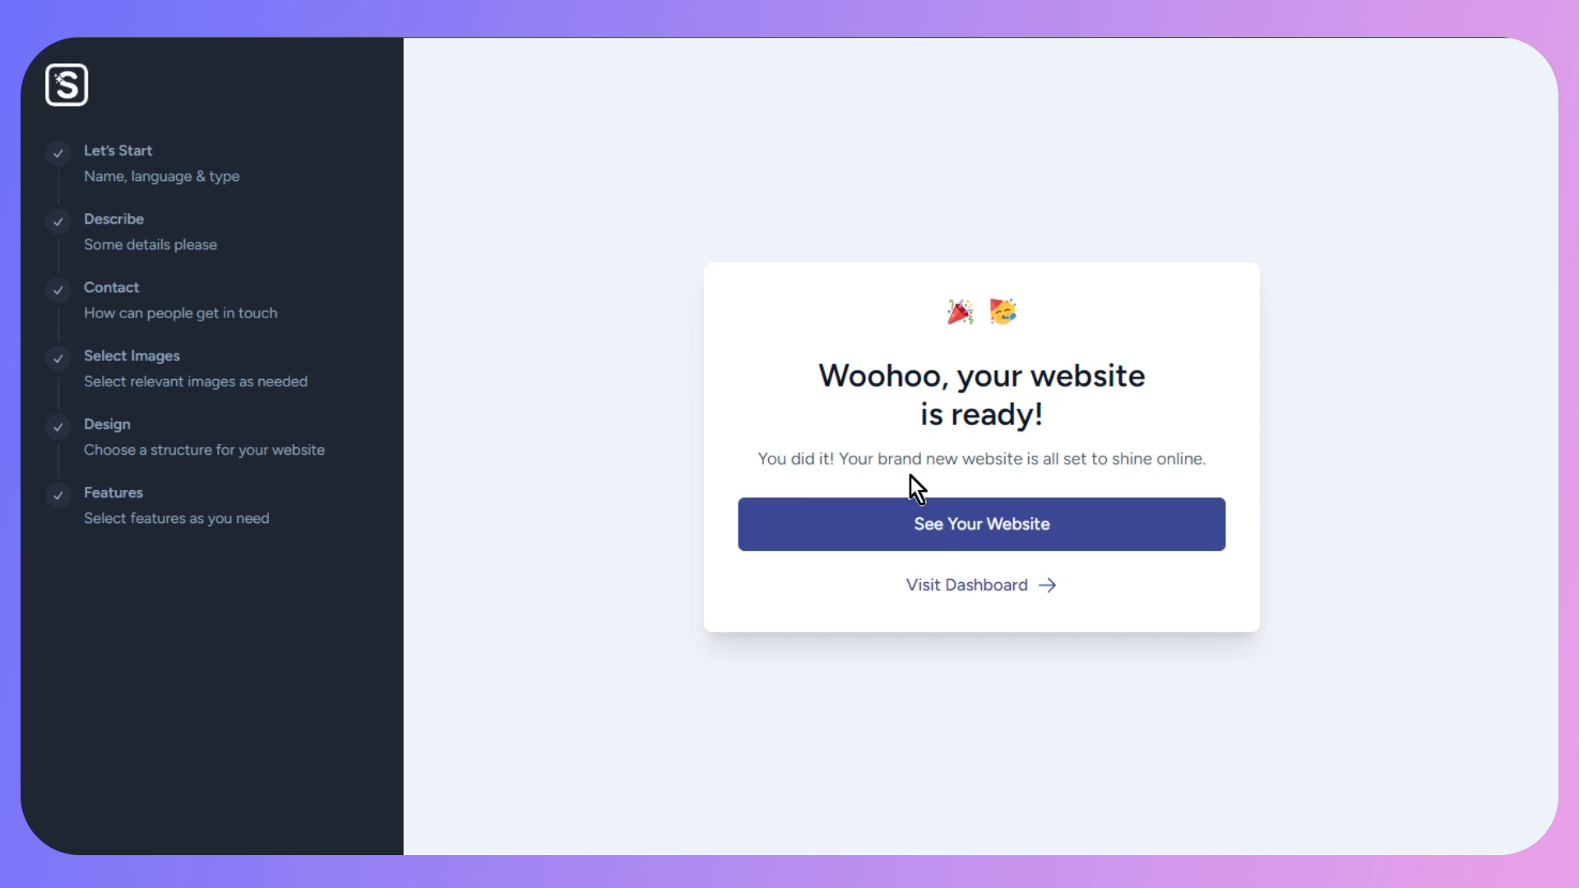
pyautogui.moveTo(904, 549)
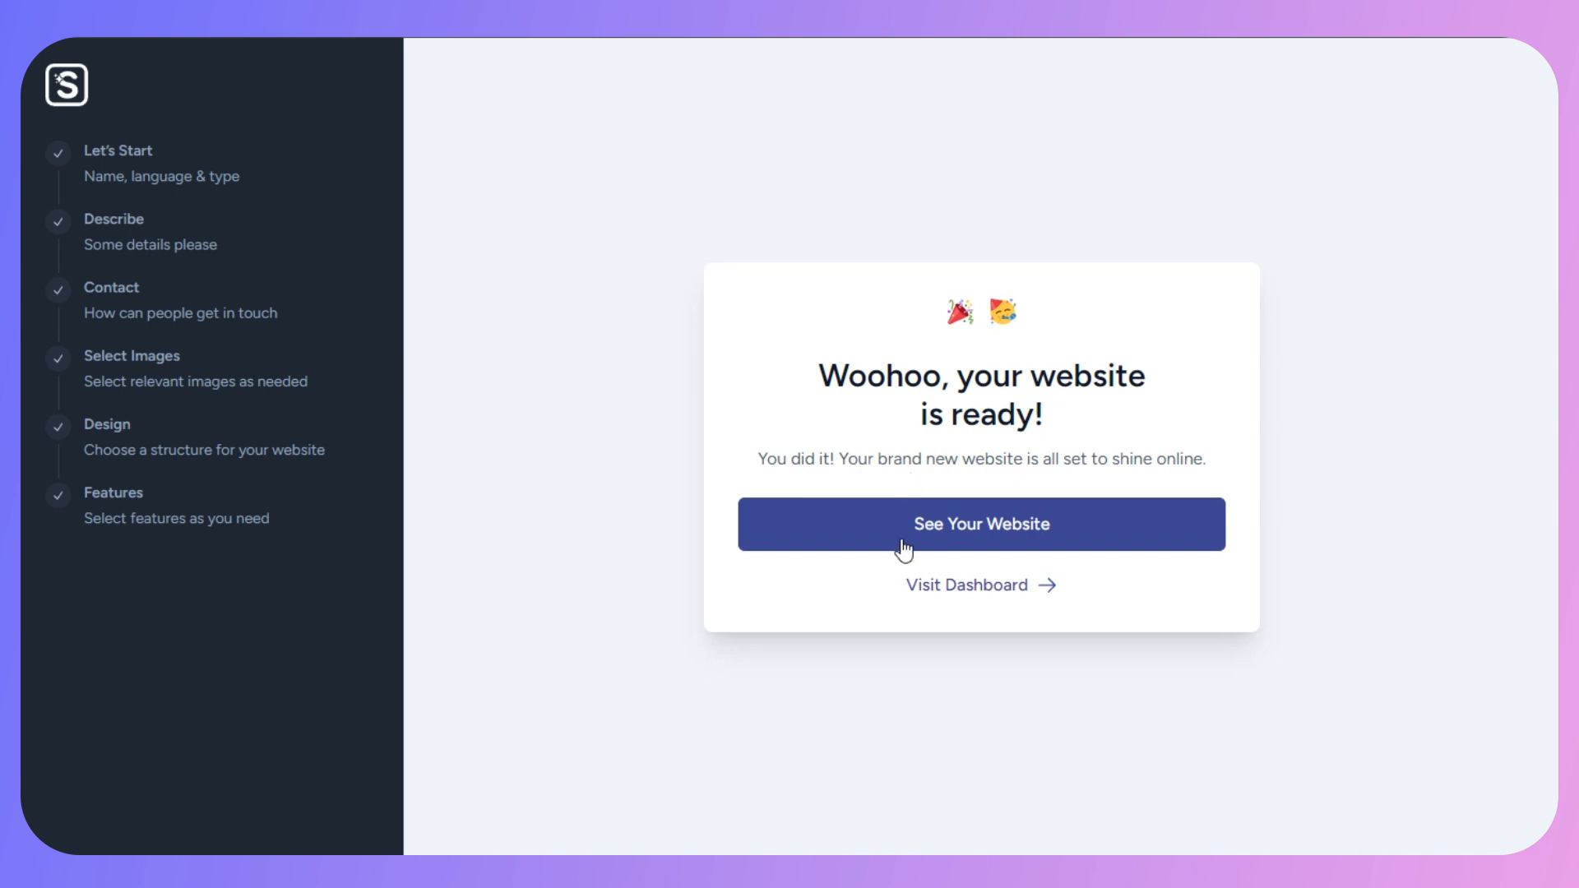
pyautogui.click(981, 524)
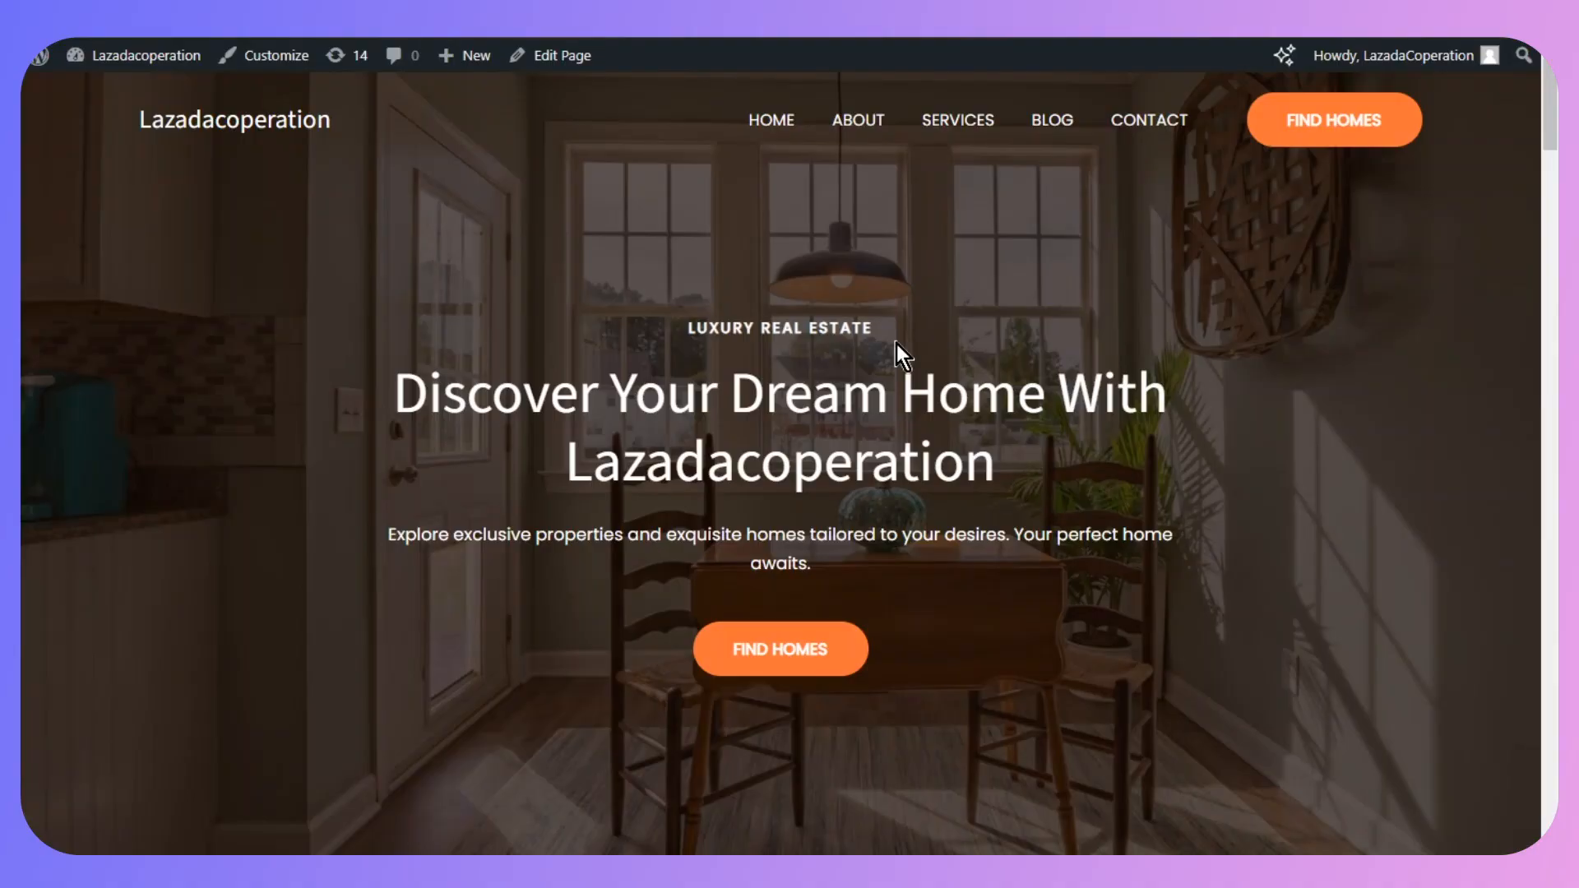
pyautogui.scroll(-3)
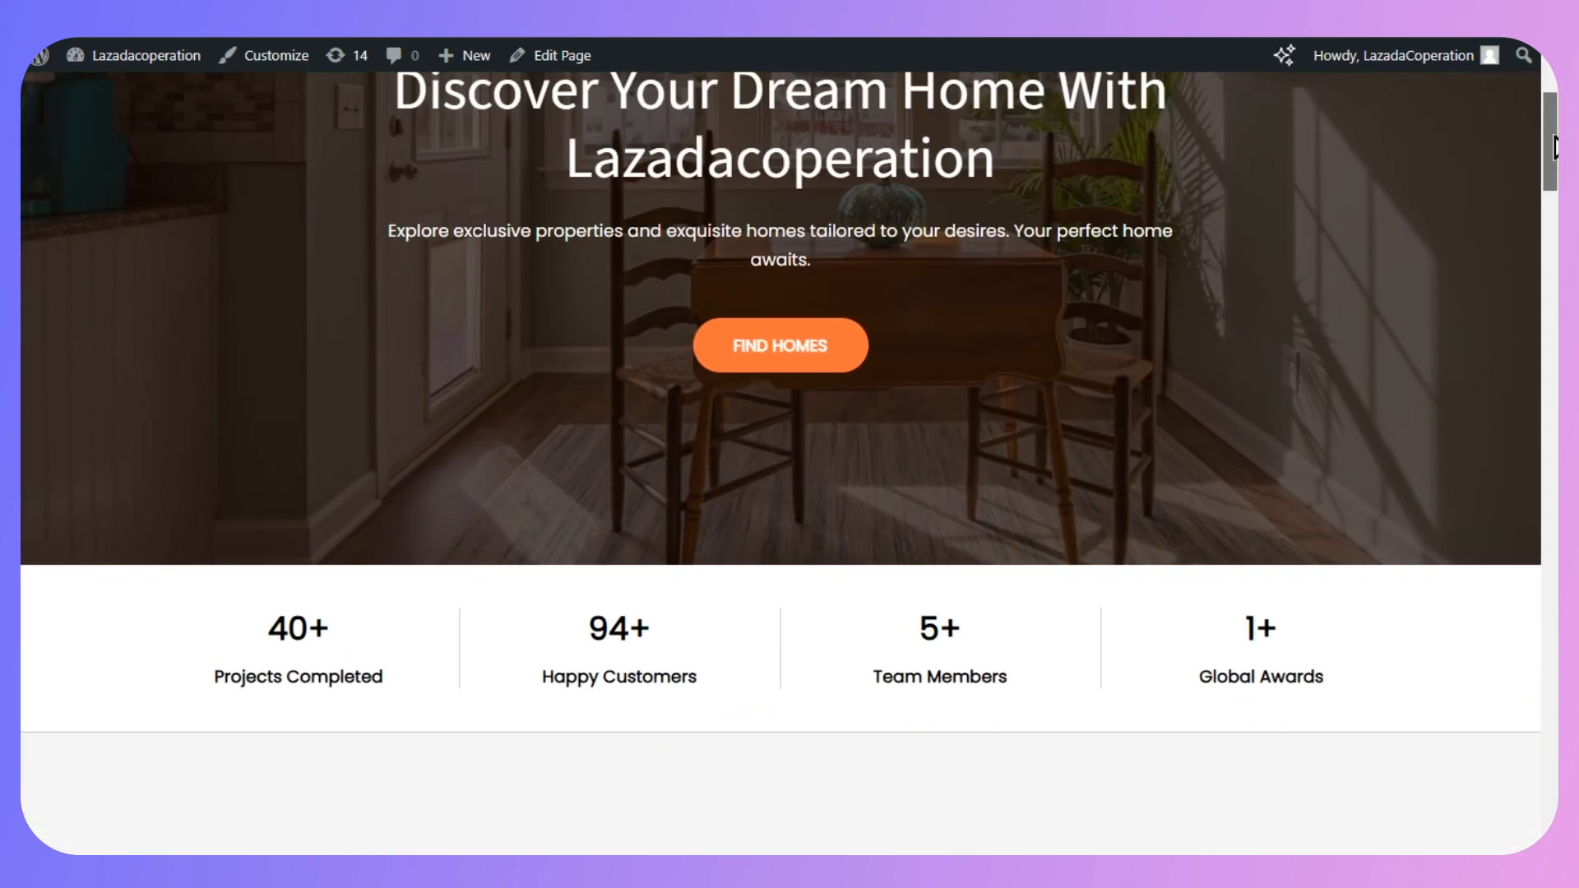
pyautogui.scroll(-3)
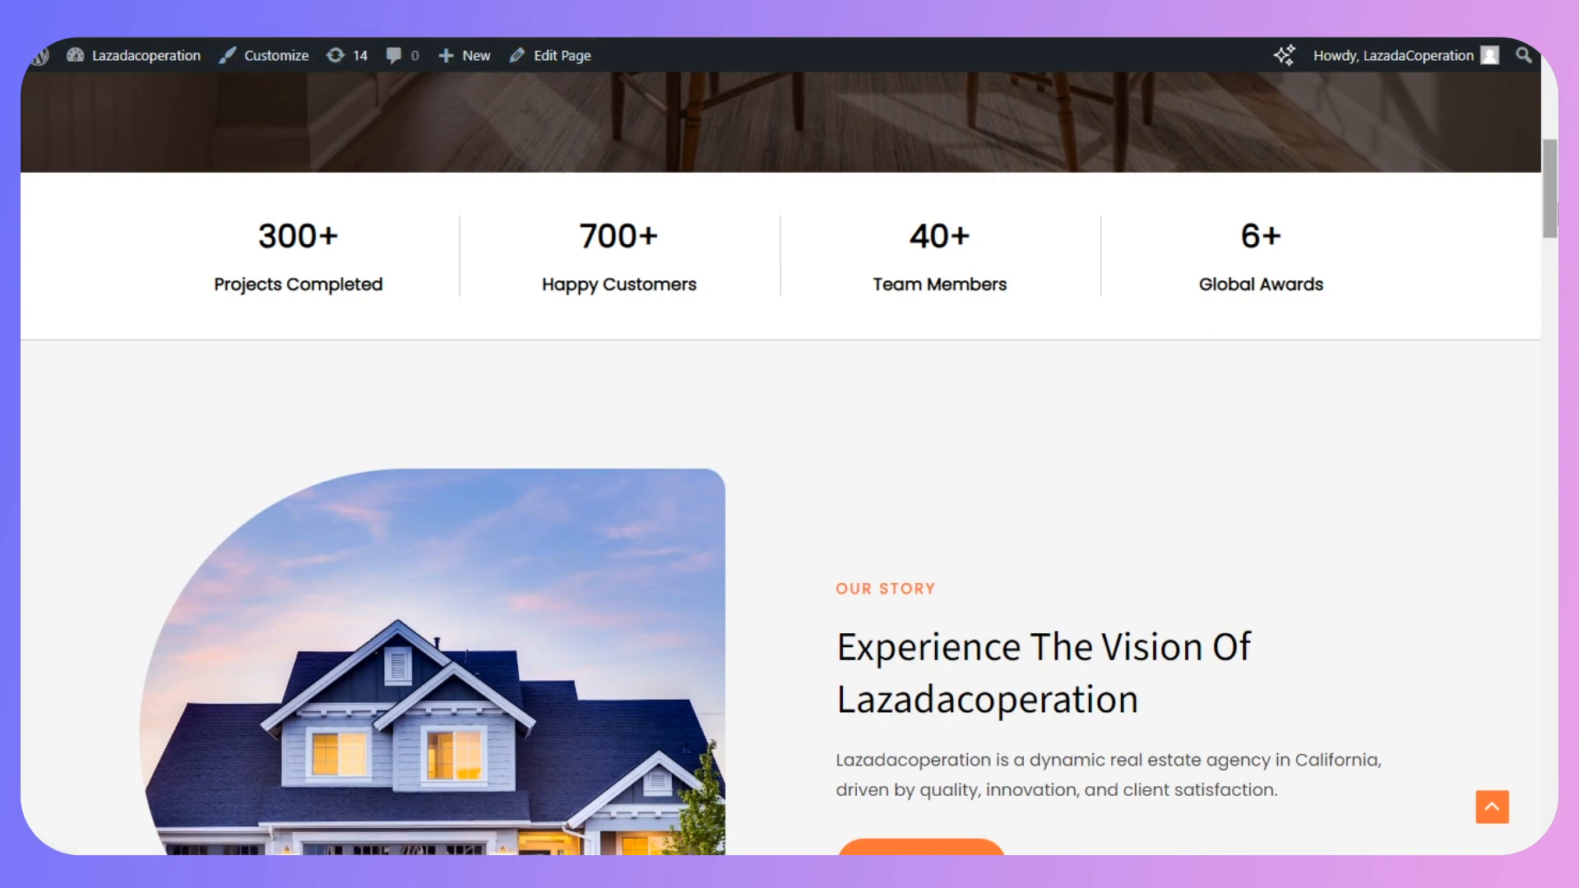
pyautogui.scroll(-3)
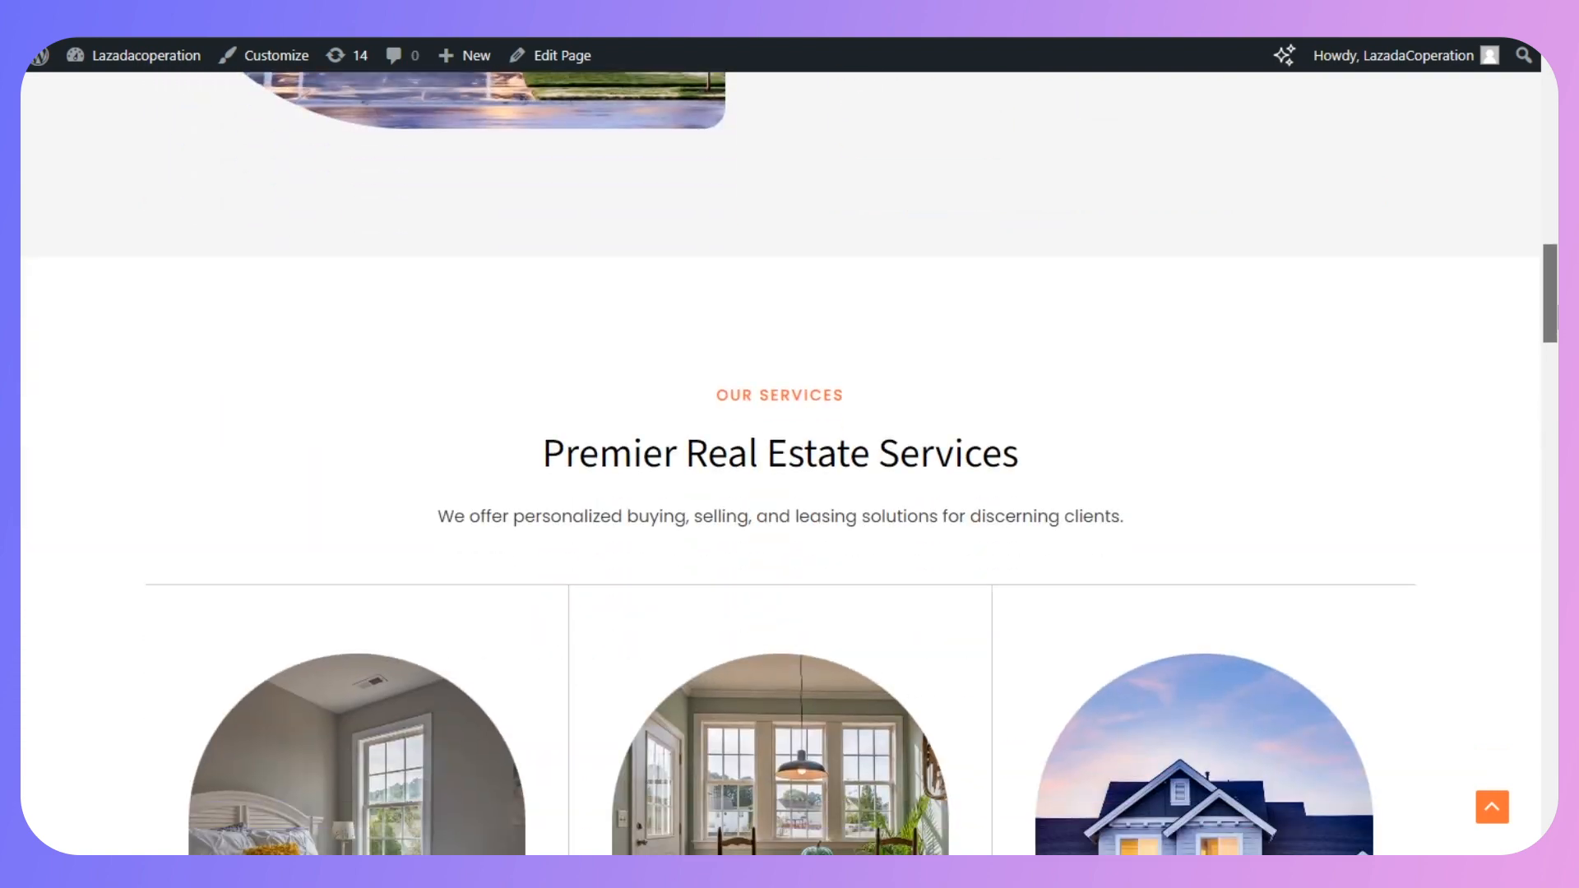
pyautogui.scroll(-3)
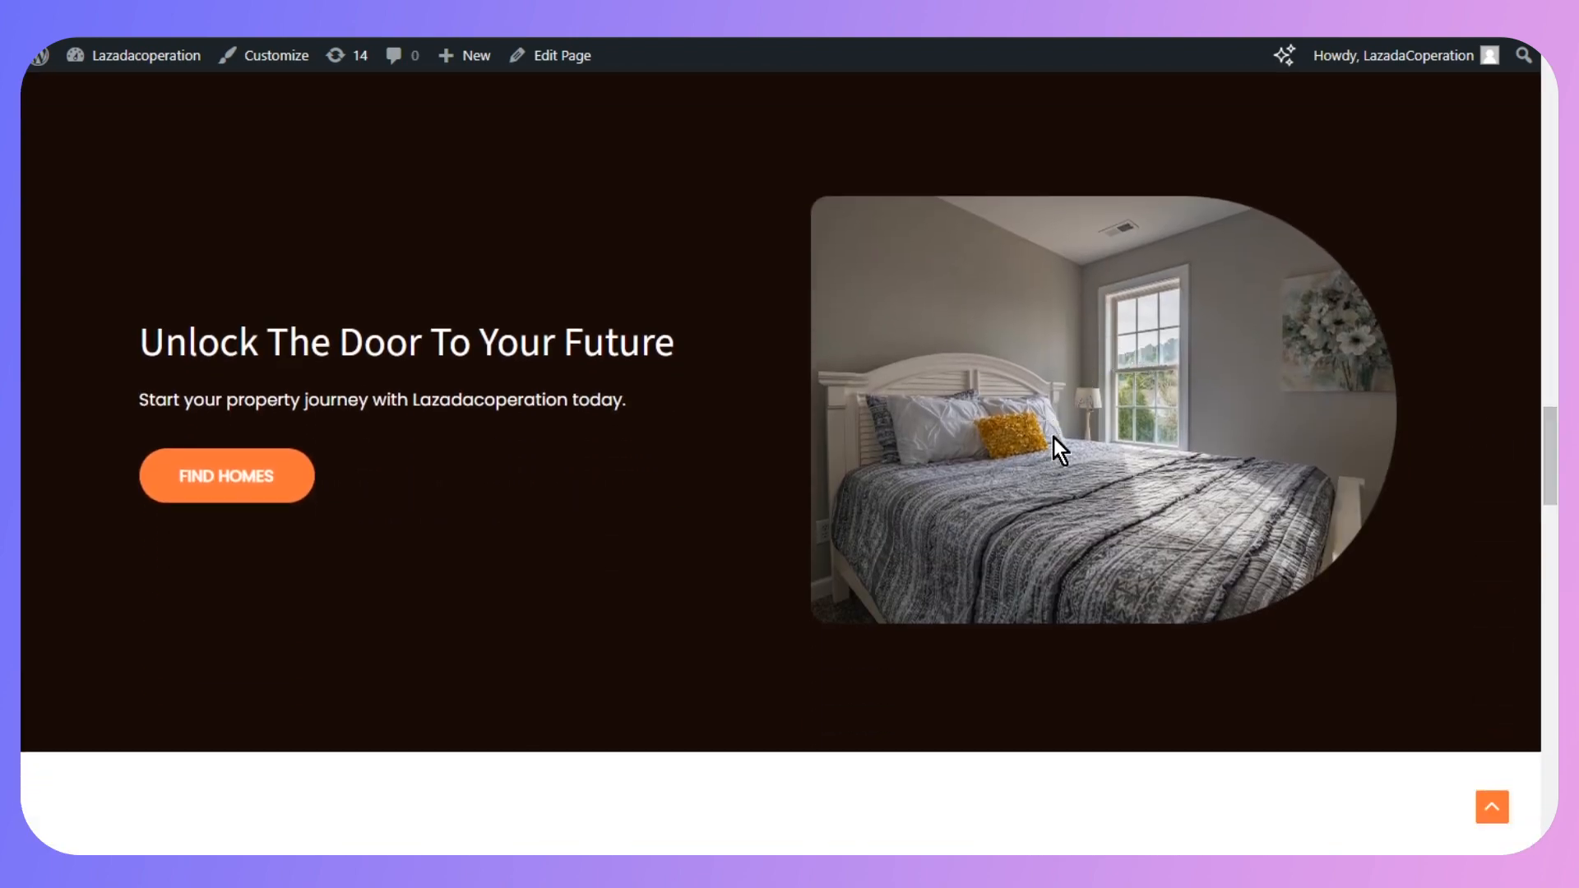
pyautogui.scroll(-3)
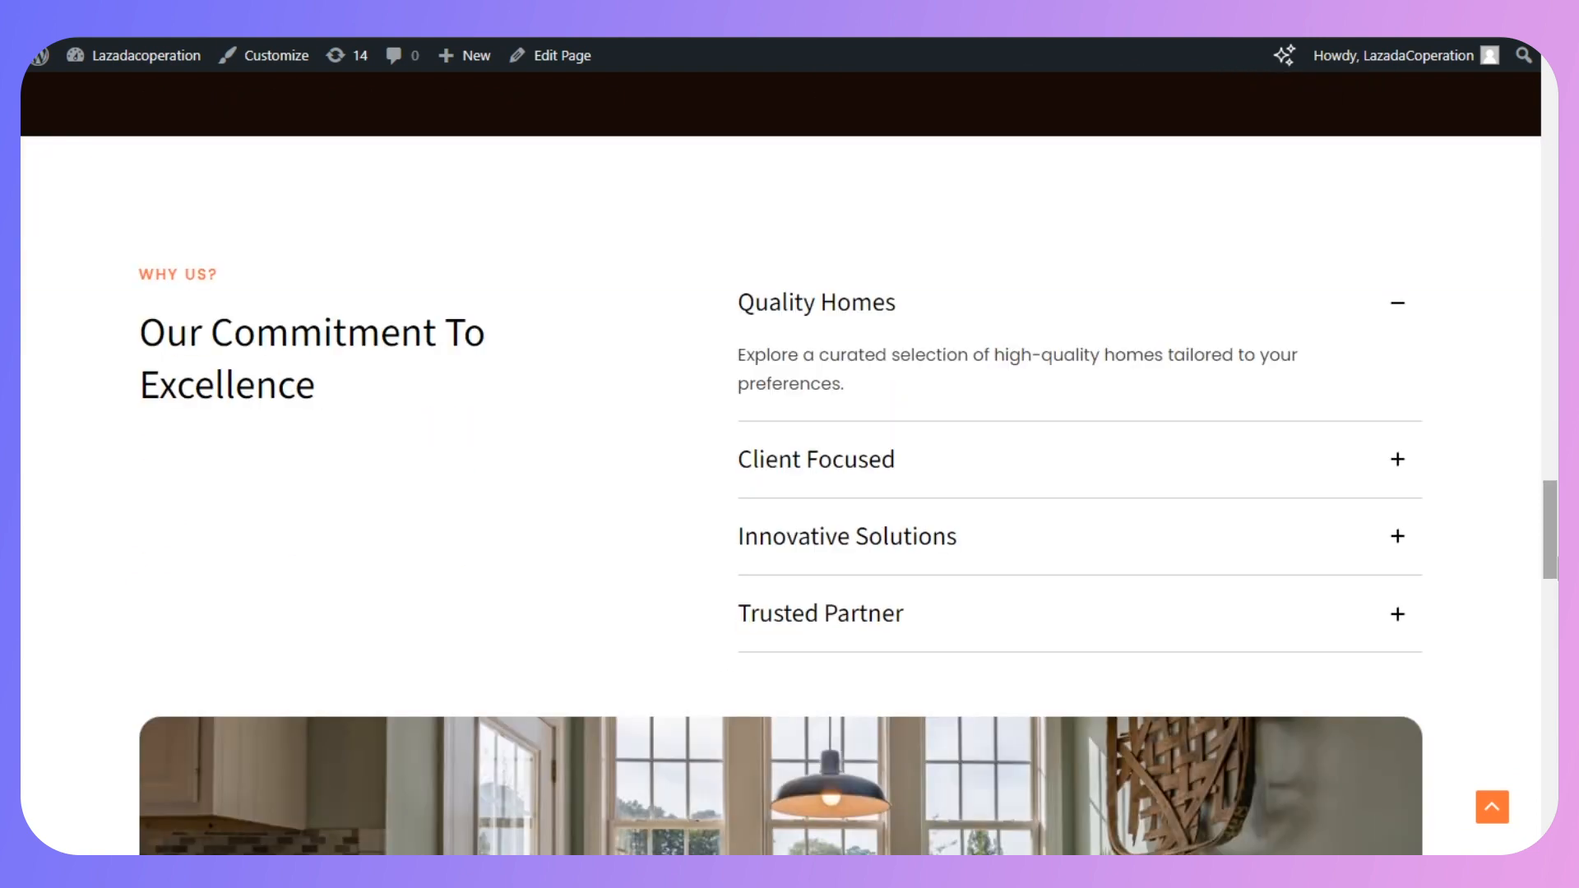
pyautogui.scroll(-3)
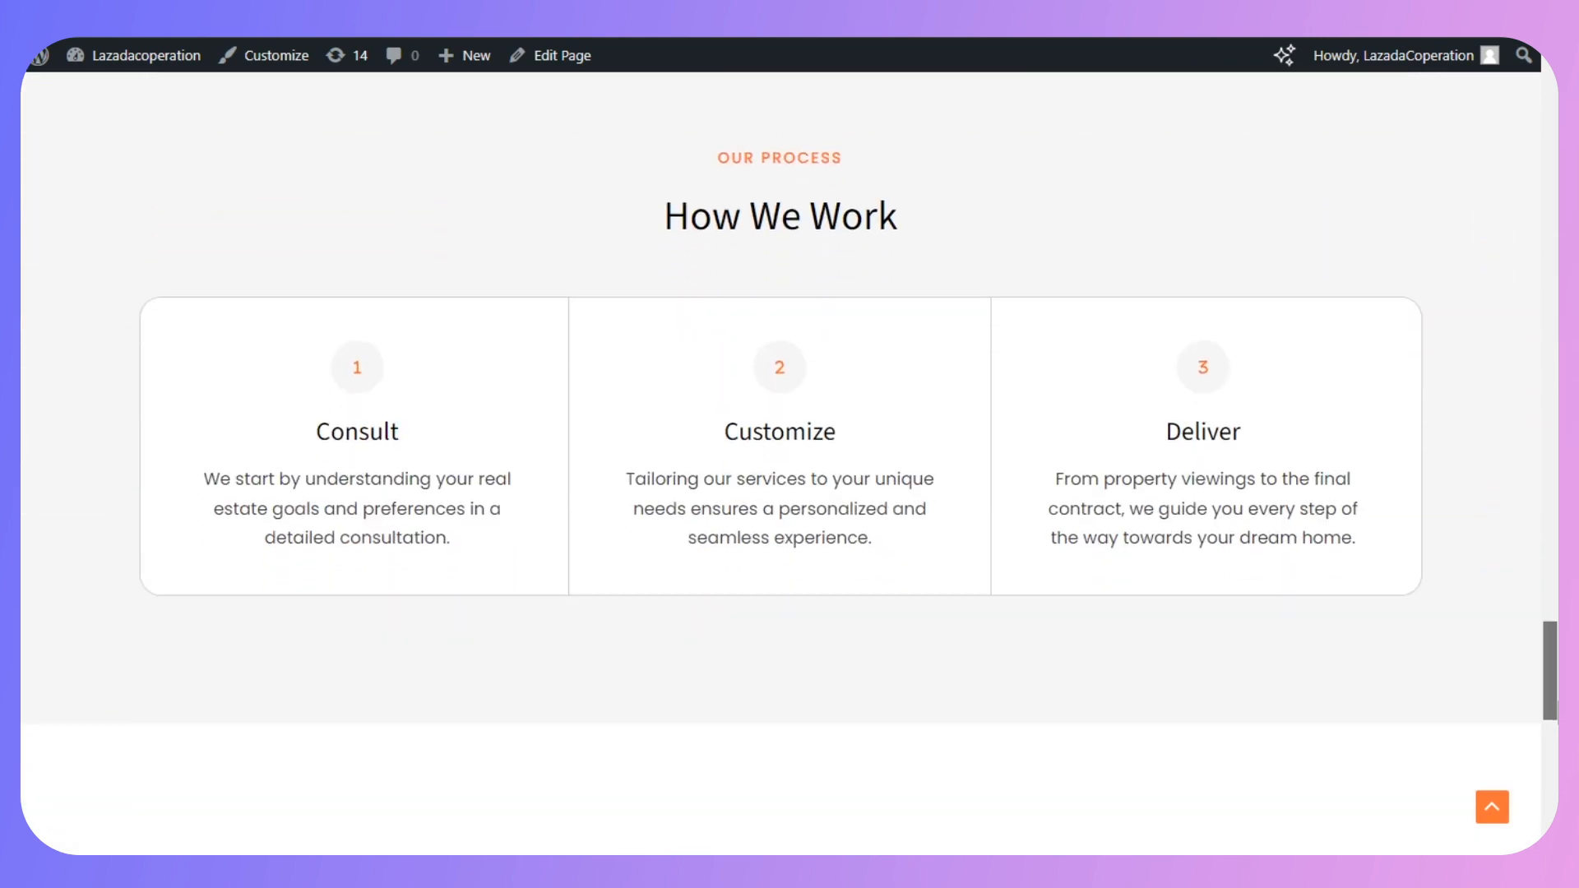
pyautogui.scroll(-3)
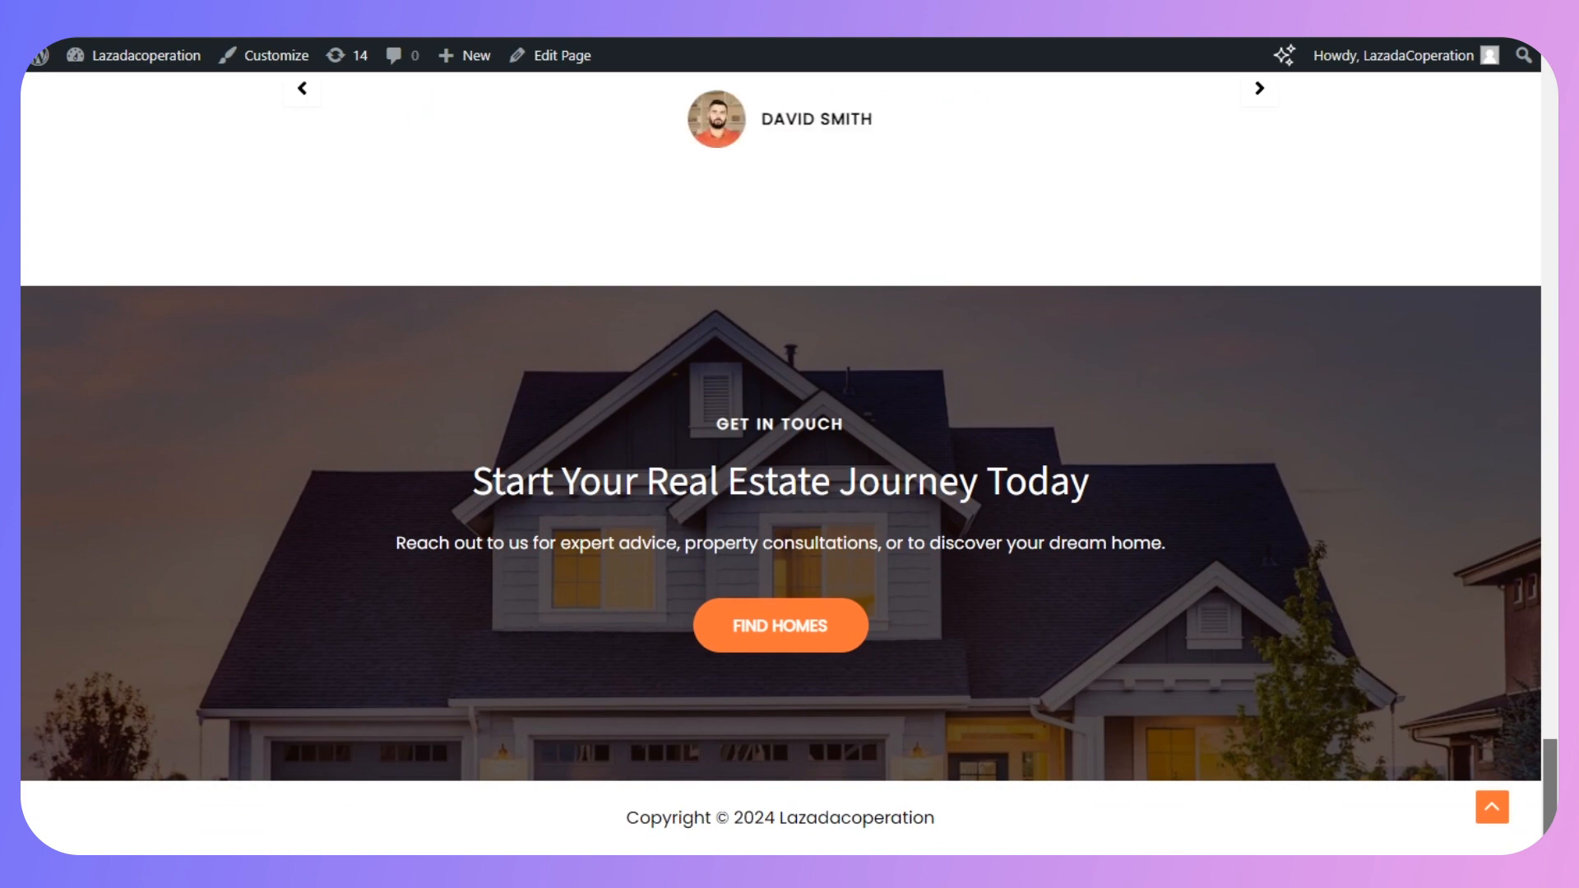
pyautogui.scroll(3)
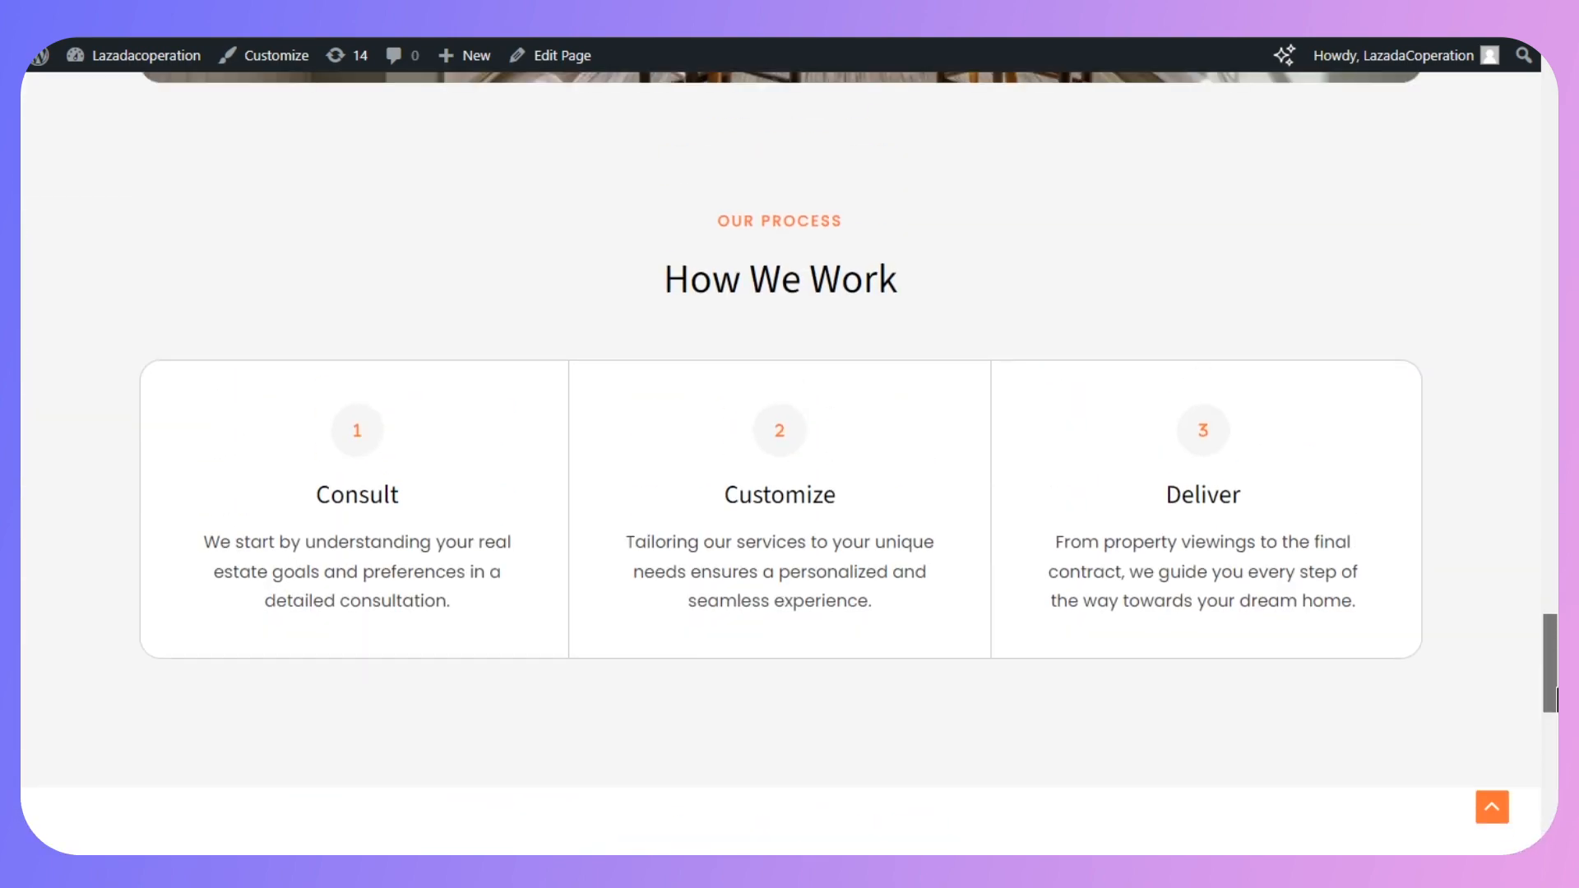
pyautogui.scroll(-3)
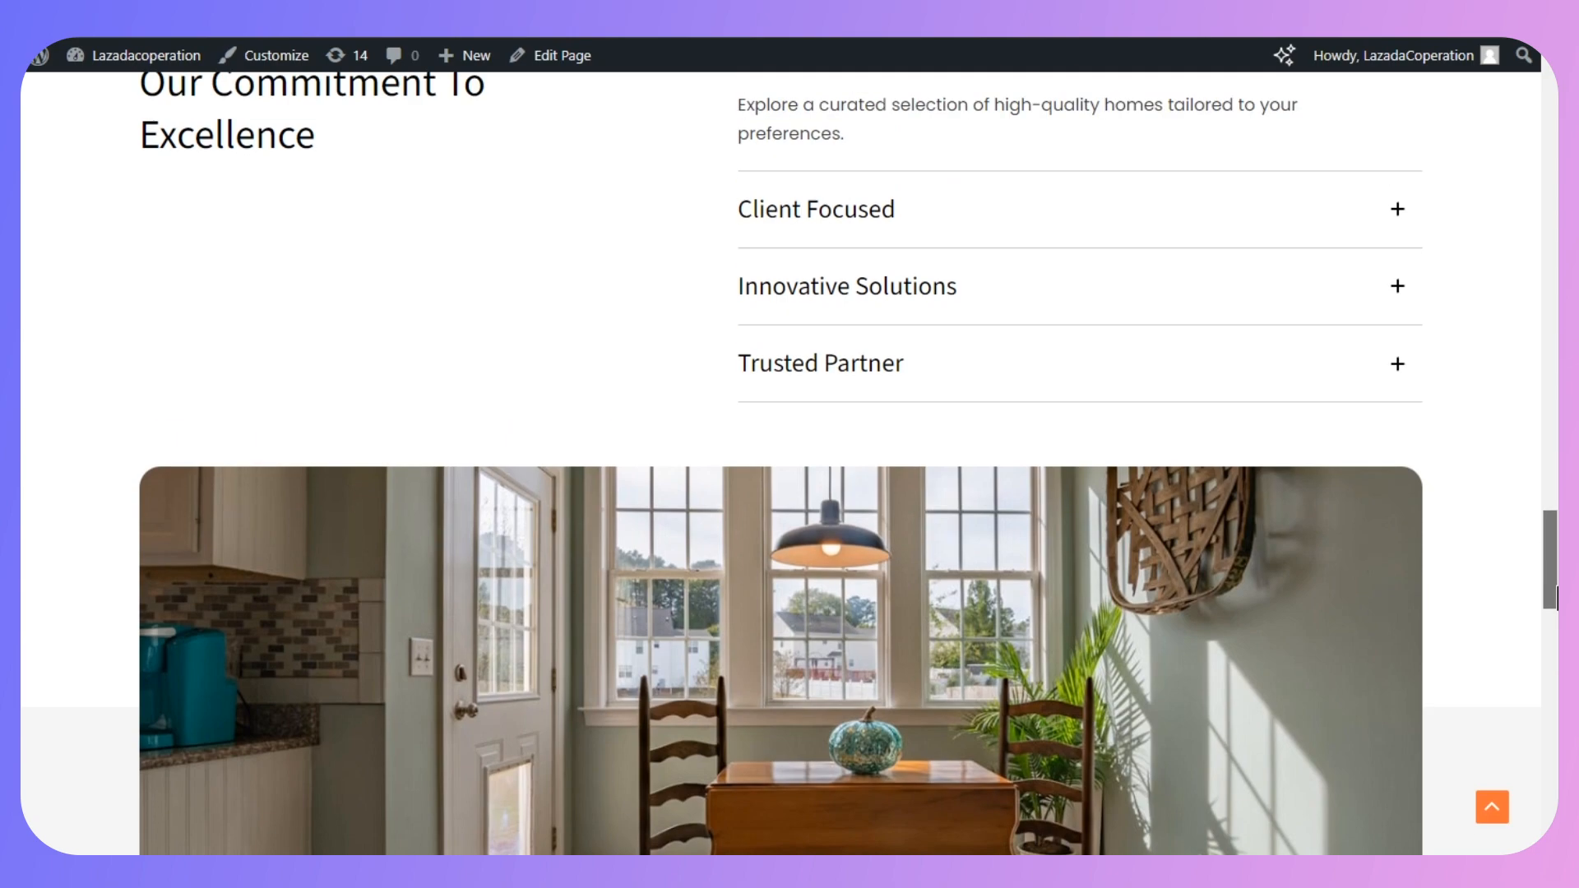
pyautogui.scroll(-3)
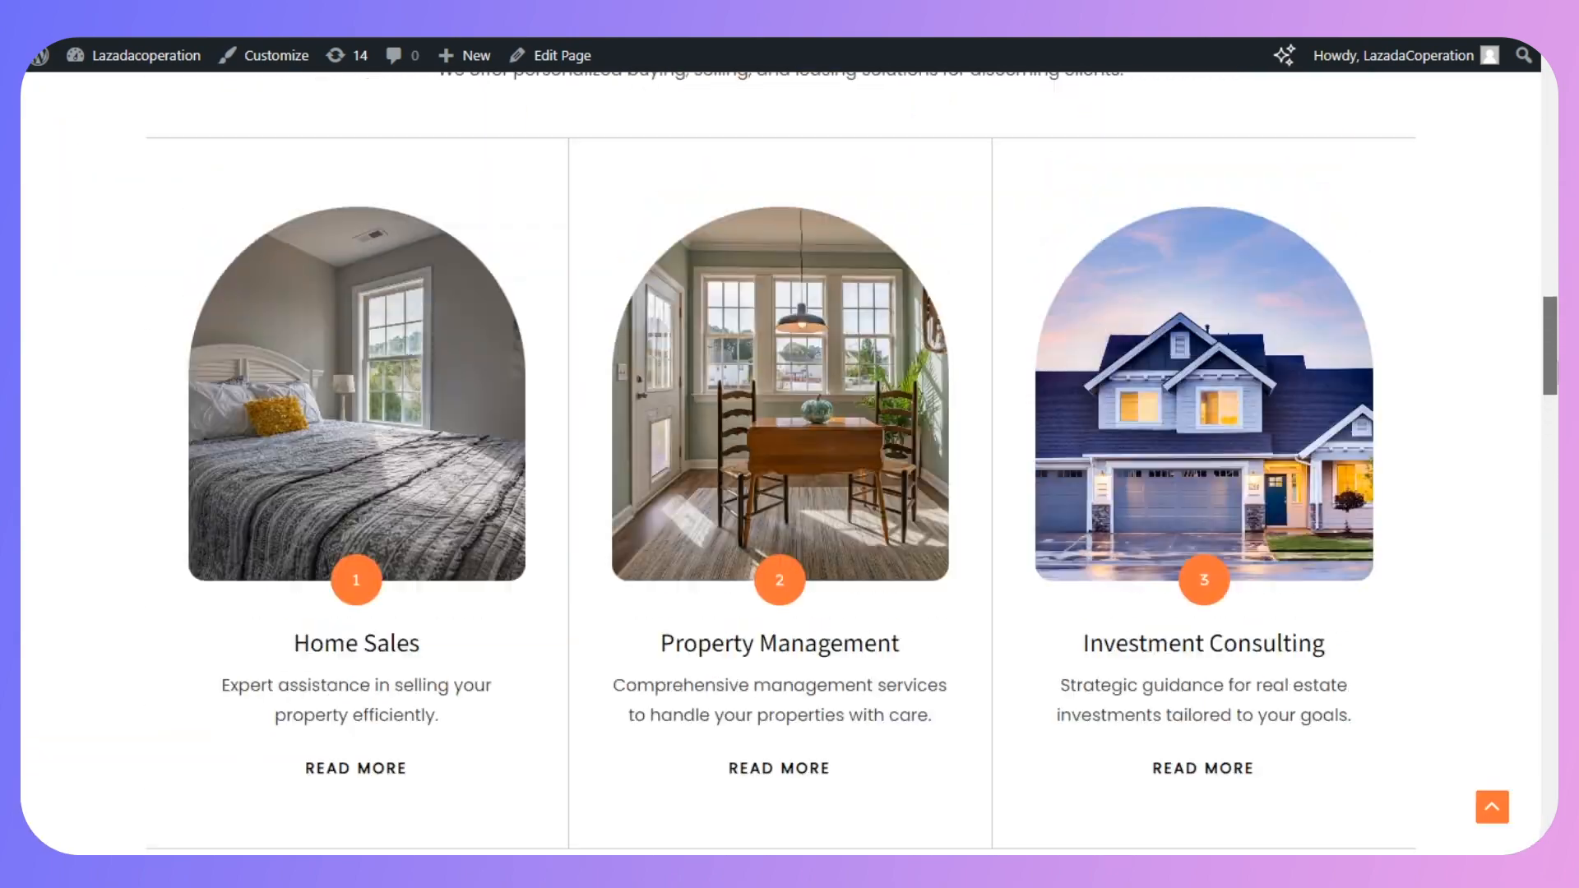
pyautogui.scroll(3)
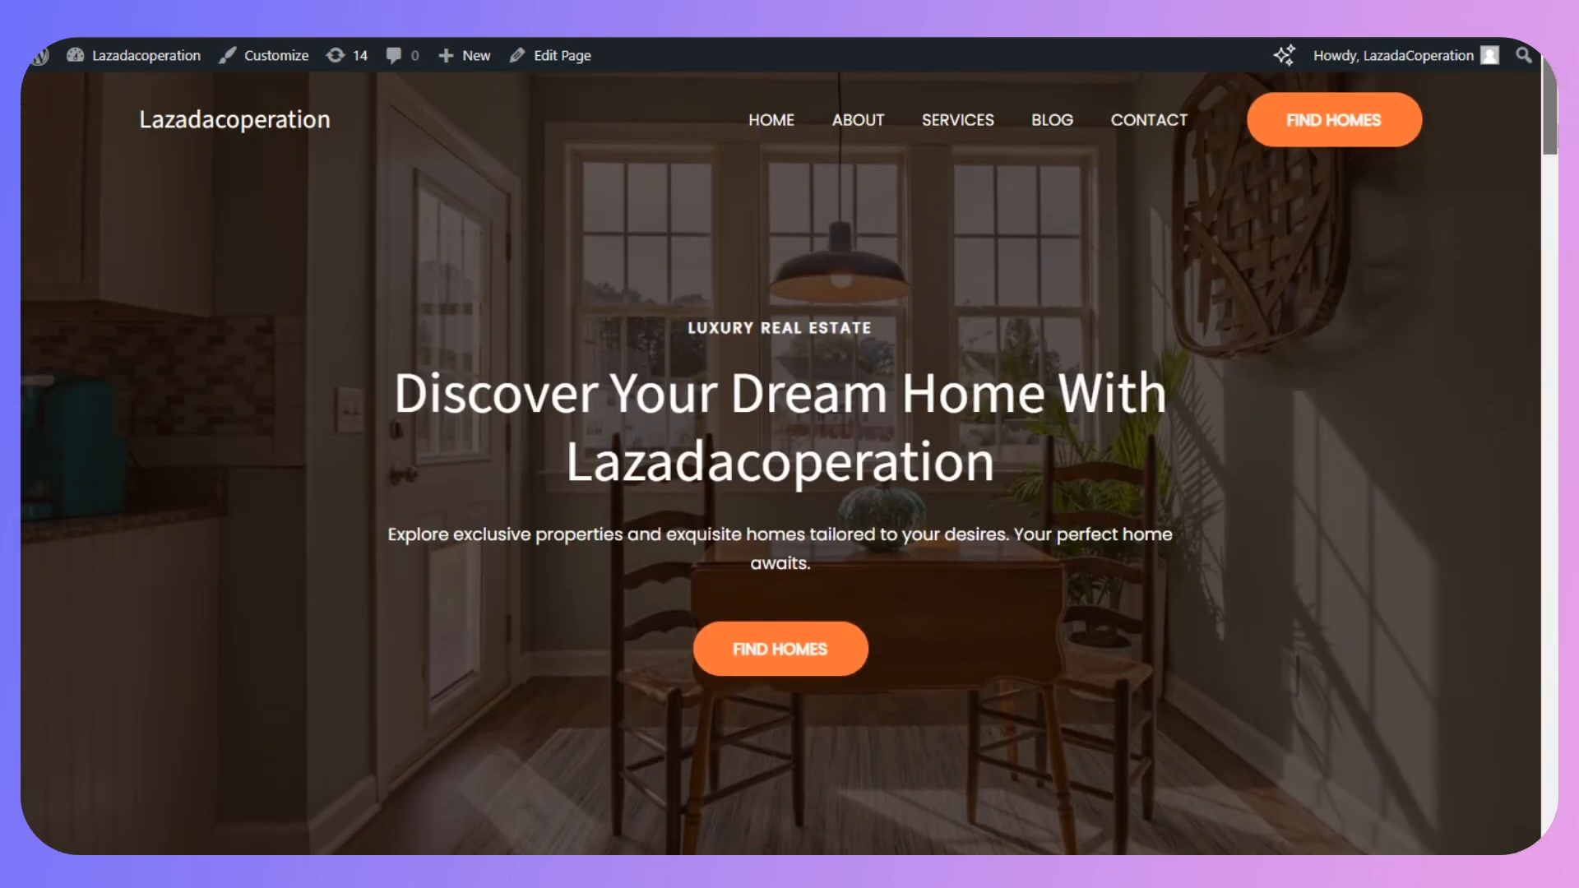